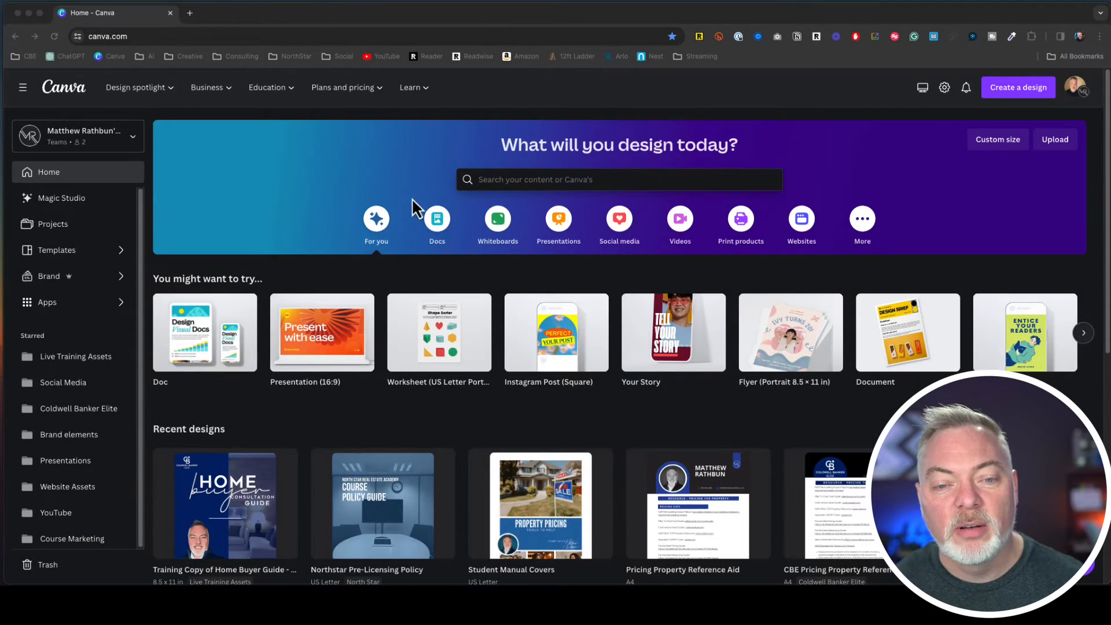
Step: Start a new Docs to Decks document from the Canva home page
click(436, 224)
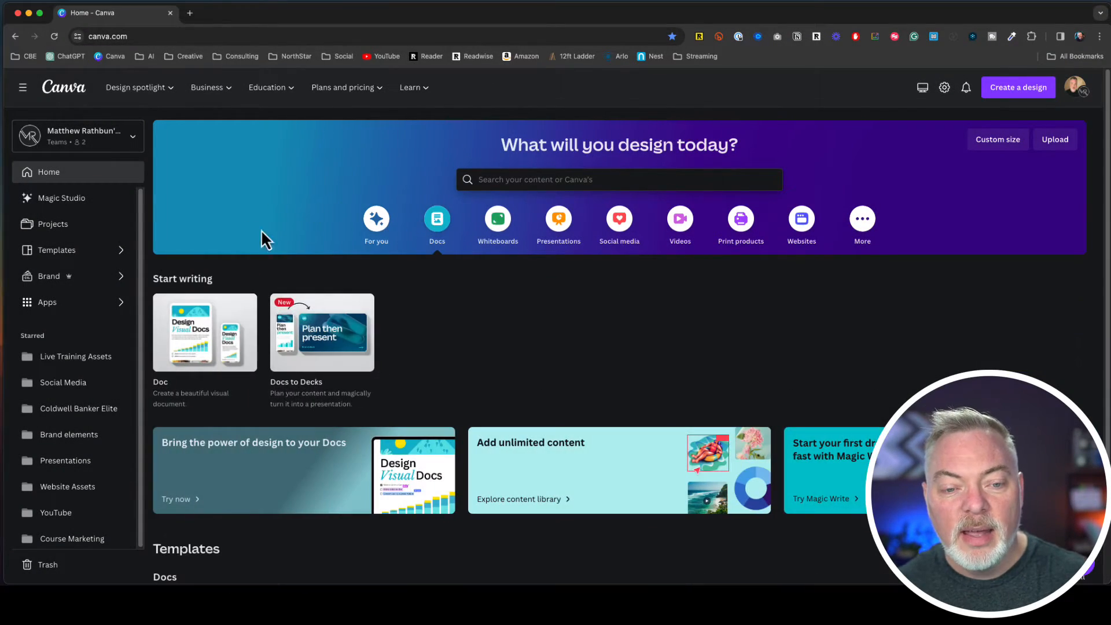
mouse_move(321, 332)
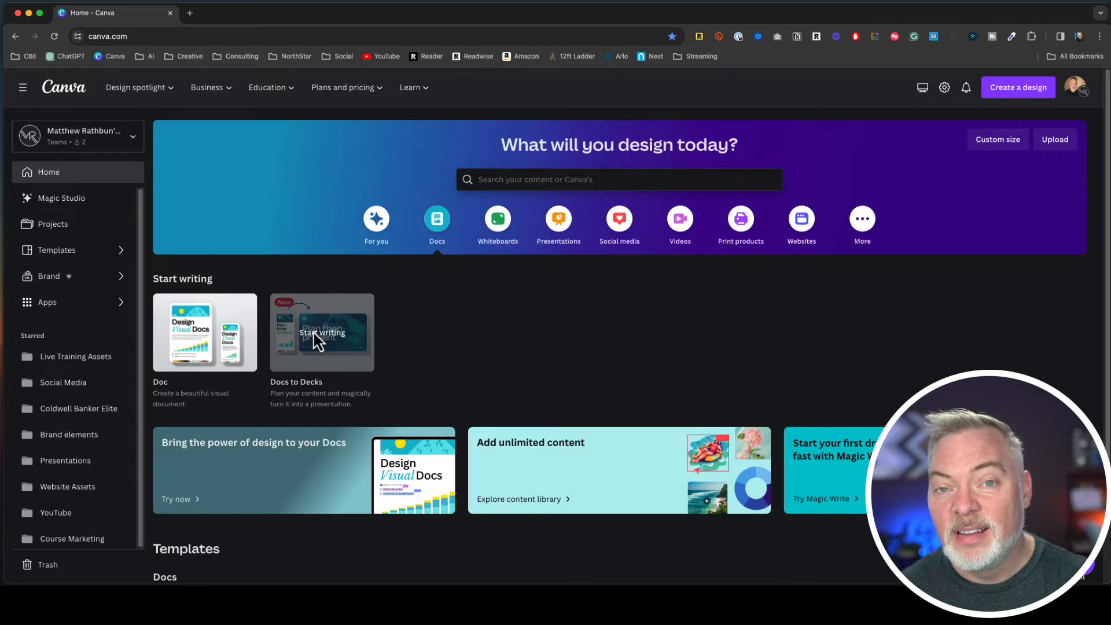
click(321, 332)
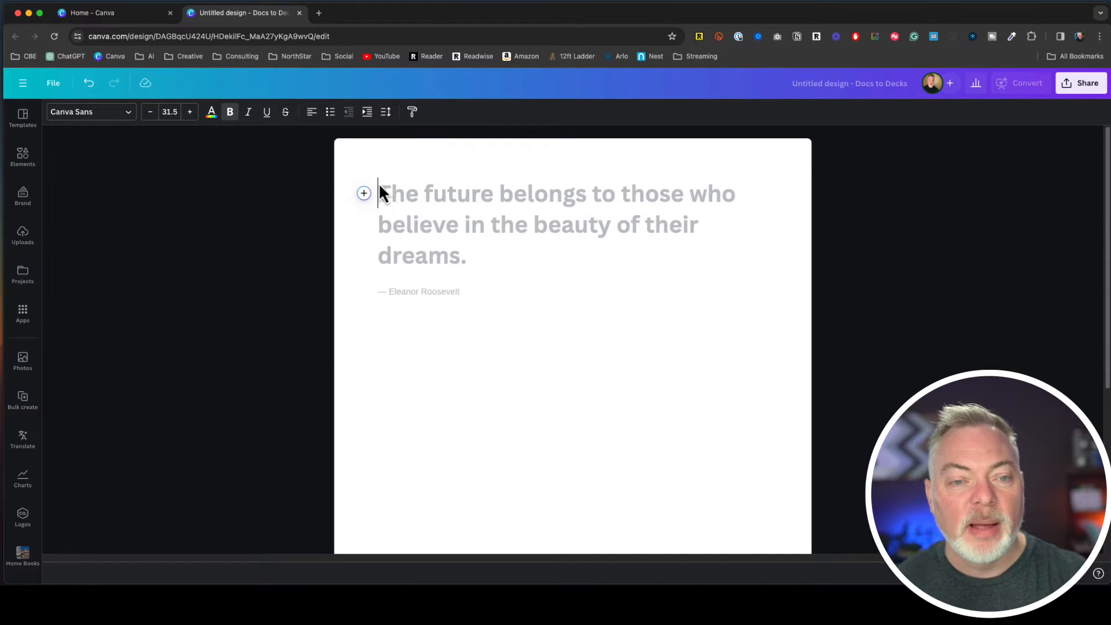
mouse_move(567, 304)
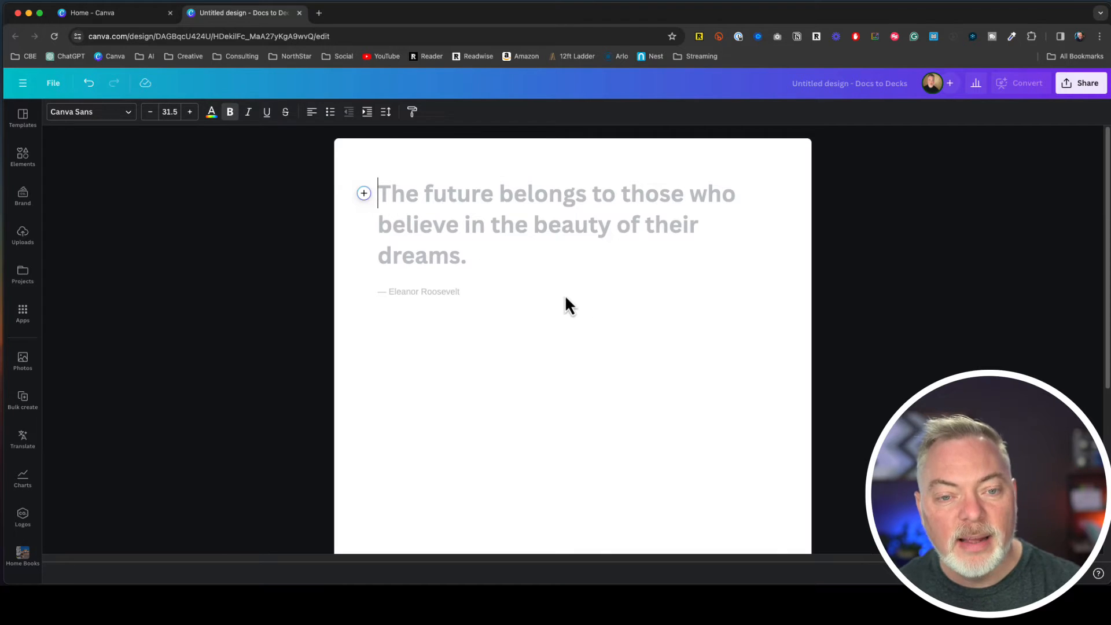
mouse_move(580, 311)
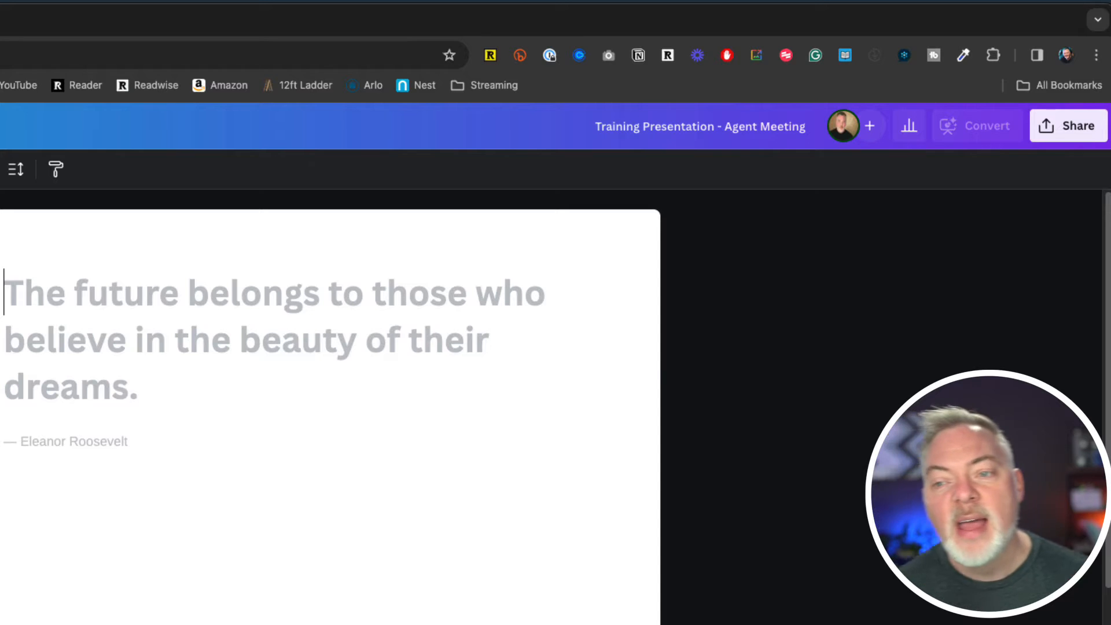
mouse_move(870, 126)
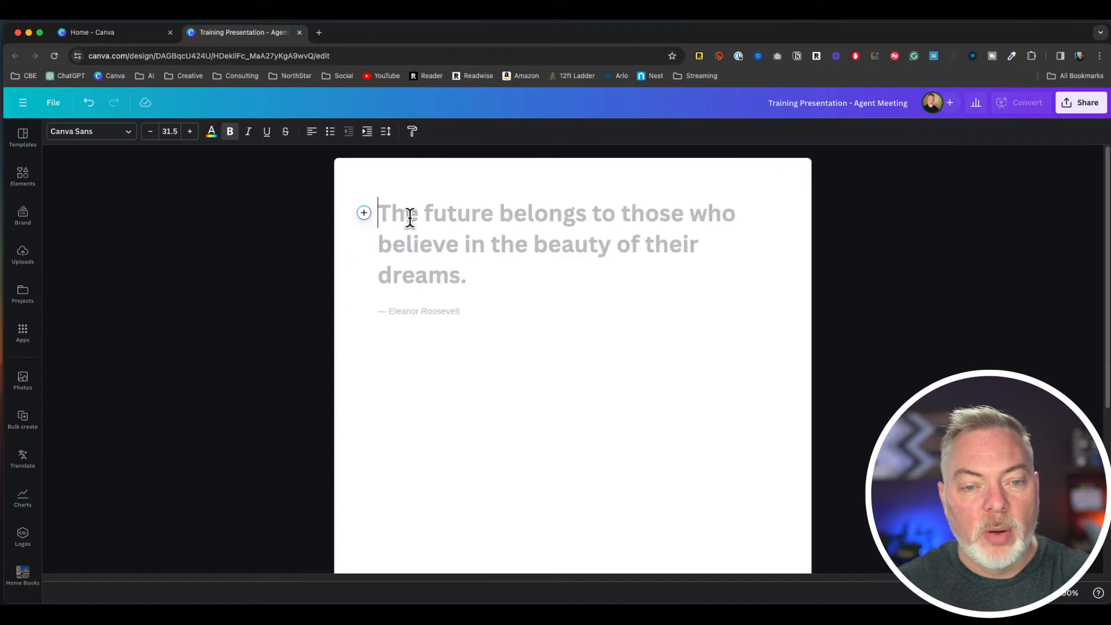
Step: Write the Welcome title and Education Program Review line, then start a bulleted list
text(Welcome)
click(420, 310)
text(April 6th)
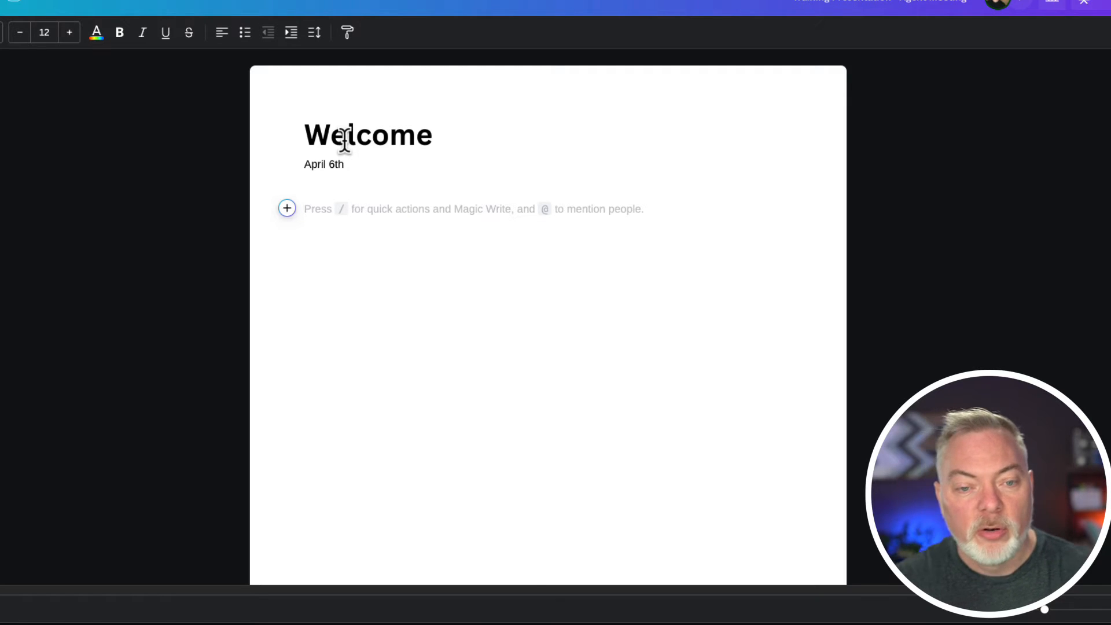
text(Education Program Review)
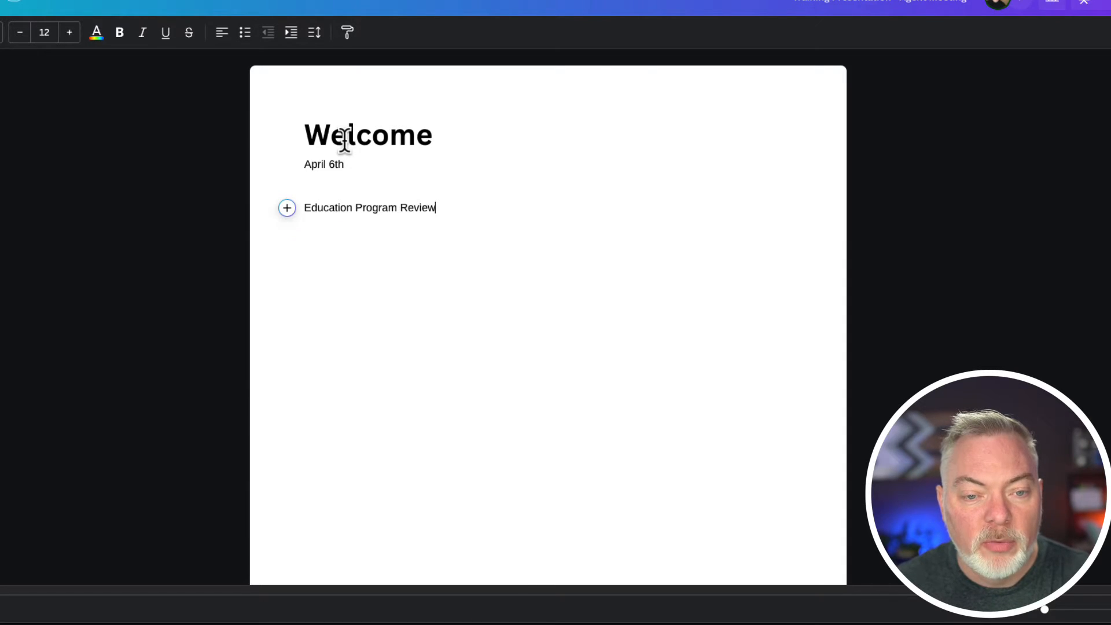
text(/)
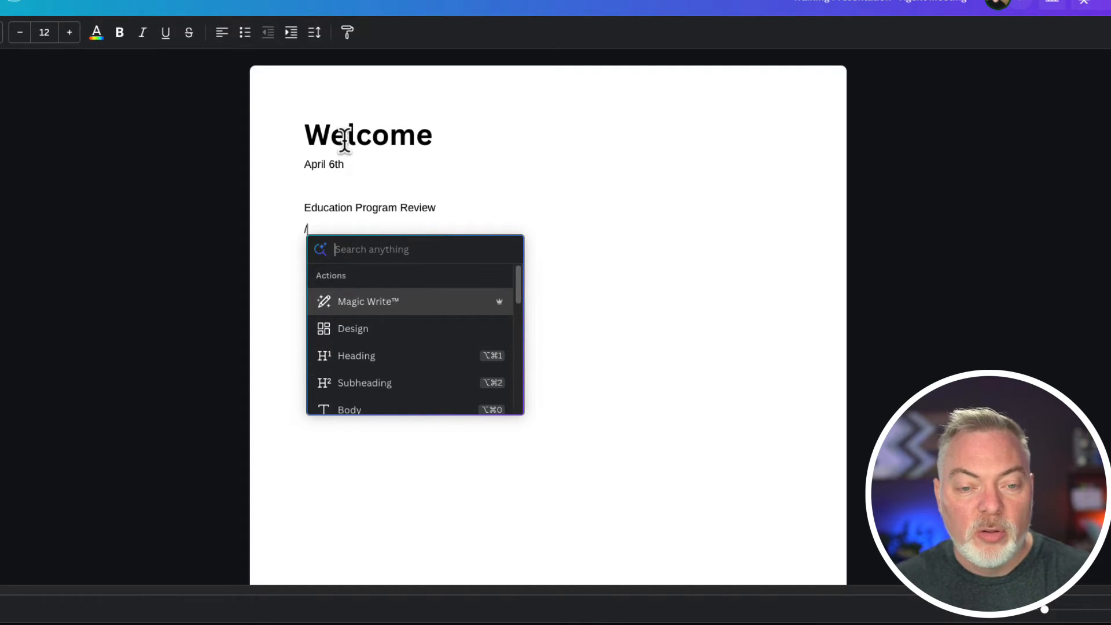
text(bulleted list)
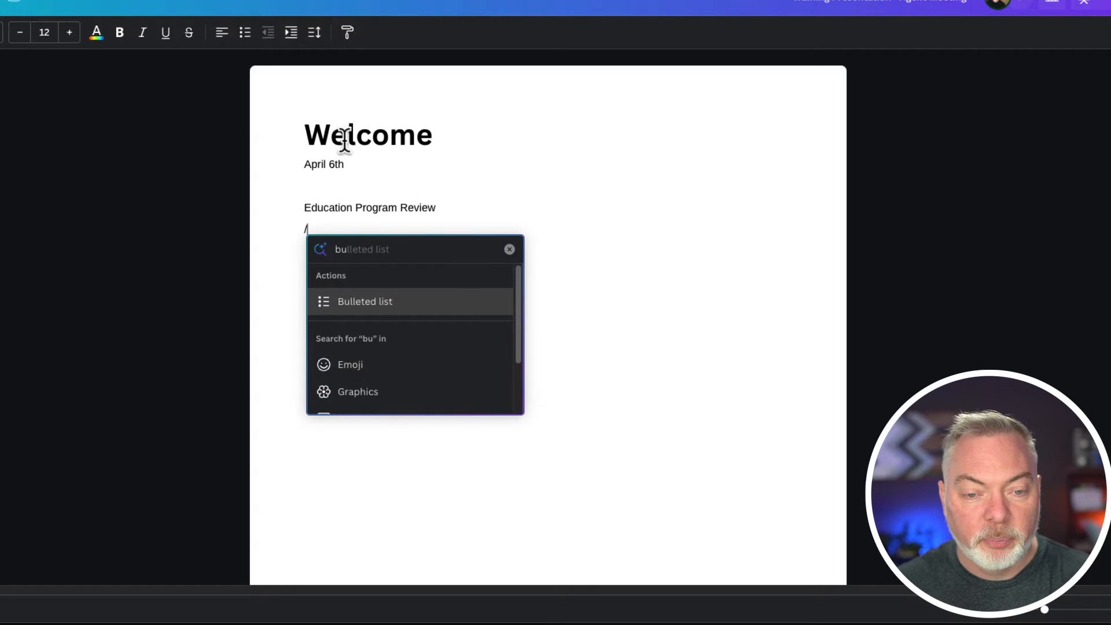
click(364, 301)
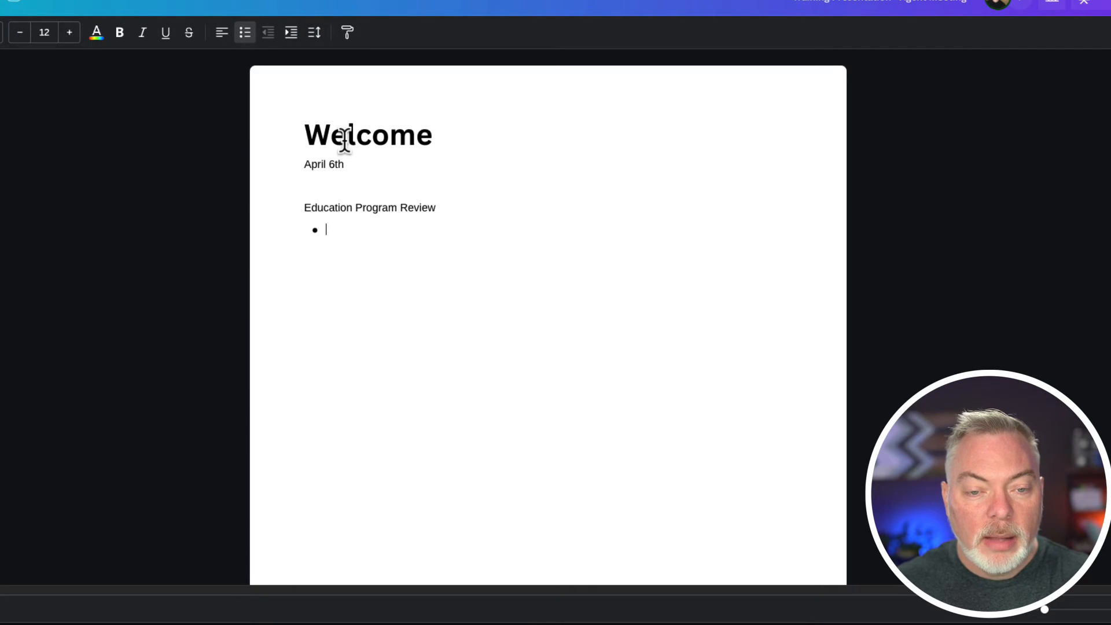
Step: List the program bullets: ABR, Designation and Media Marketing
text(ABR)
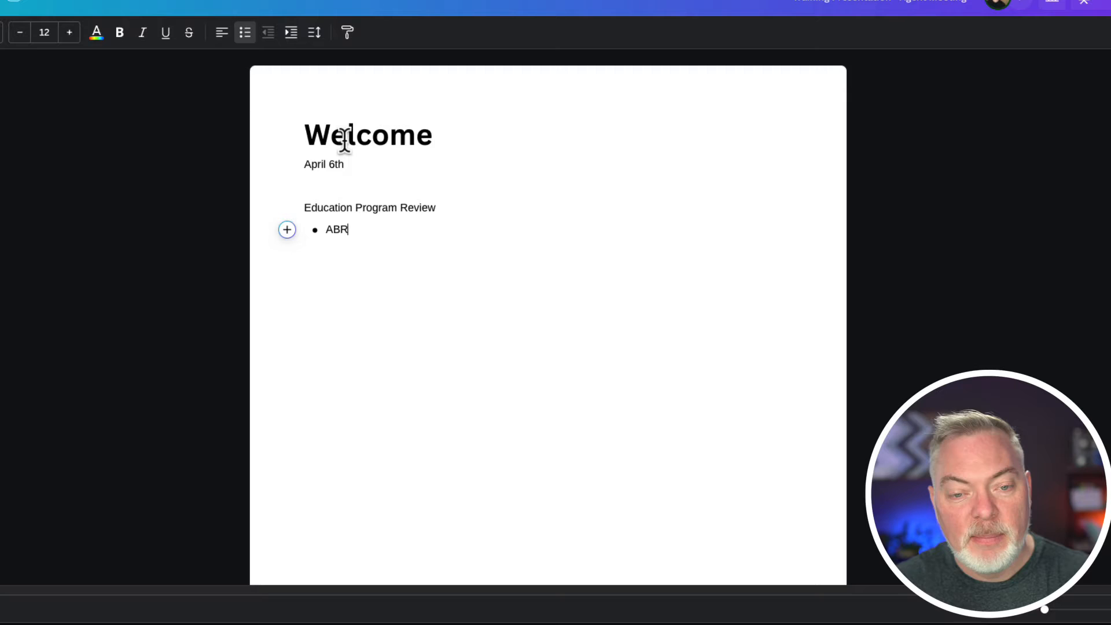
text(Designation)
text(Social)
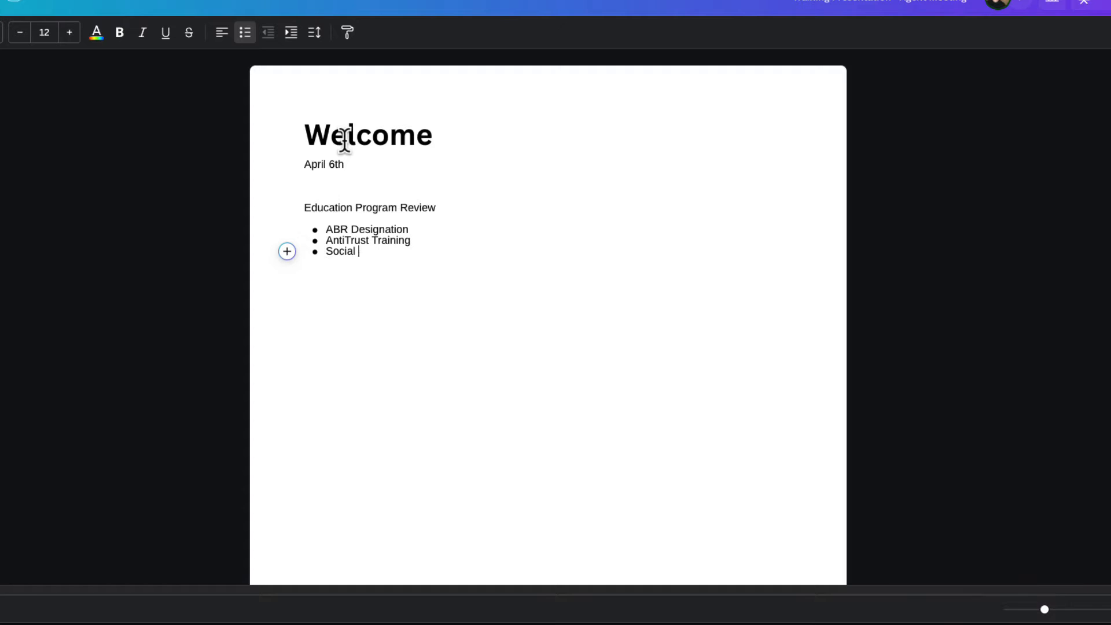
text(Media Marketing)
text(Canva Inservice)
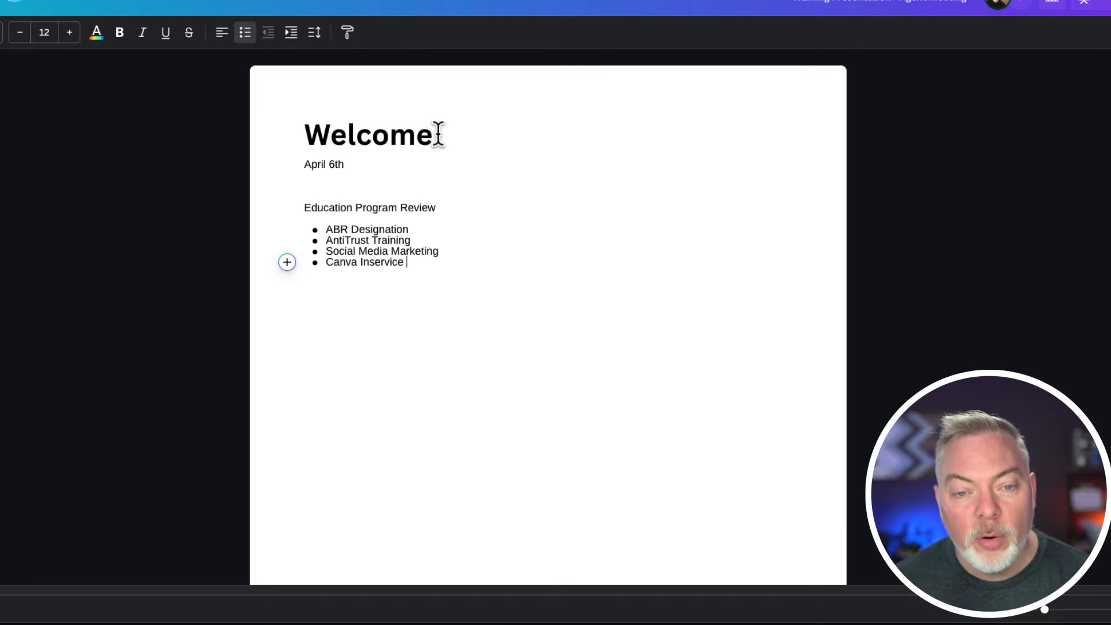
Step: Style the Education Program Review line as a heading
double_click(368, 135)
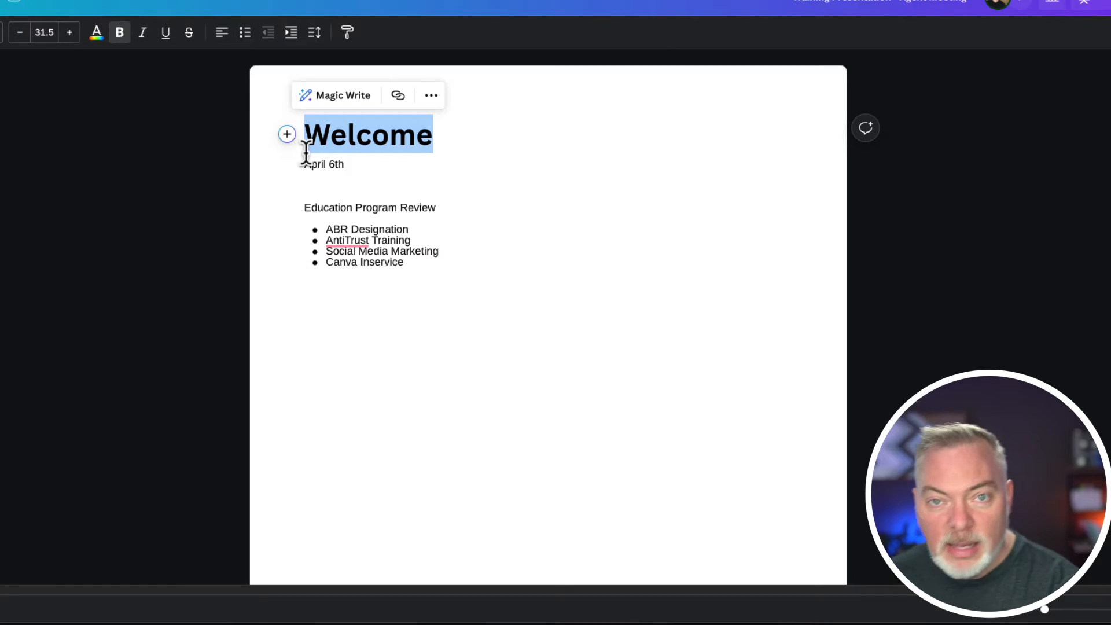
click(370, 207)
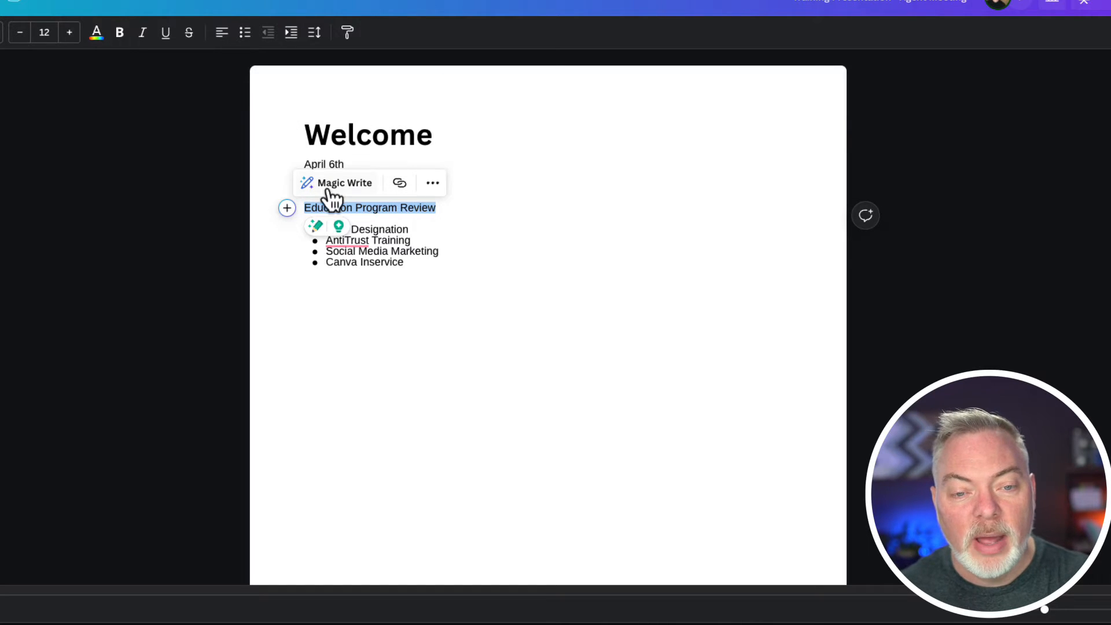
click(345, 183)
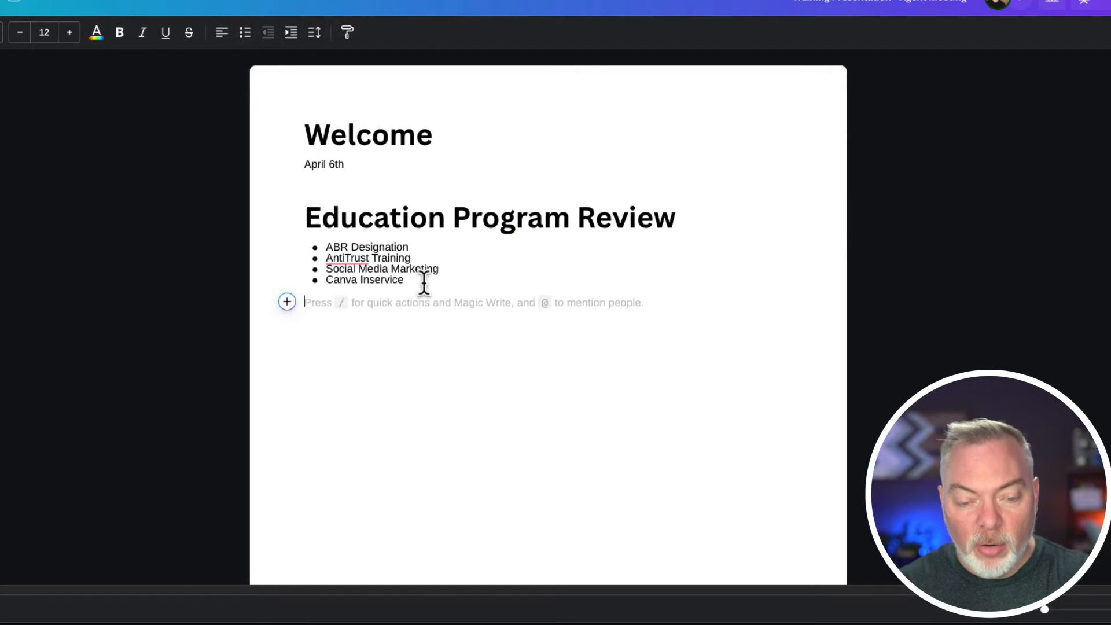
Step: Add a new Market Review heading after the bullet list
text(/heading)
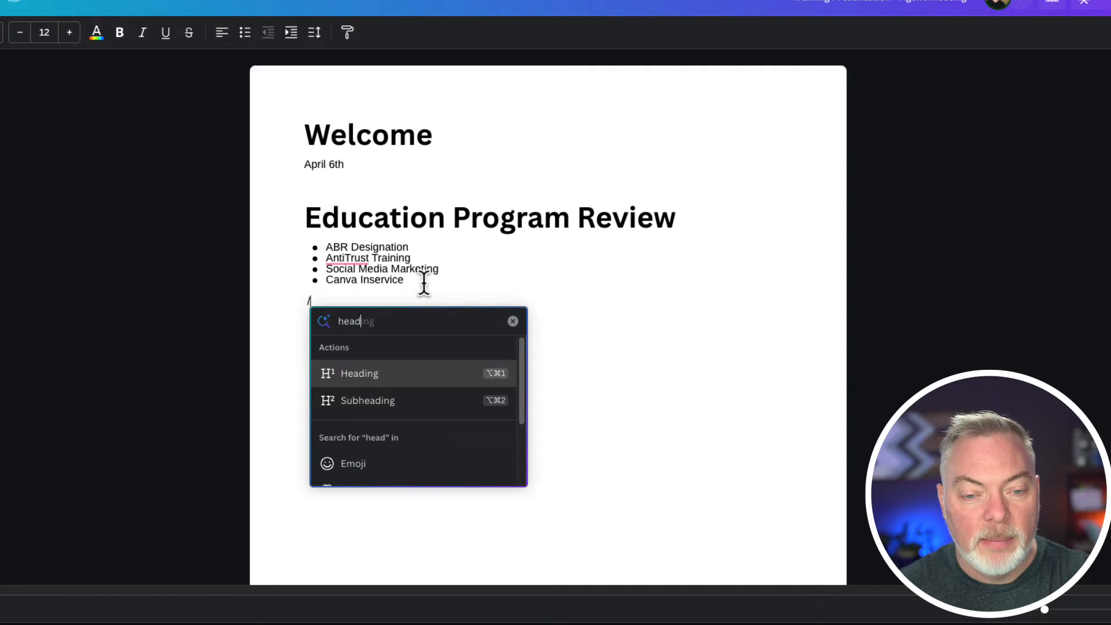
click(359, 374)
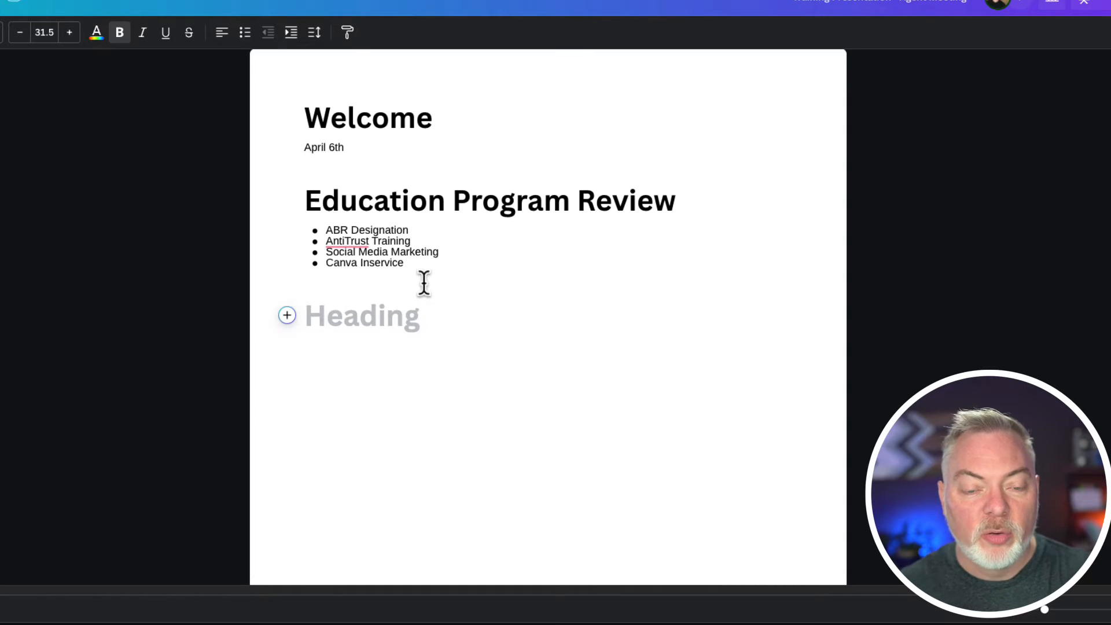
text(Ma)
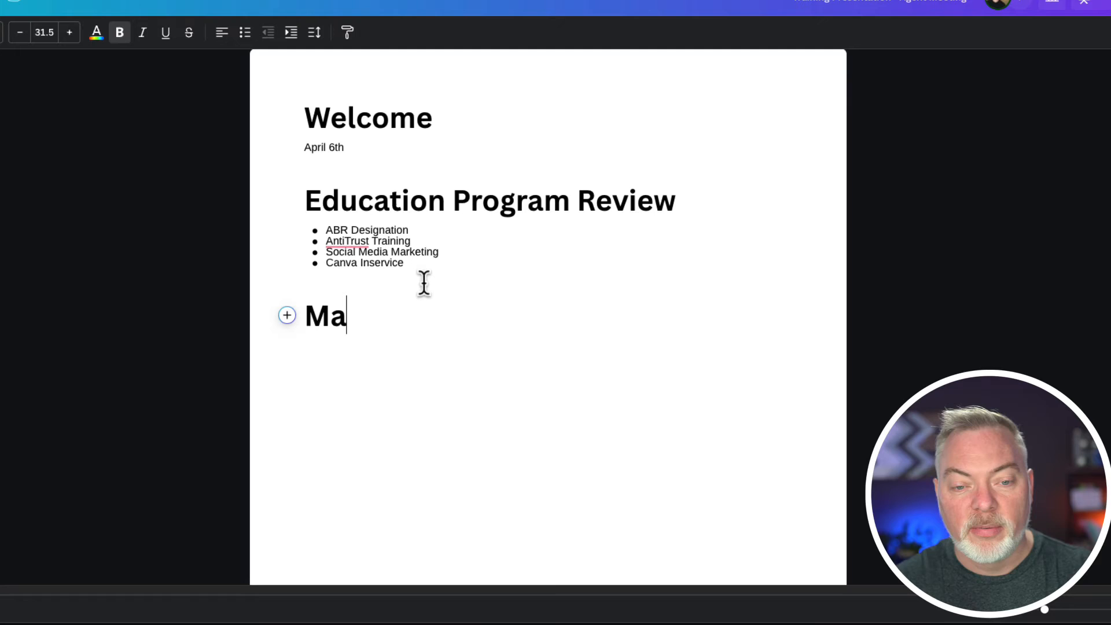
text(ket Review)
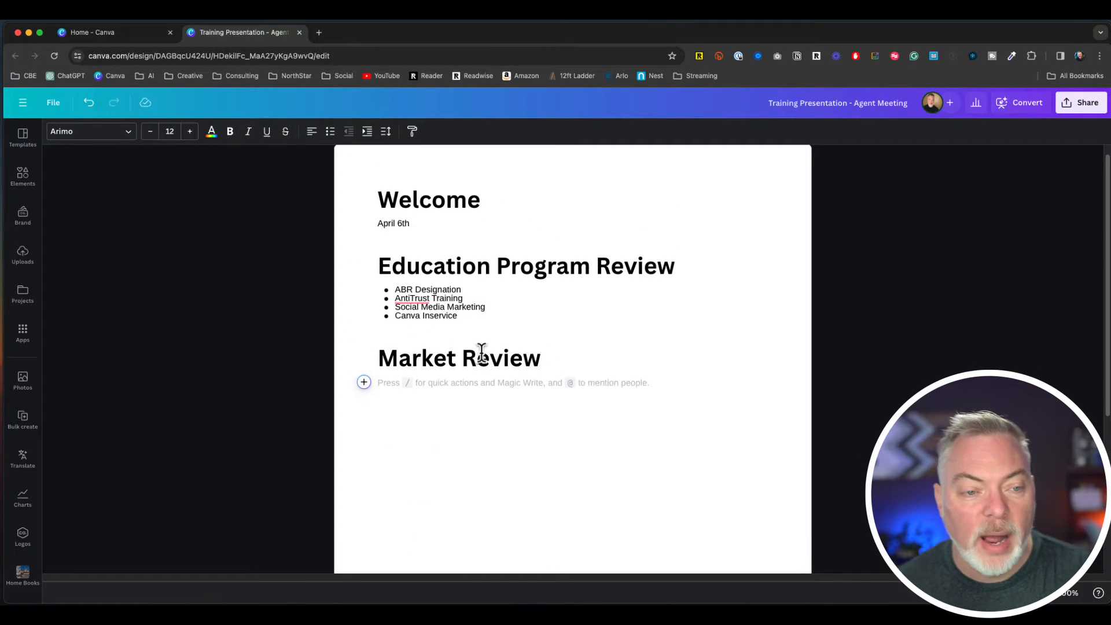
Step: Insert a two-series bar chart from Elements under the Market Review heading
click(22, 176)
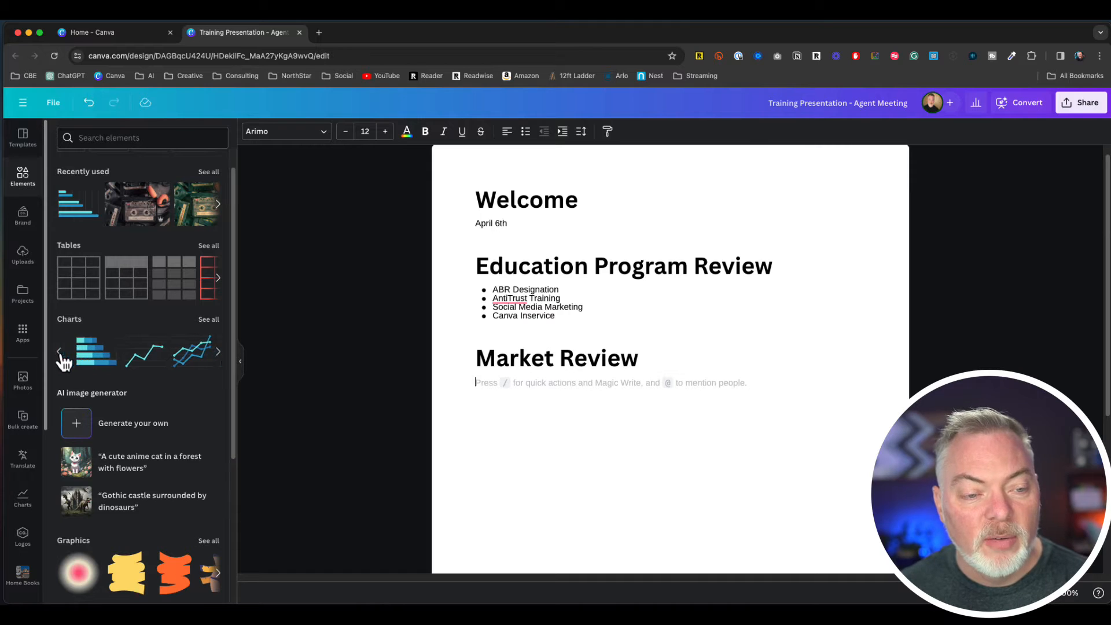
click(95, 352)
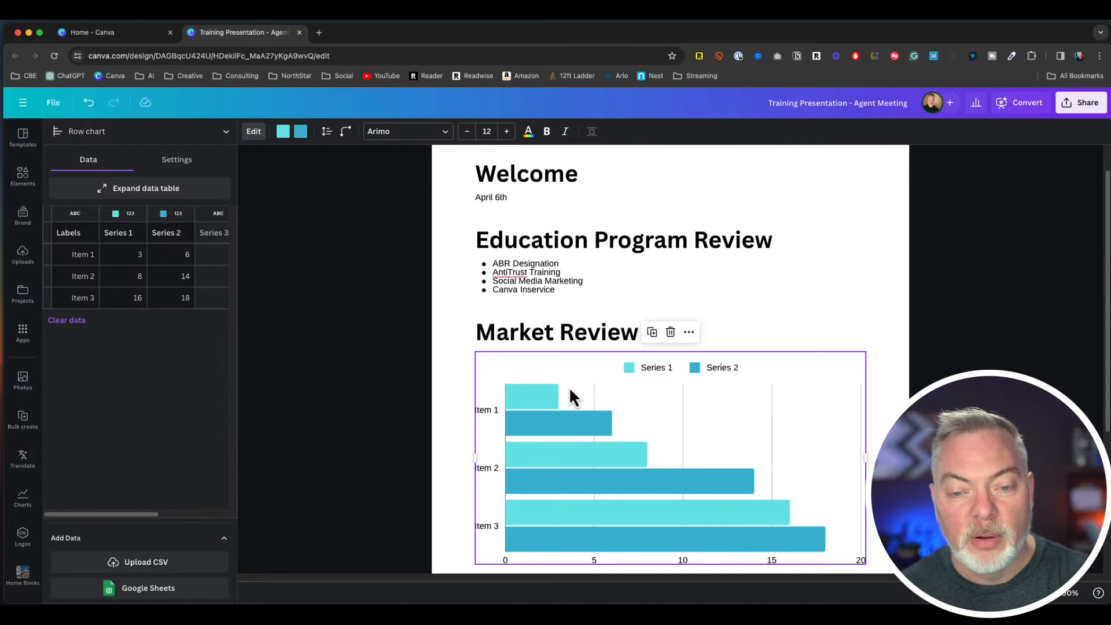
scroll(down, 3)
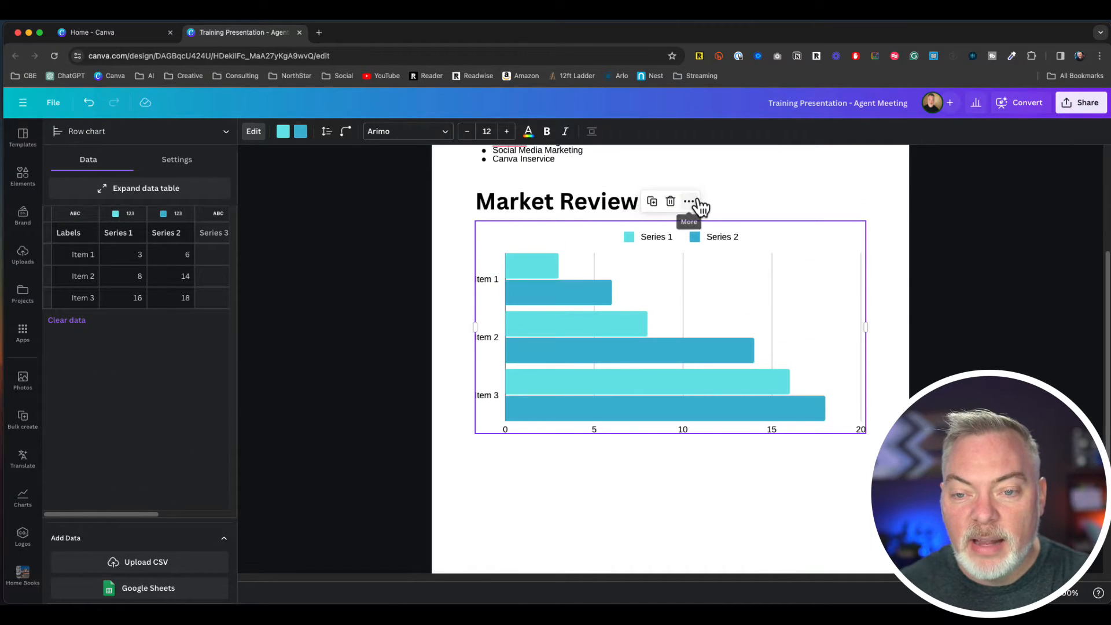
click(688, 201)
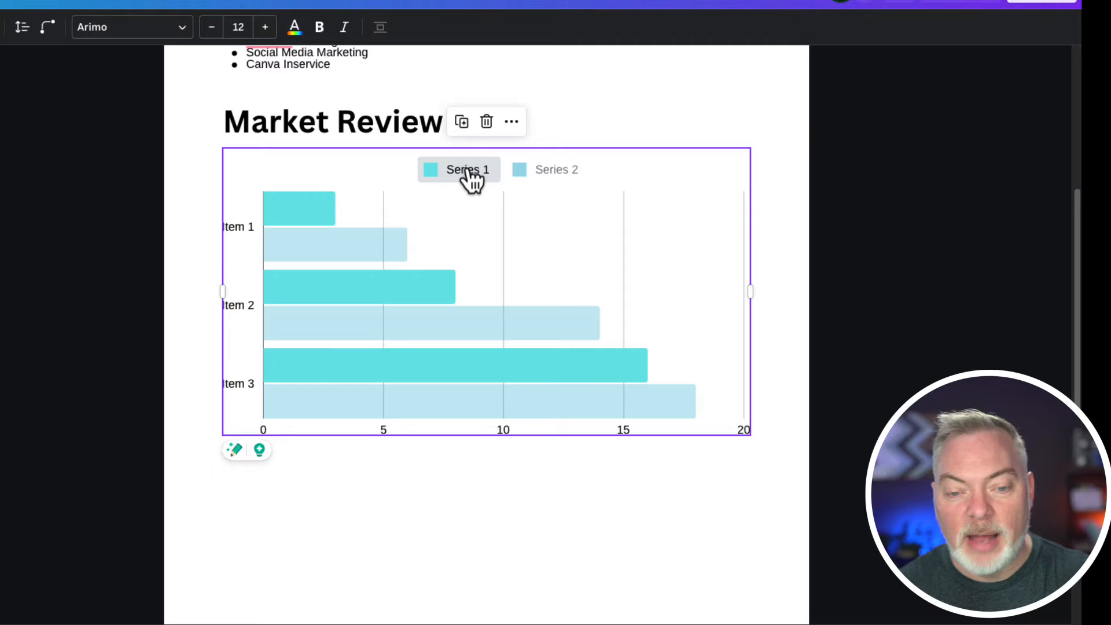
mouse_move(505, 177)
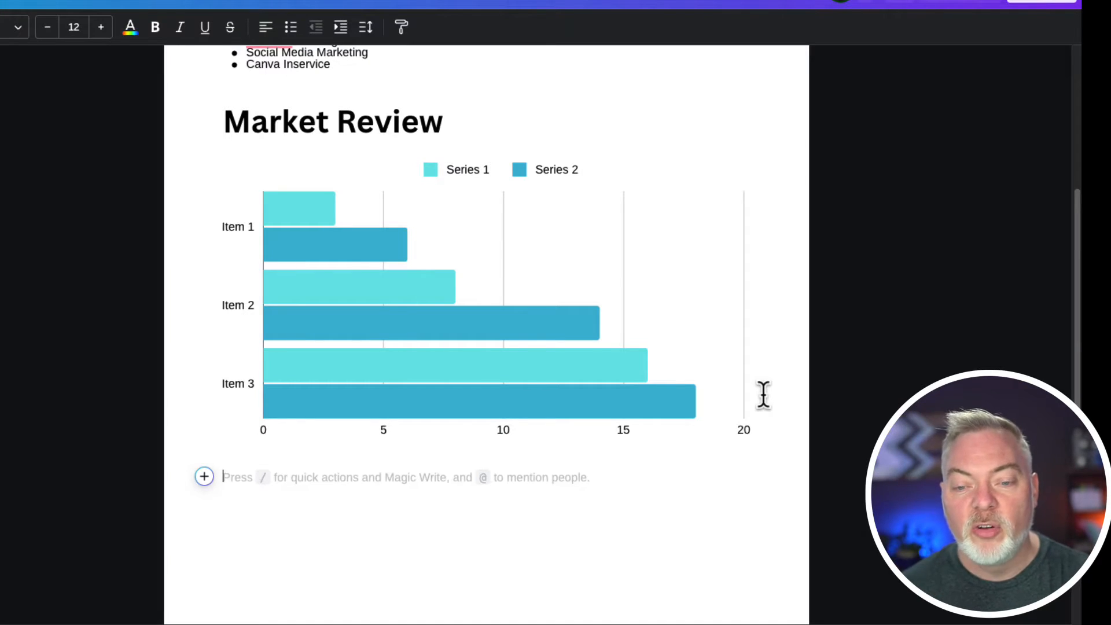
Step: Add a Maketing Ideas heading with New idea bullets beneath the chart
text(/)
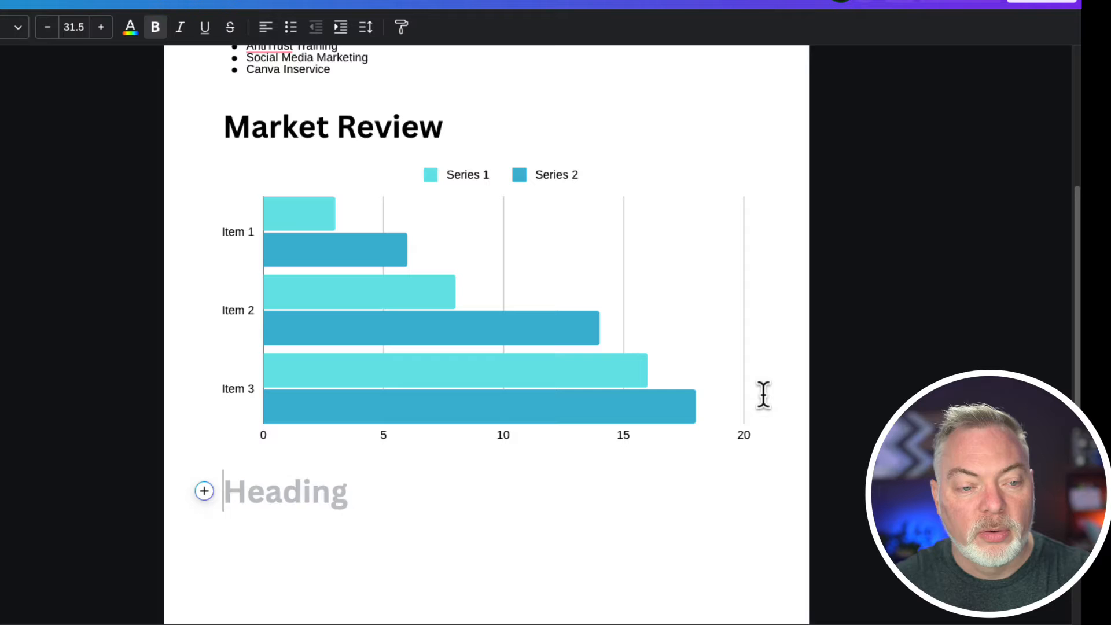
text(Maketing Ideas)
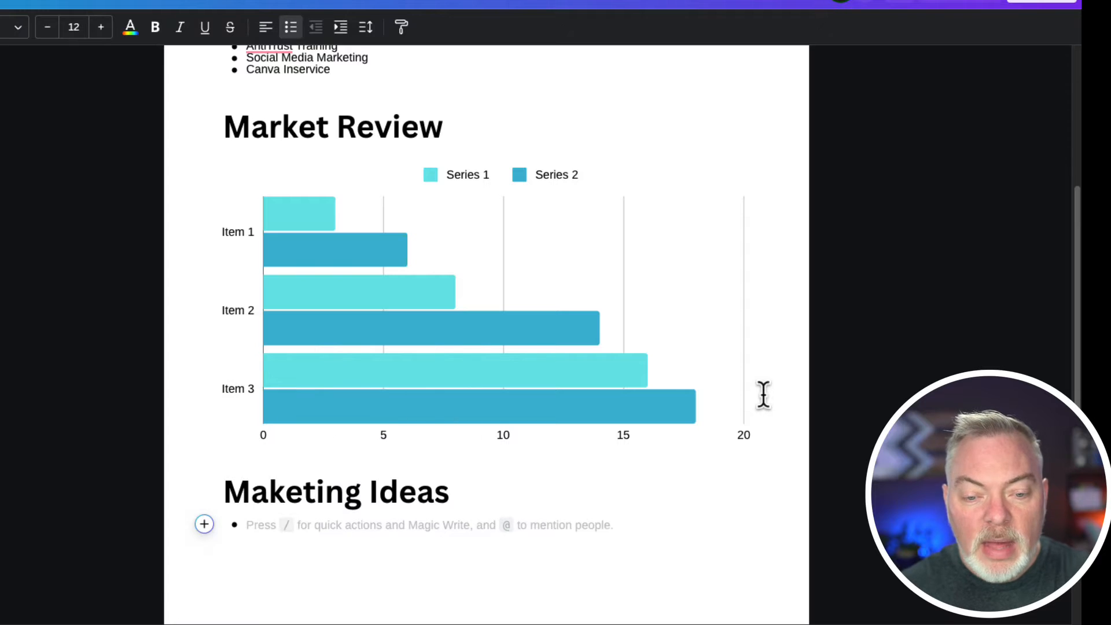
text(New idea one)
text(New idea two)
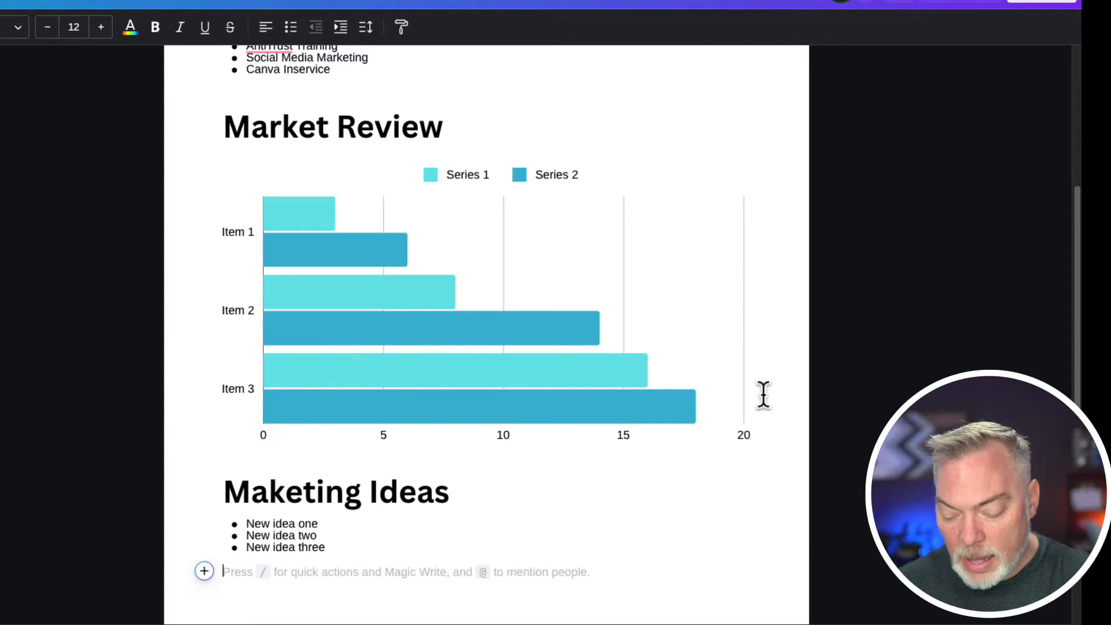
Step: Search 'insert' and browse the Videos results to reach the YouTube embed field
text(inser)
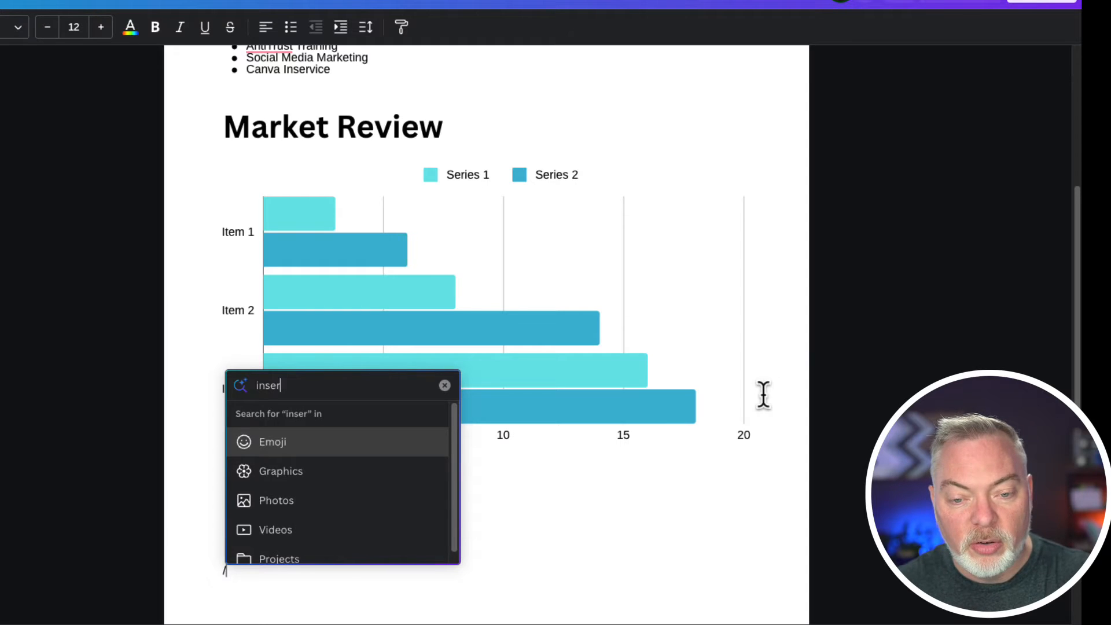
text(t)
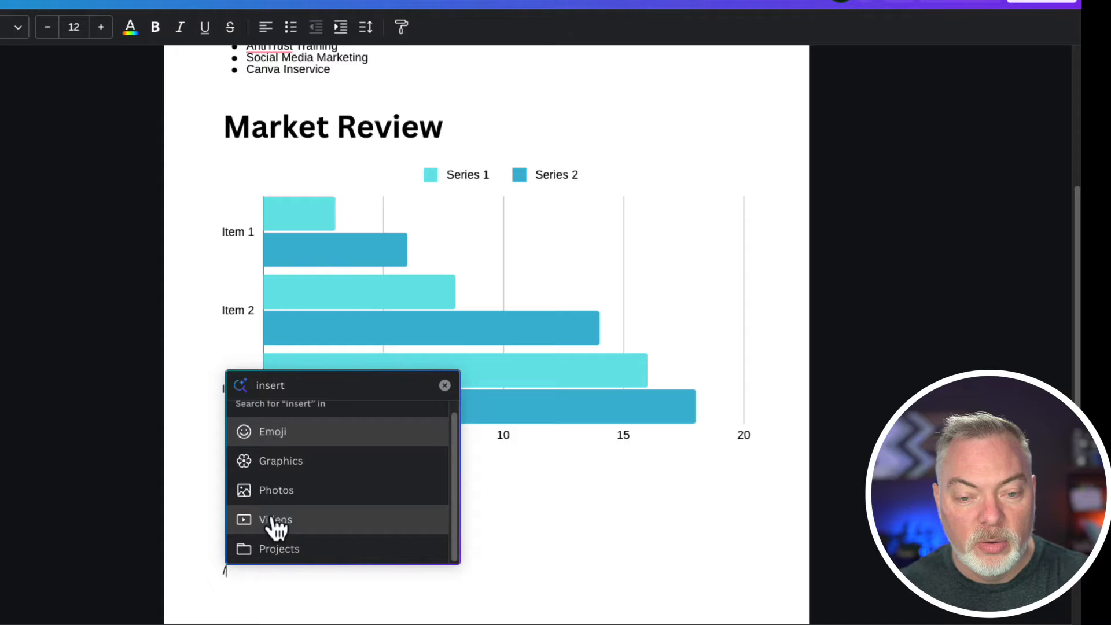
click(276, 519)
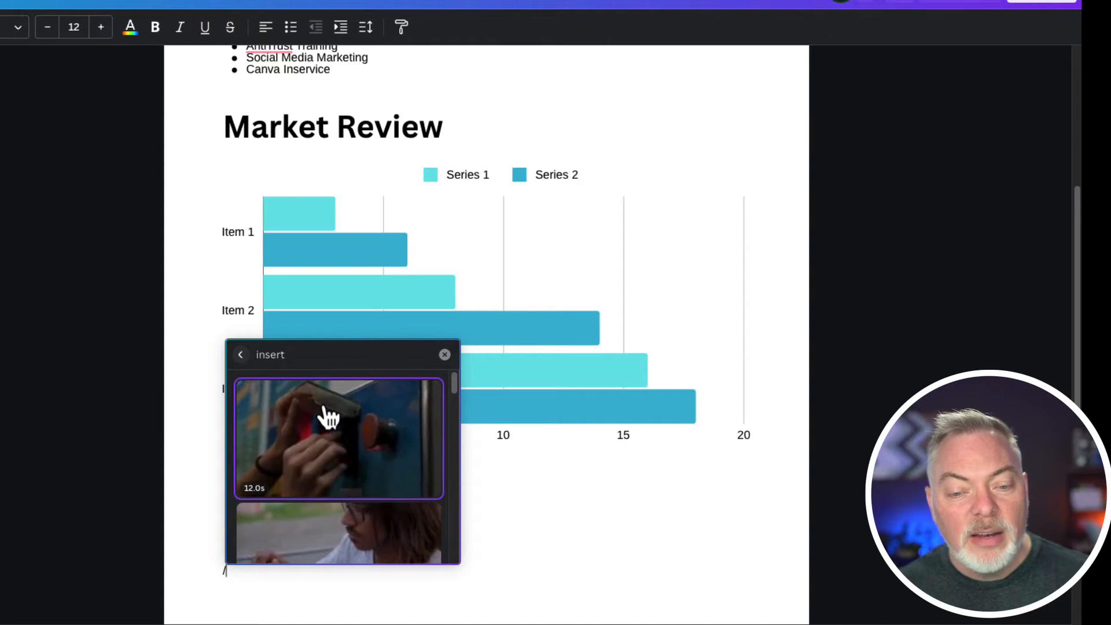
scroll(down, 3)
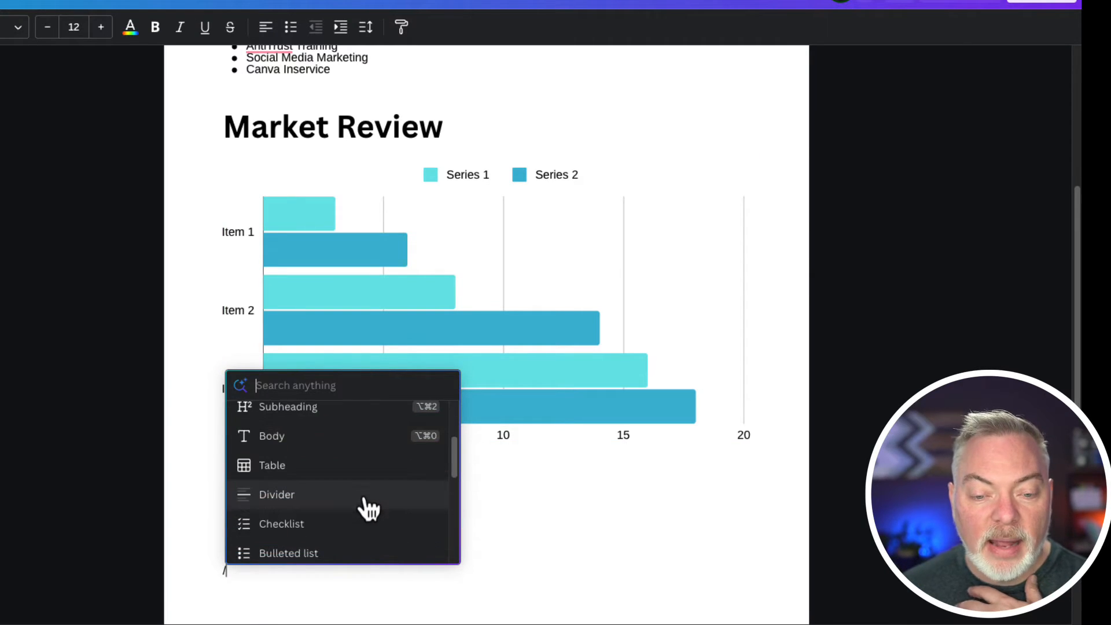
scroll(down, 3)
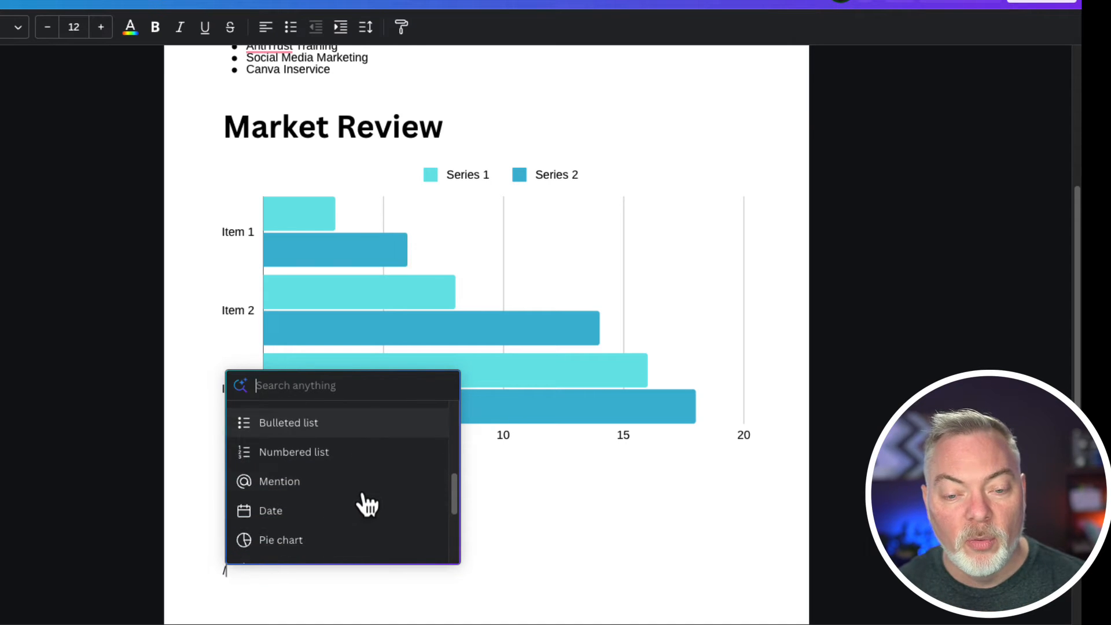
scroll(down, 3)
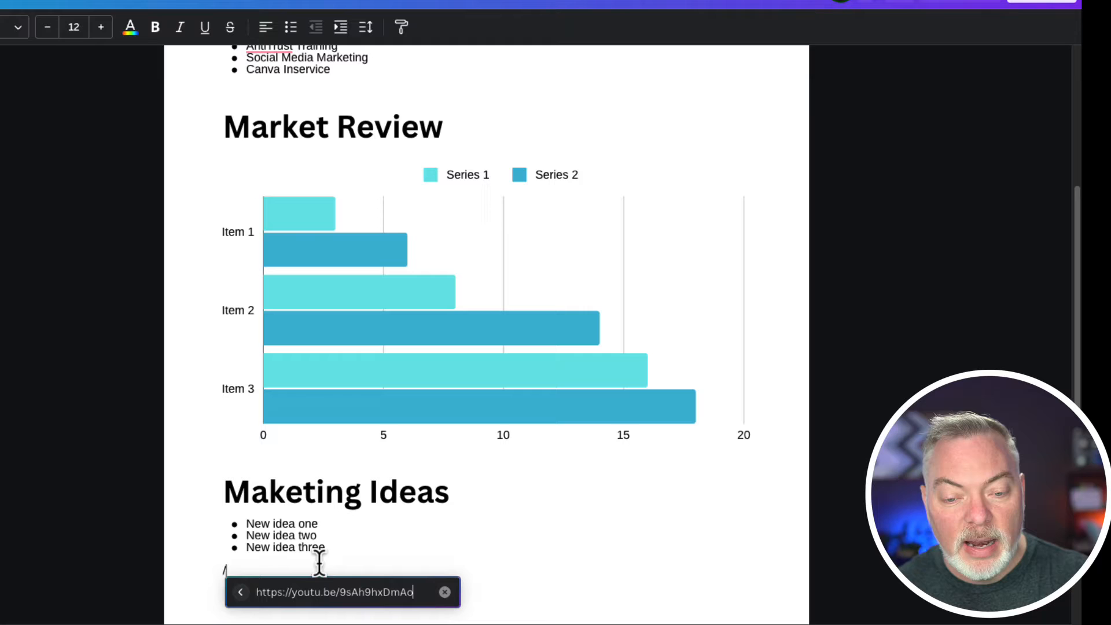
mouse_move(467, 557)
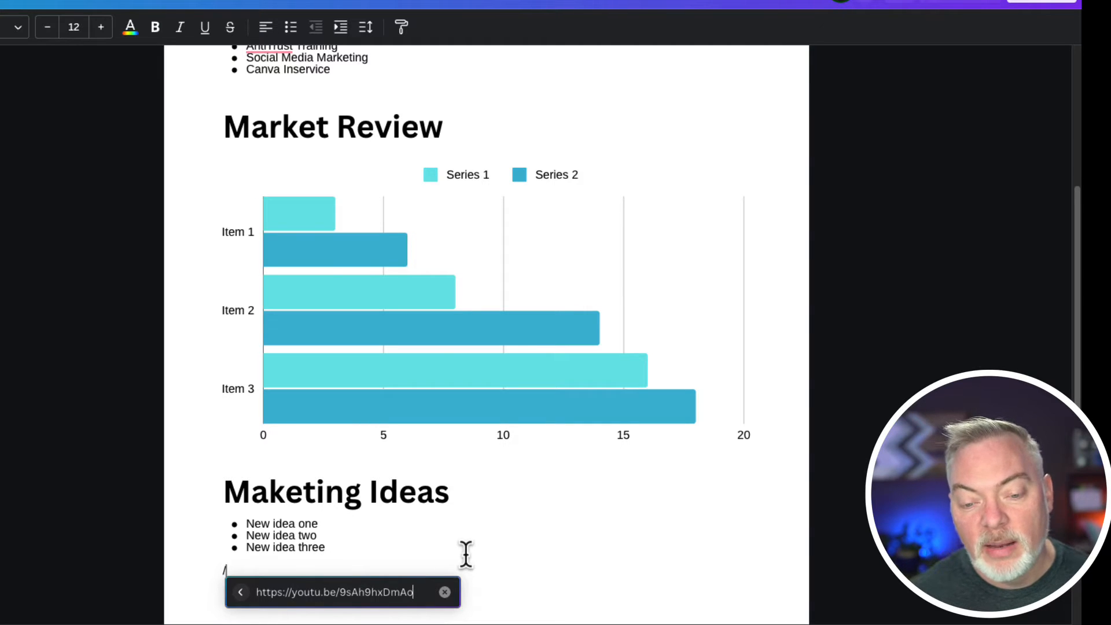
Step: Embed the pasted YouTube video and start a Video Slide heading line
key(Enter)
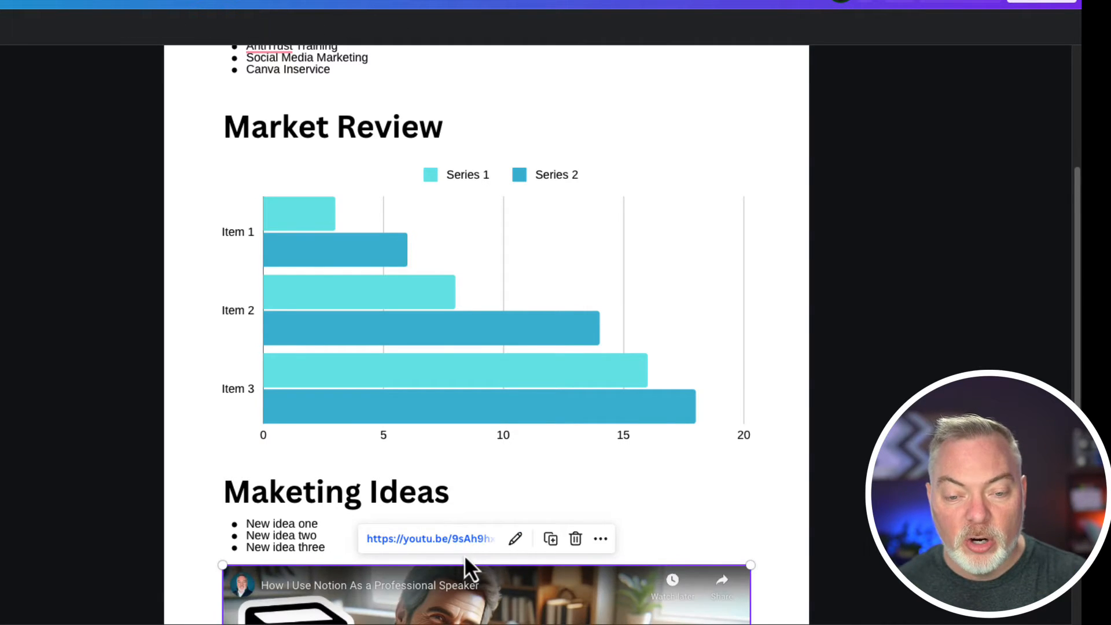
click(320, 547)
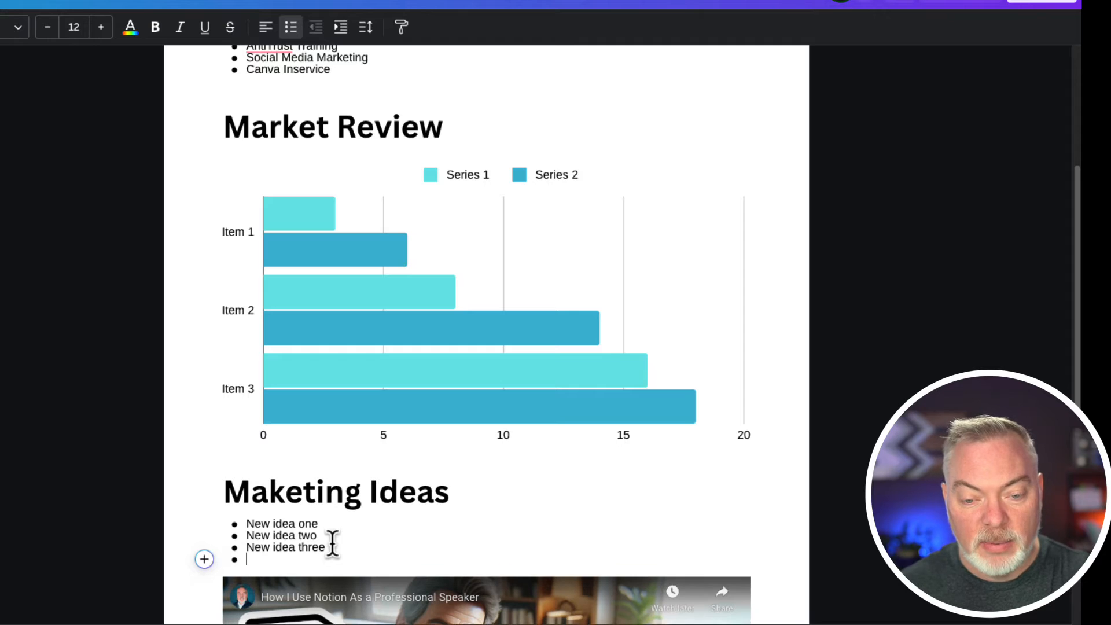
text(Vid)
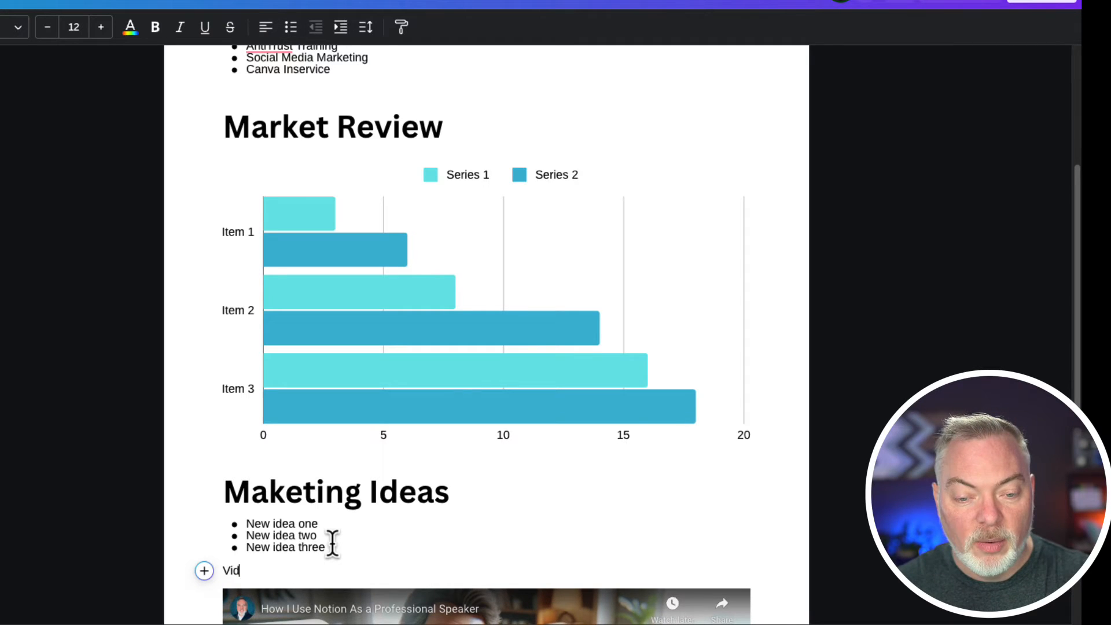
key(backspace)
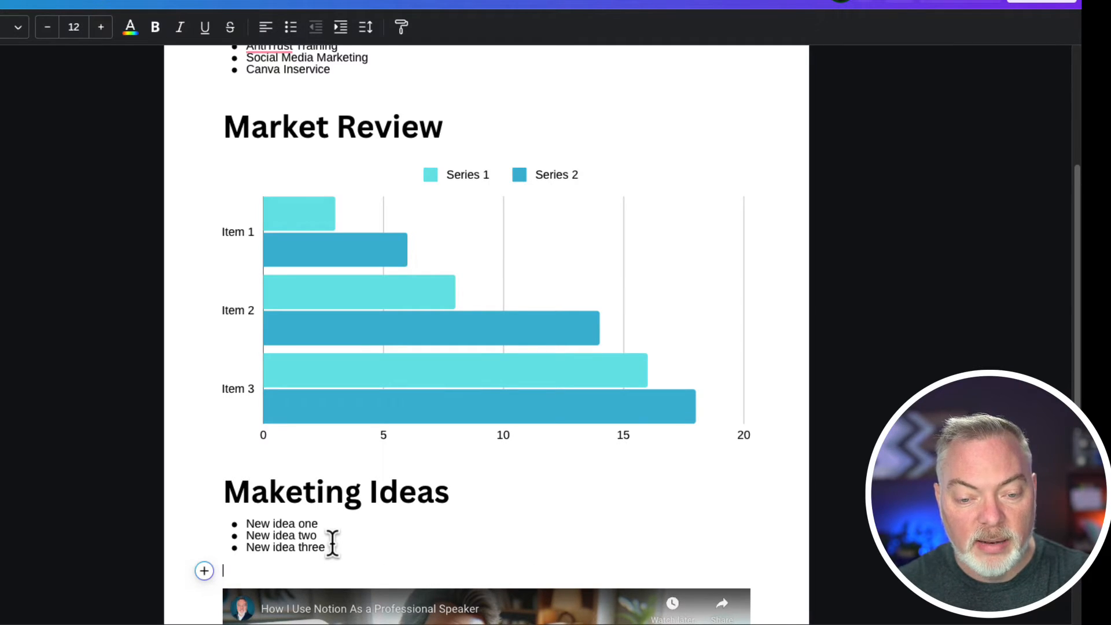
Step: Add a Mindful Moments heading below the embedded video
scroll(down, 3)
text(Video Slide)
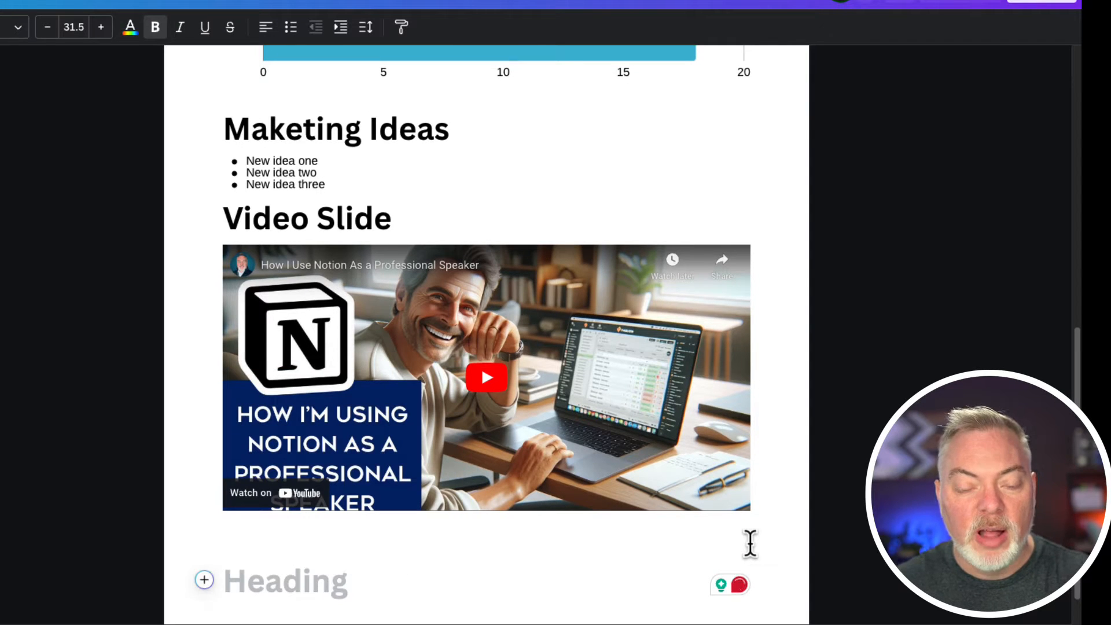
text(Mindful Moments)
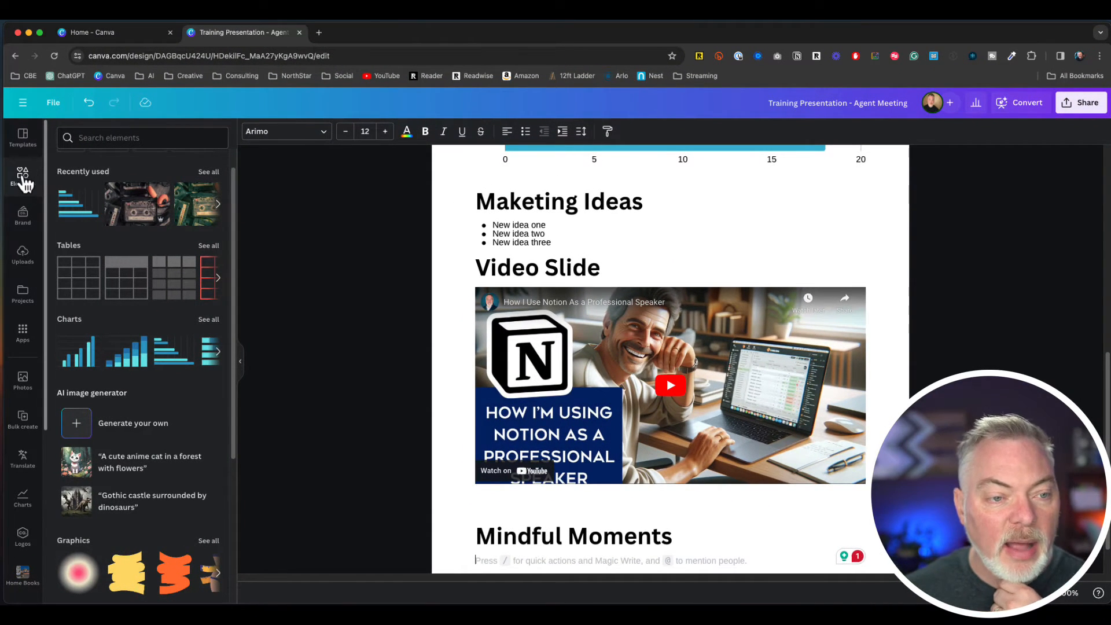
Step: Insert the red birdhouse photo from Uploads under the Mindful Moments heading
click(22, 255)
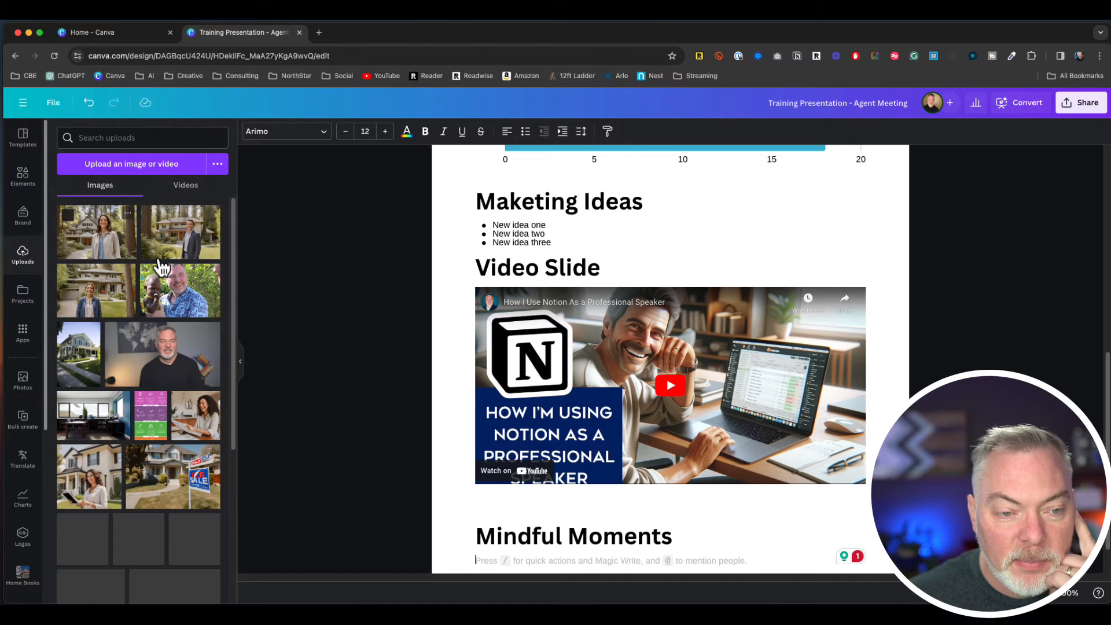
scroll(down, 3)
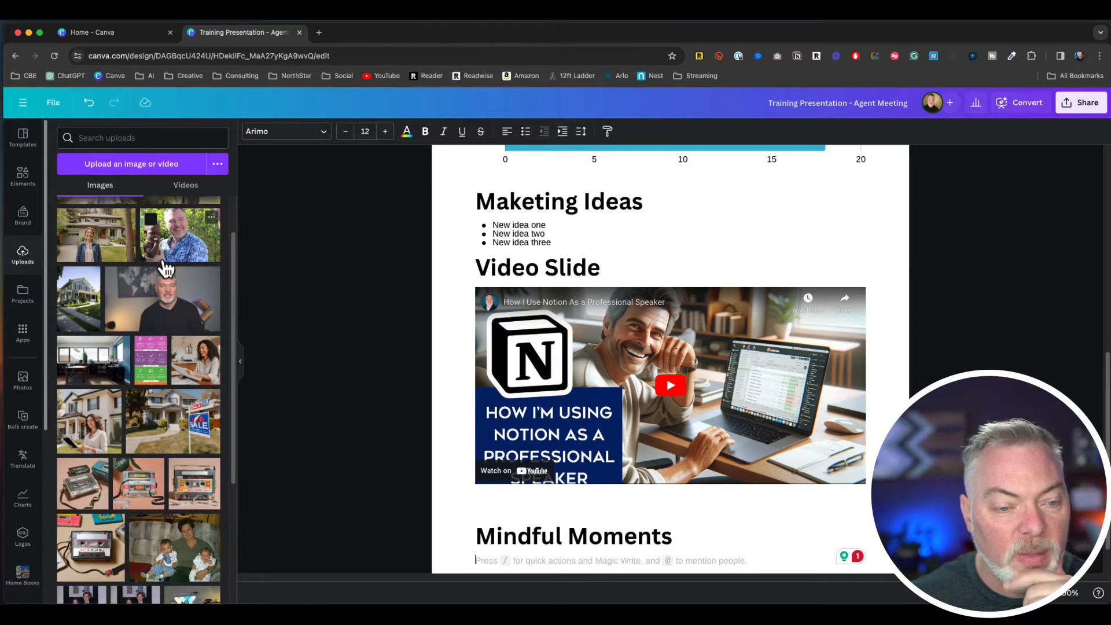
scroll(down, 3)
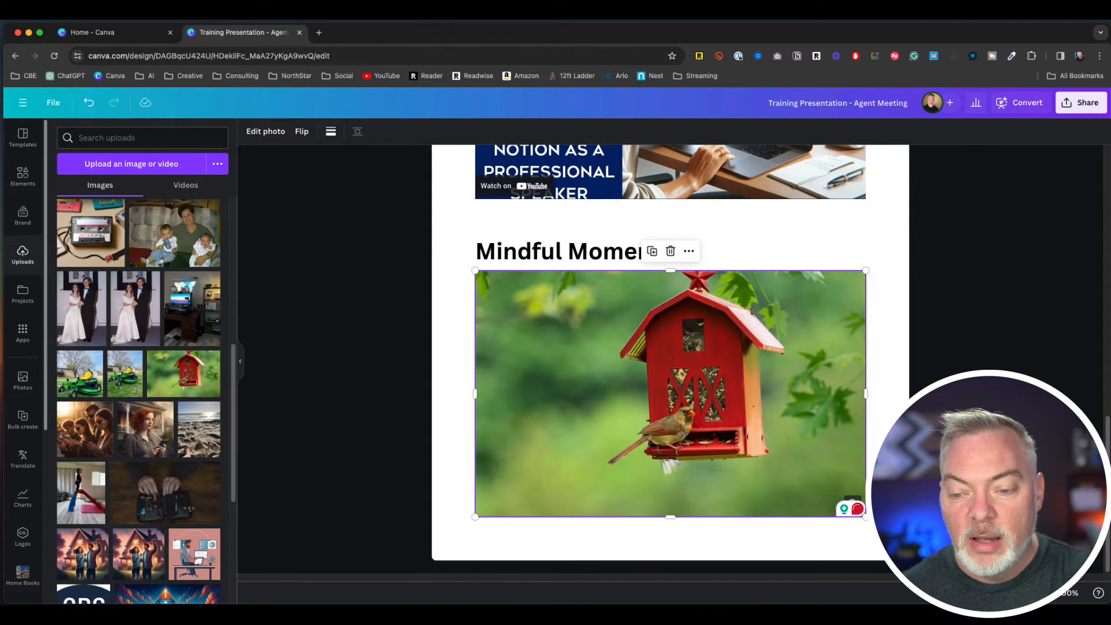
click(573, 251)
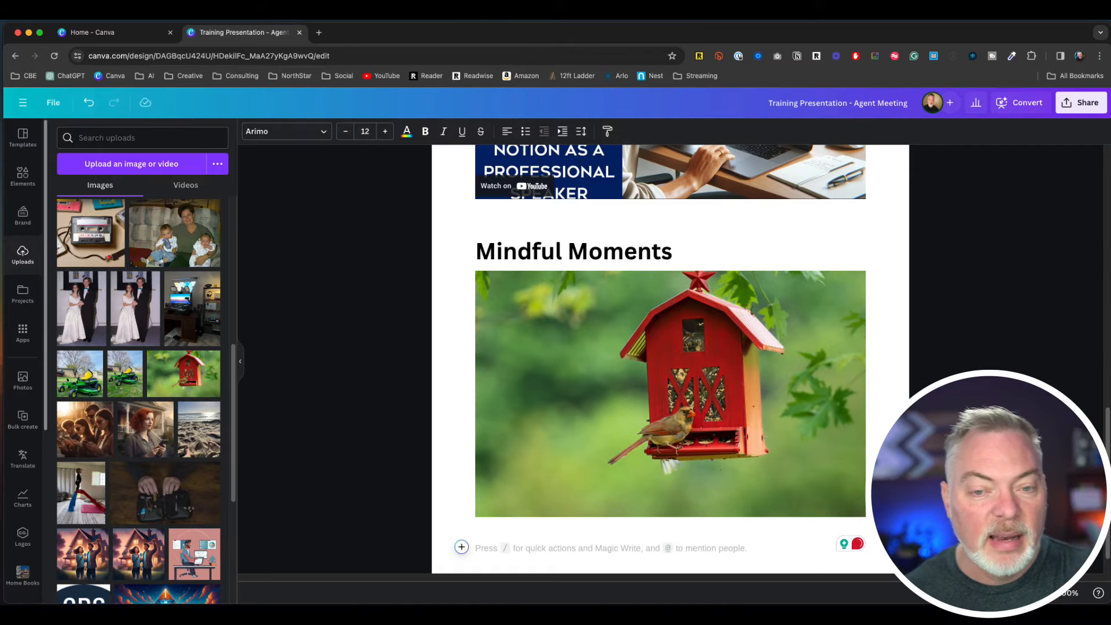
Step: Add a Creation Slide heading below the birdhouse photo
click(461, 546)
text(Creat)
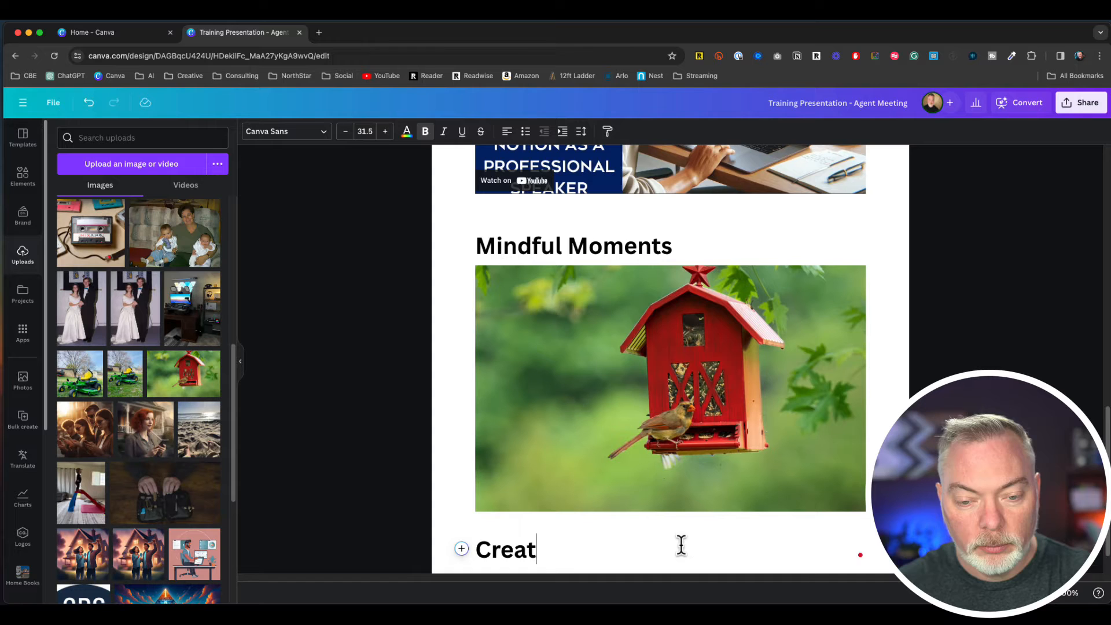
text(ion Slide)
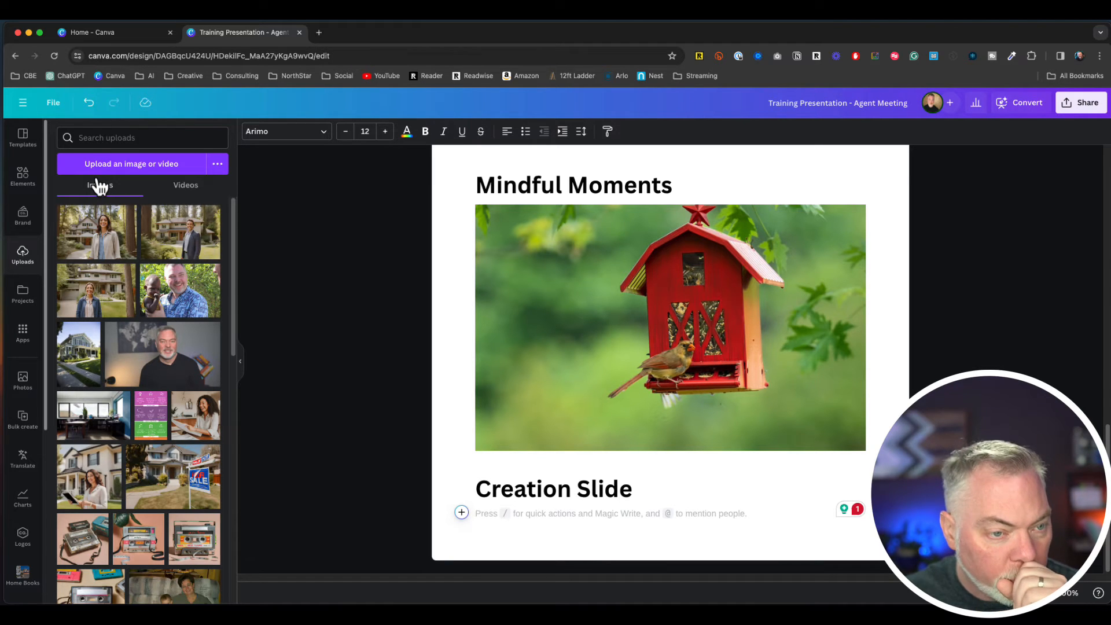
click(23, 176)
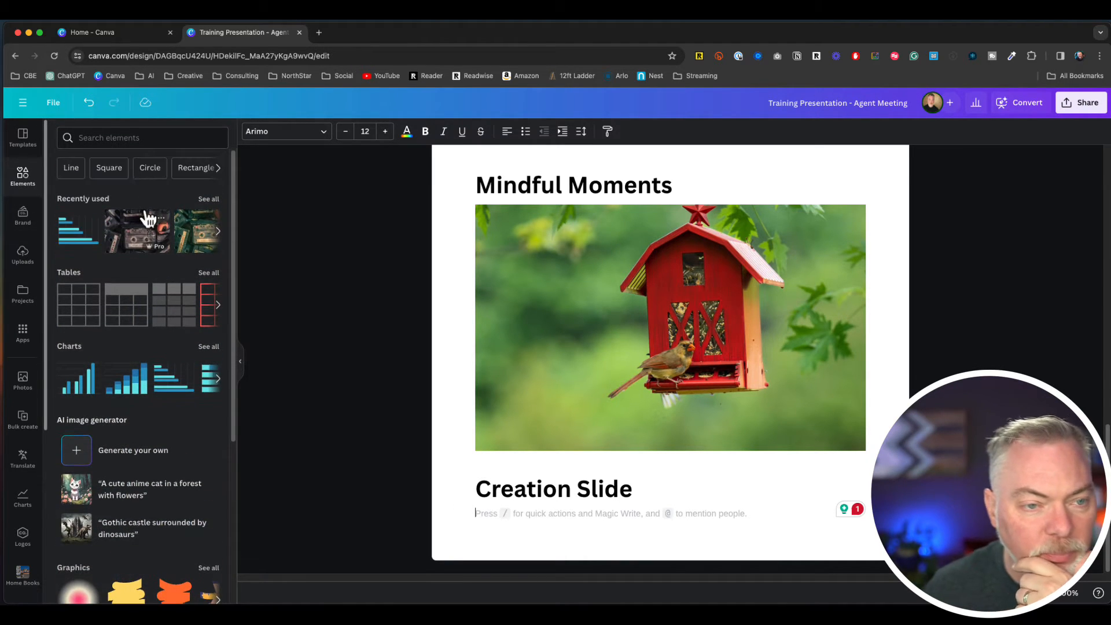
Step: Search Elements for 'man creating art'
click(142, 138)
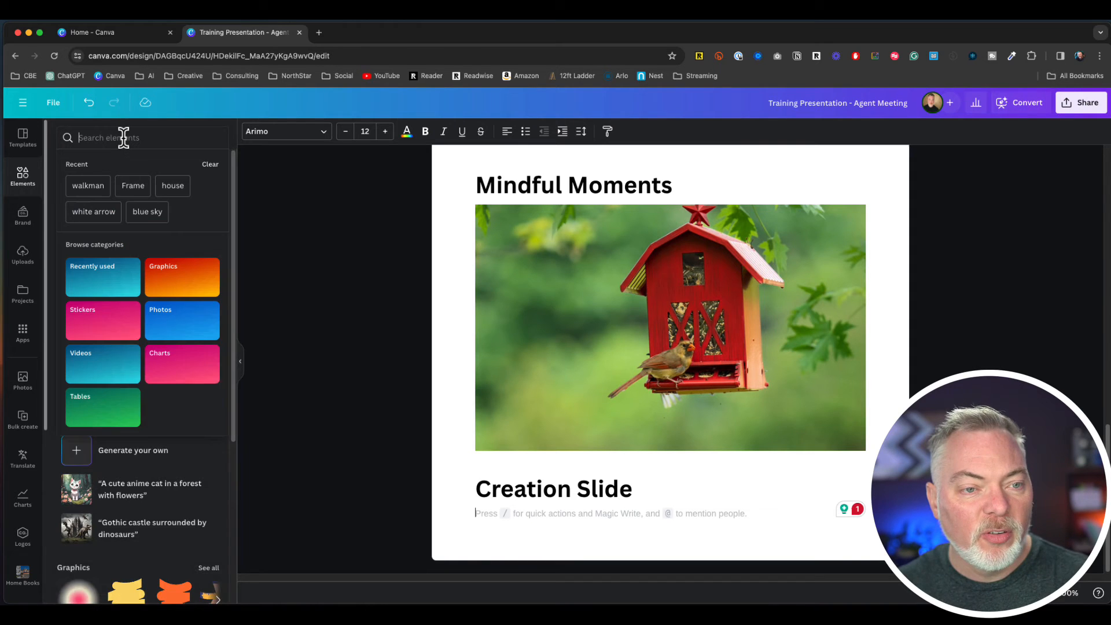
text(m)
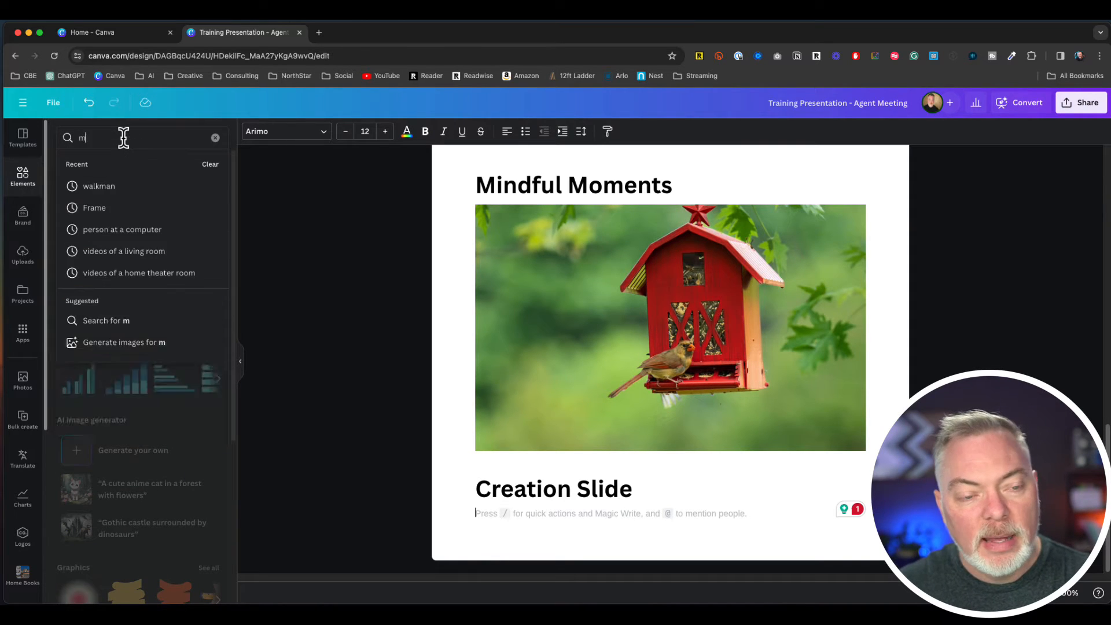
text(an creating art)
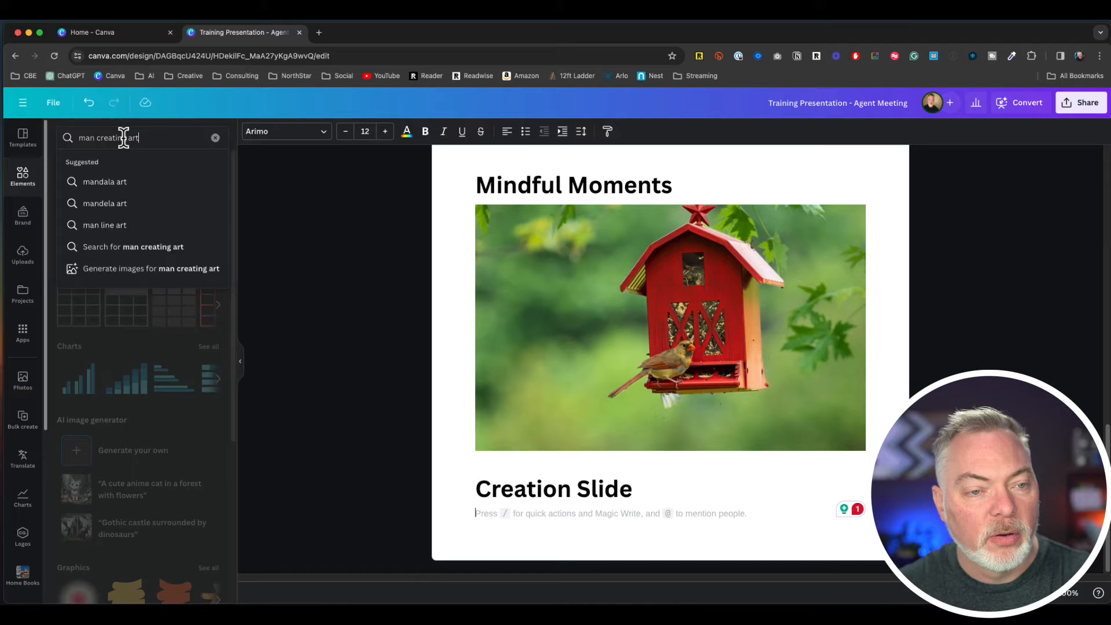
key(Enter)
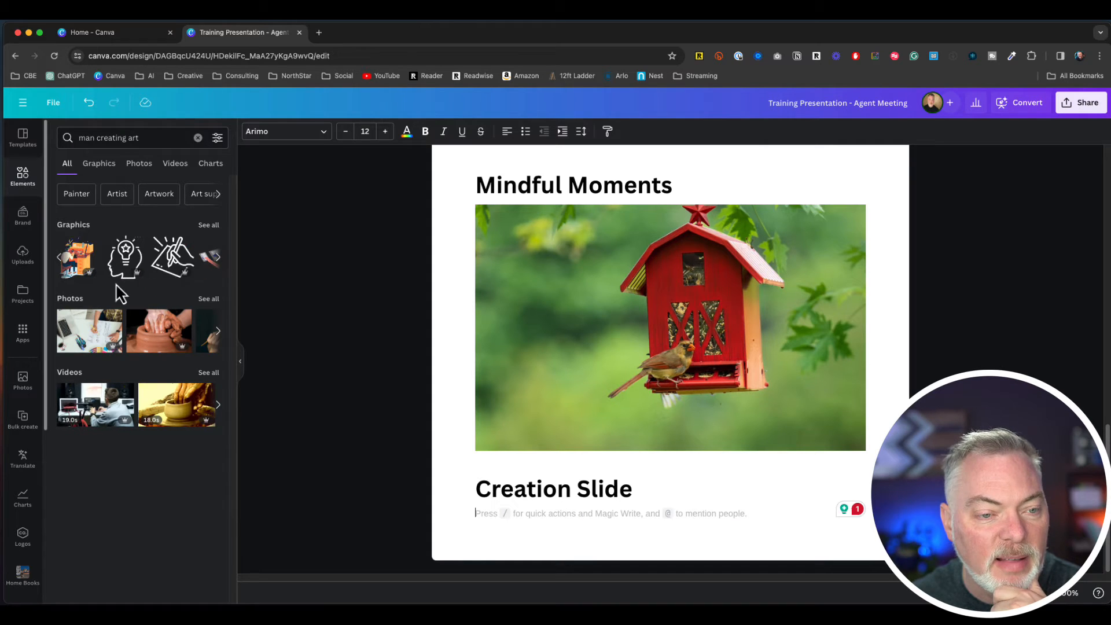
Step: Insert the hand-drawing graphic under Creation Slide, recoloured brand navy, and start a heading line
click(173, 257)
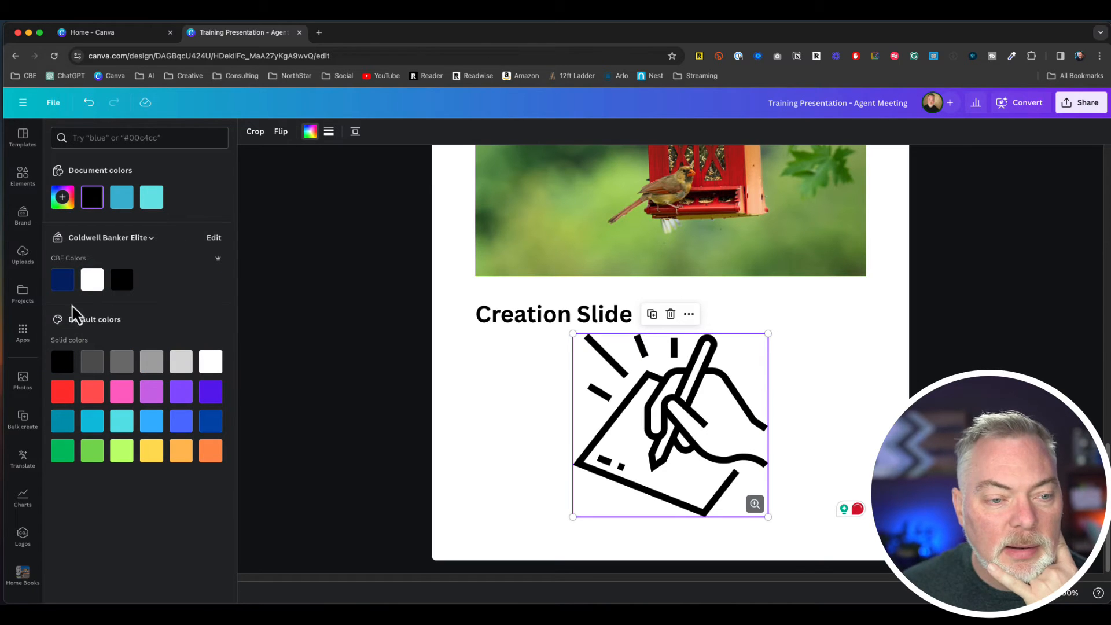
click(61, 278)
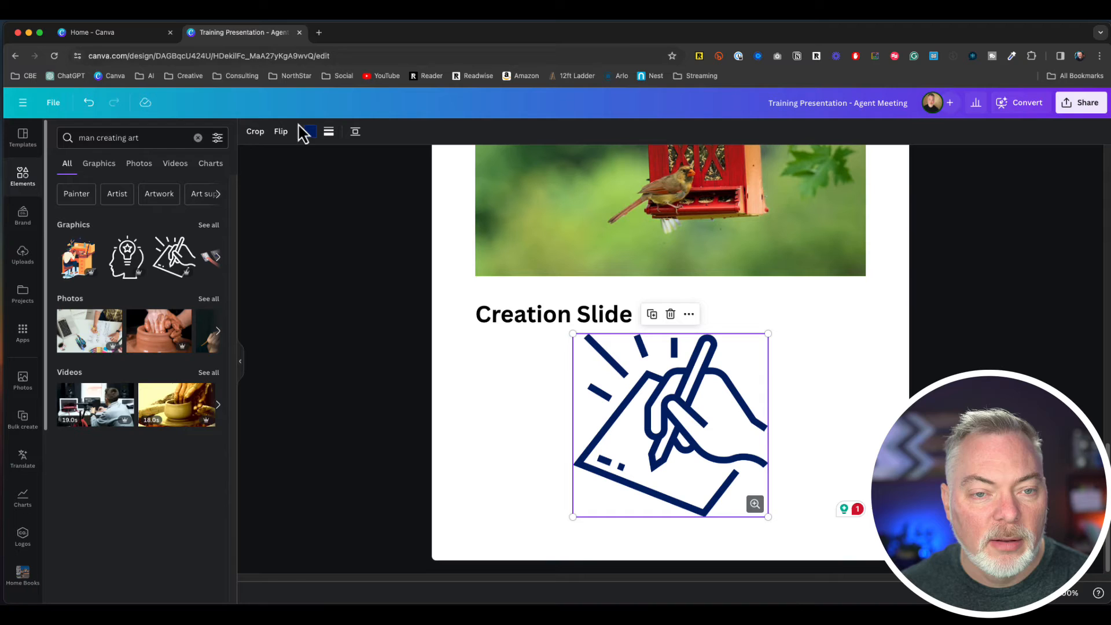
click(310, 131)
text(h)
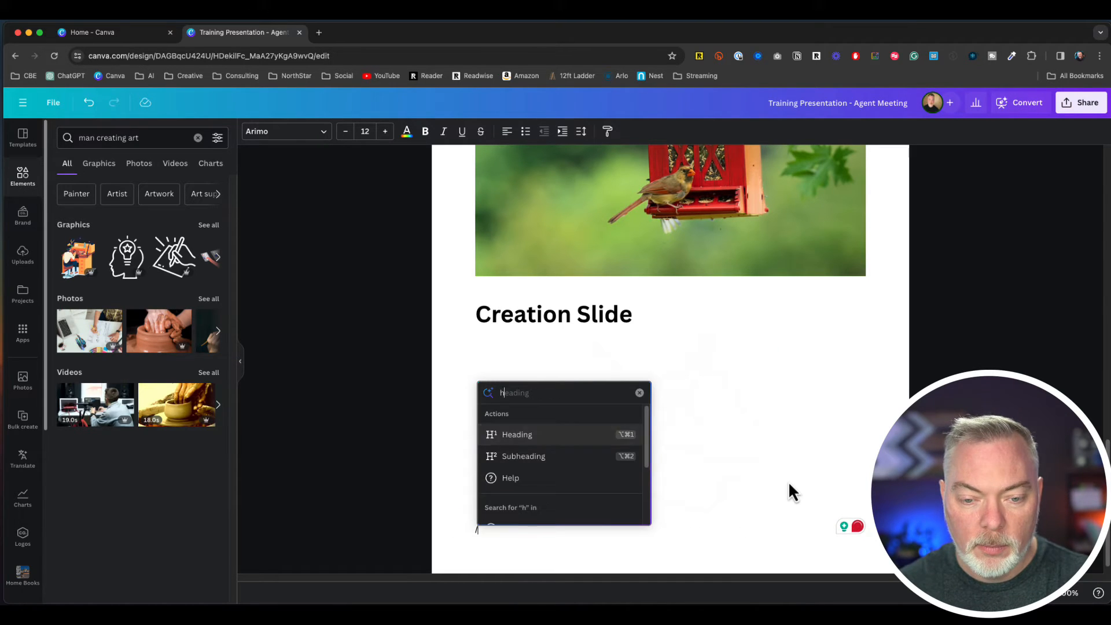
click(516, 434)
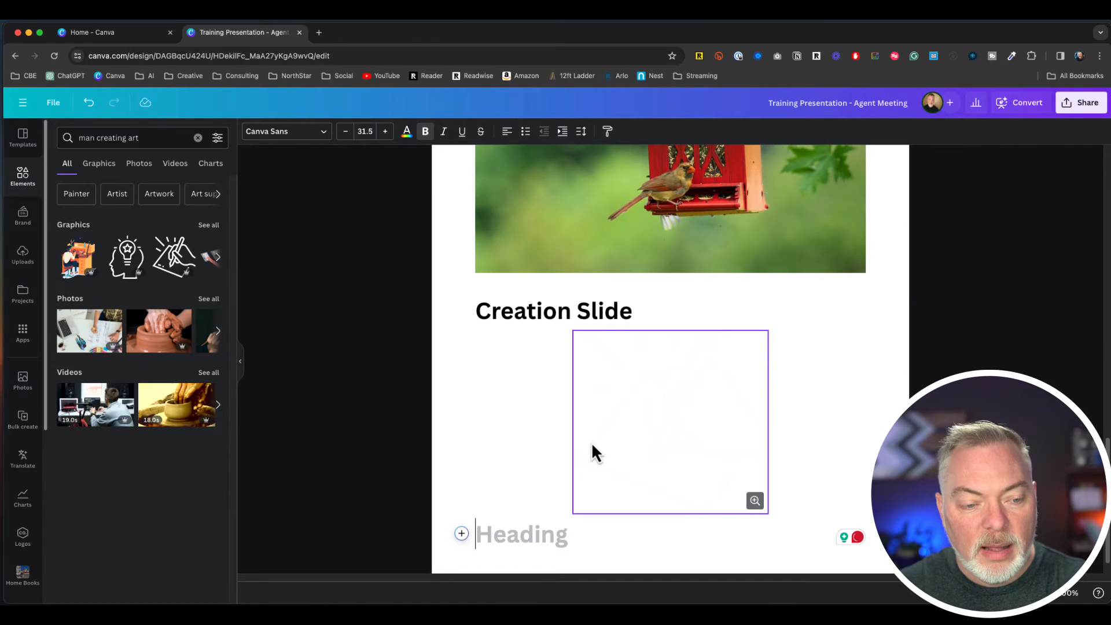
Step: Name the new heading Magic Creation and bring up the Magic Media generator
text(Magic)
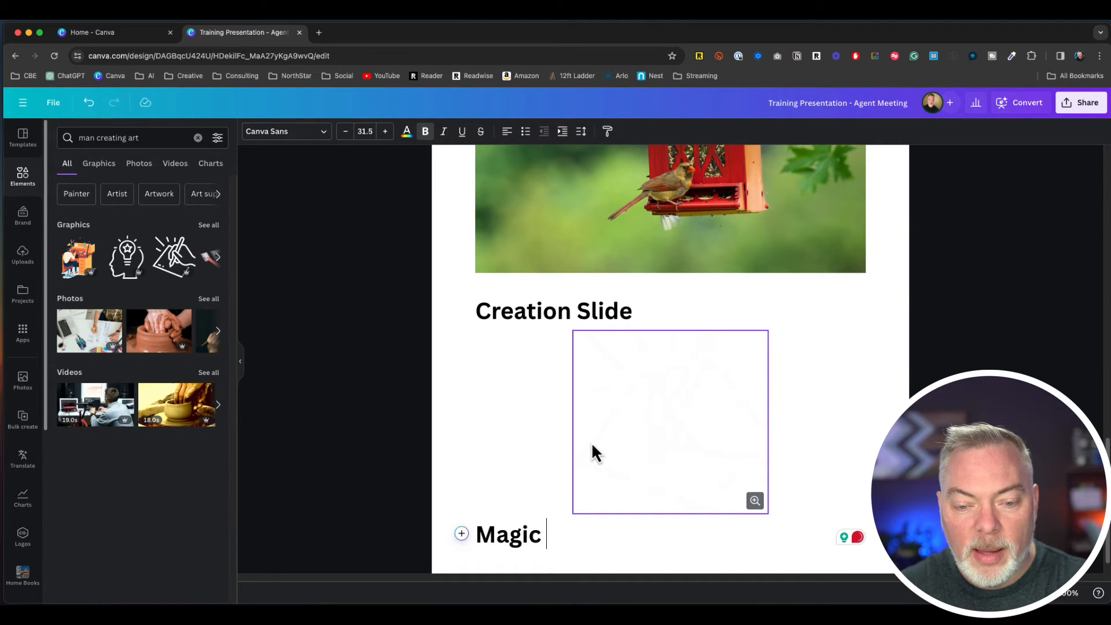
text(Creation)
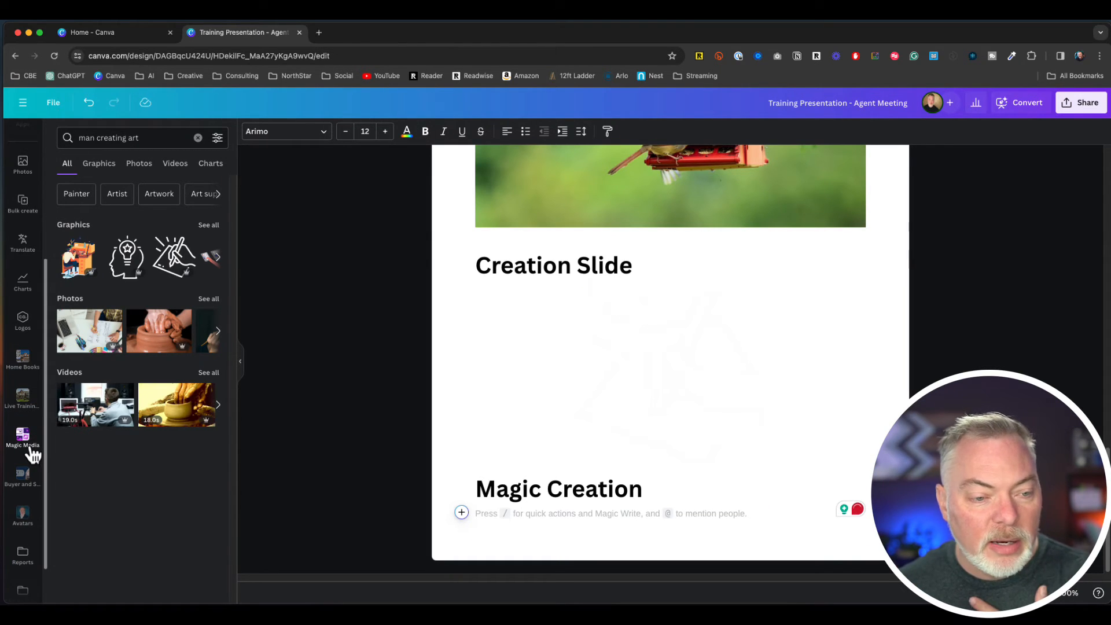
click(22, 440)
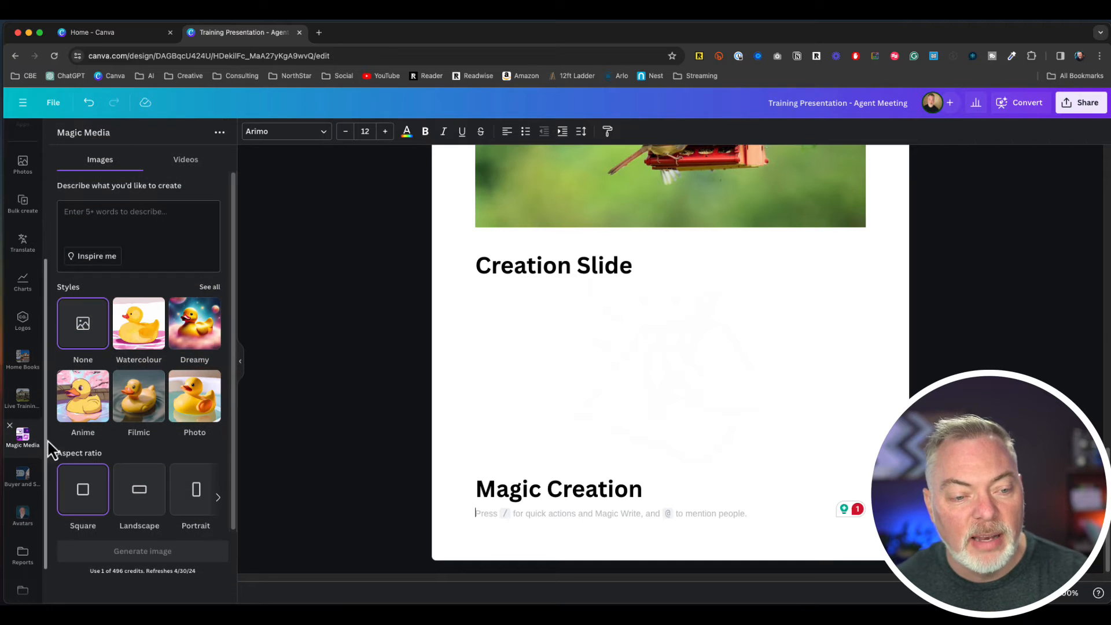
Step: Generate a filmic image from 'happy home buyer standing in front of a home' and insert the first result
click(137, 210)
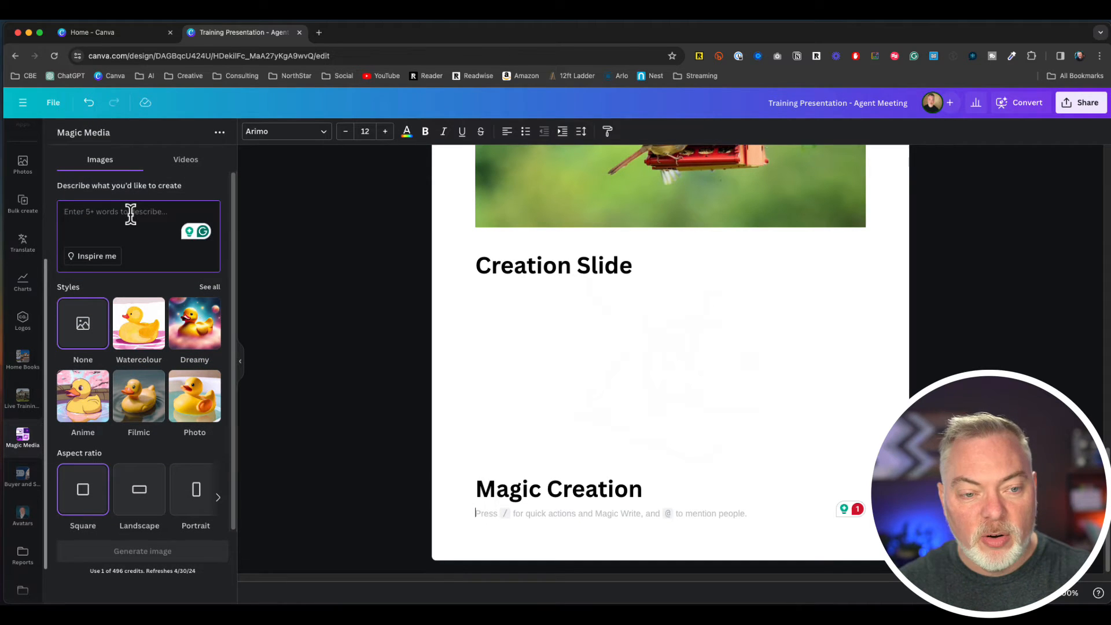
text(happy home)
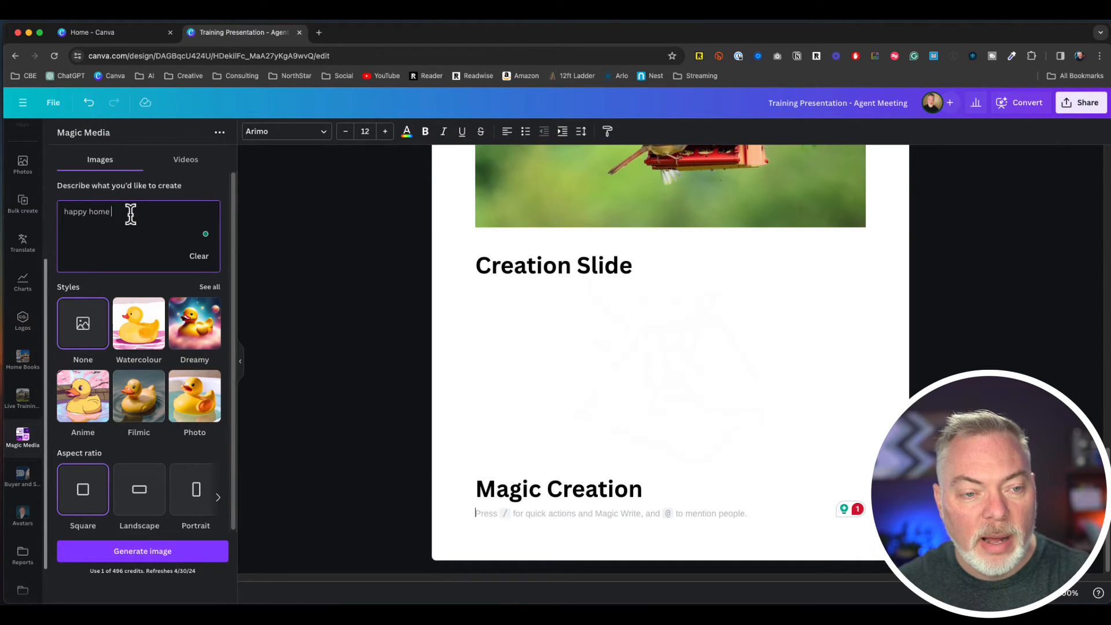
text(buyer)
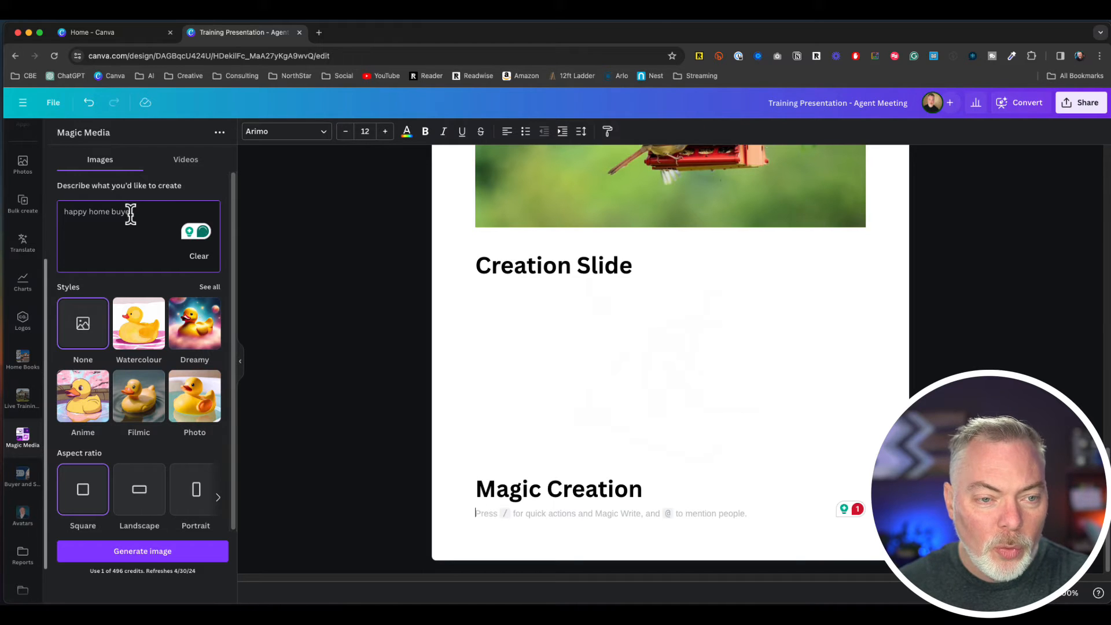
text(standing in front a home)
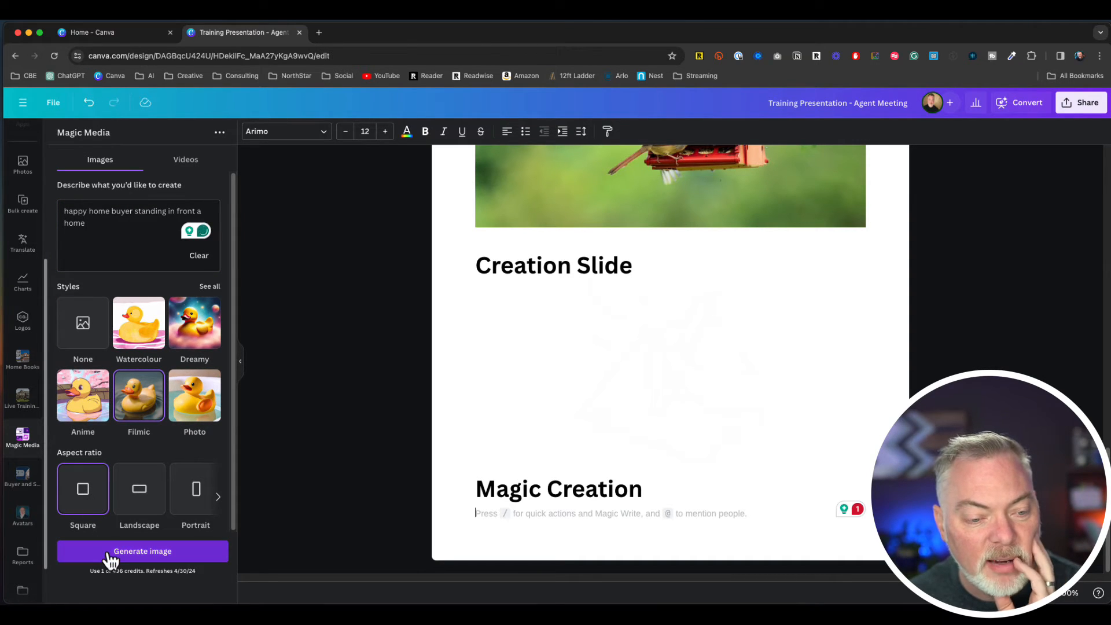
click(141, 551)
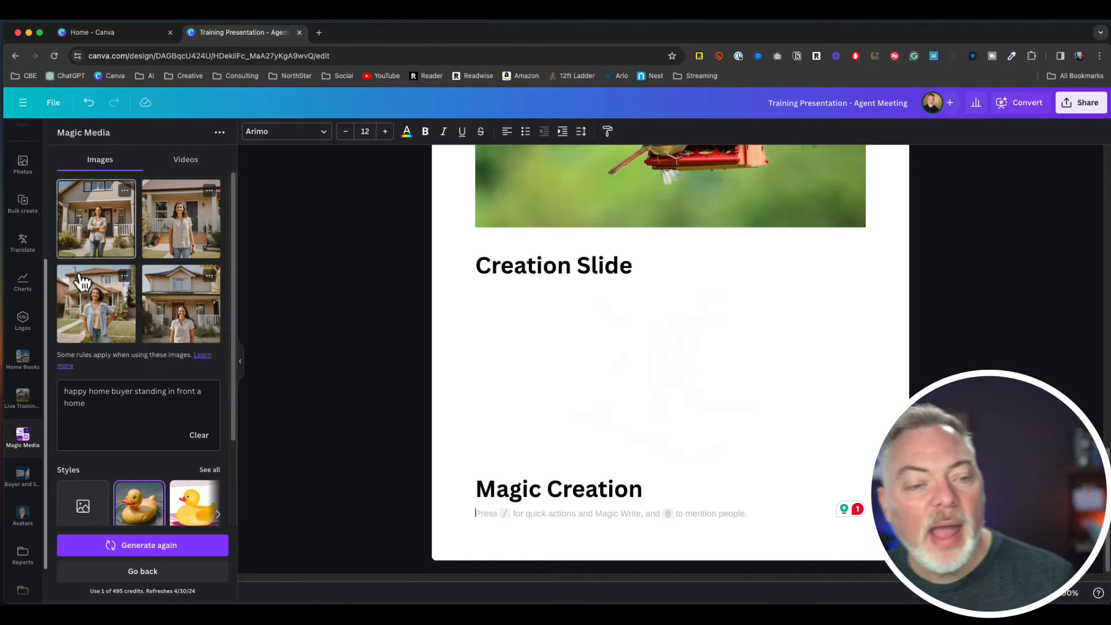
mouse_move(116, 227)
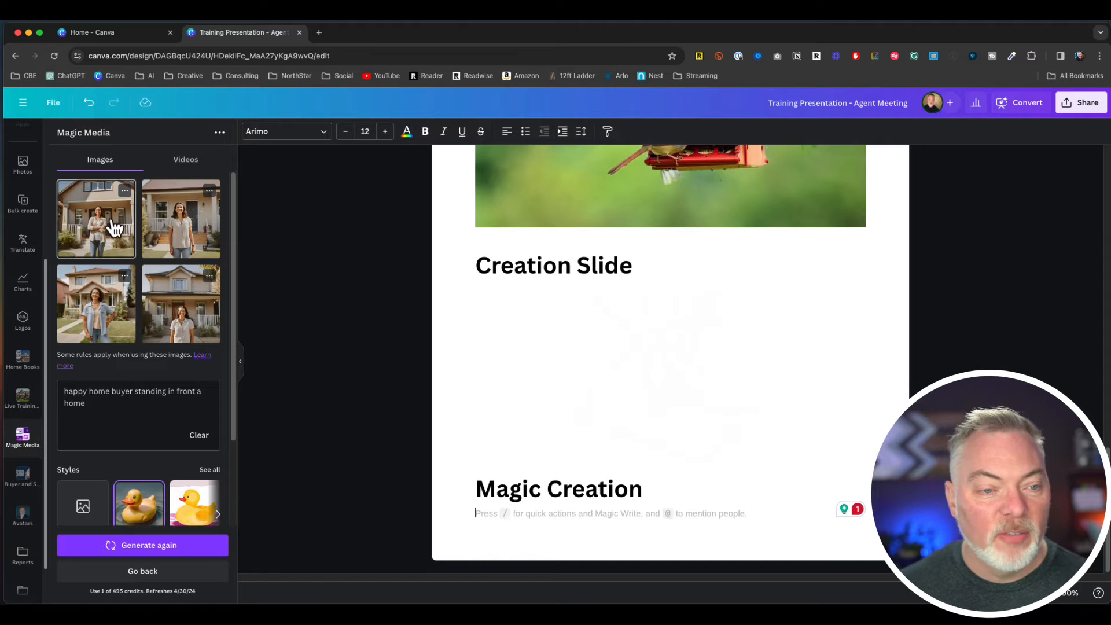
click(96, 219)
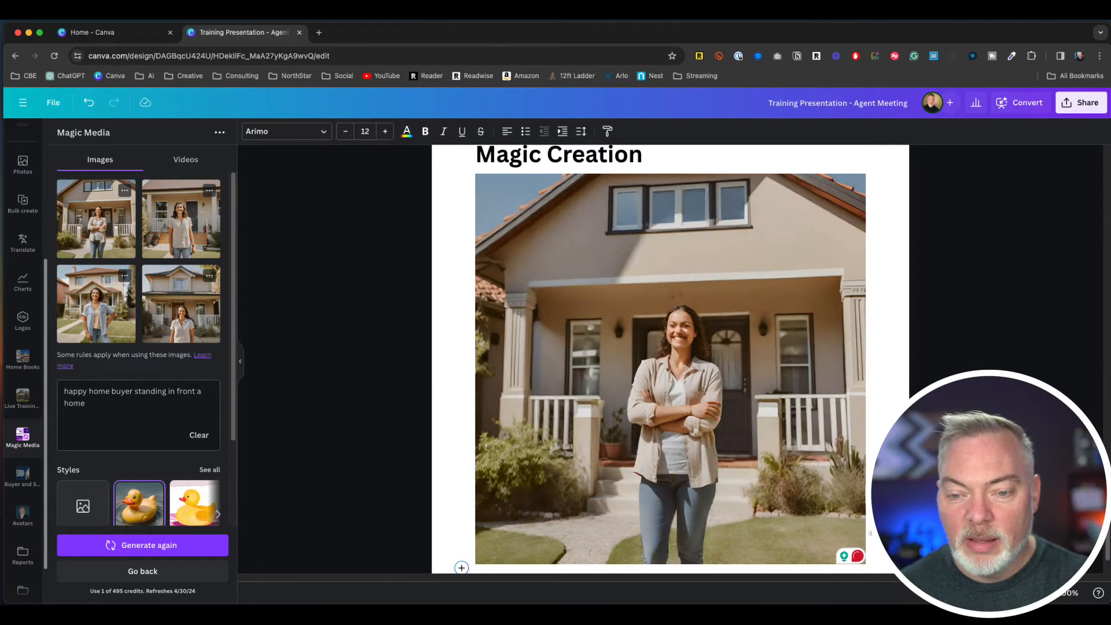
scroll(down, 3)
text(/)
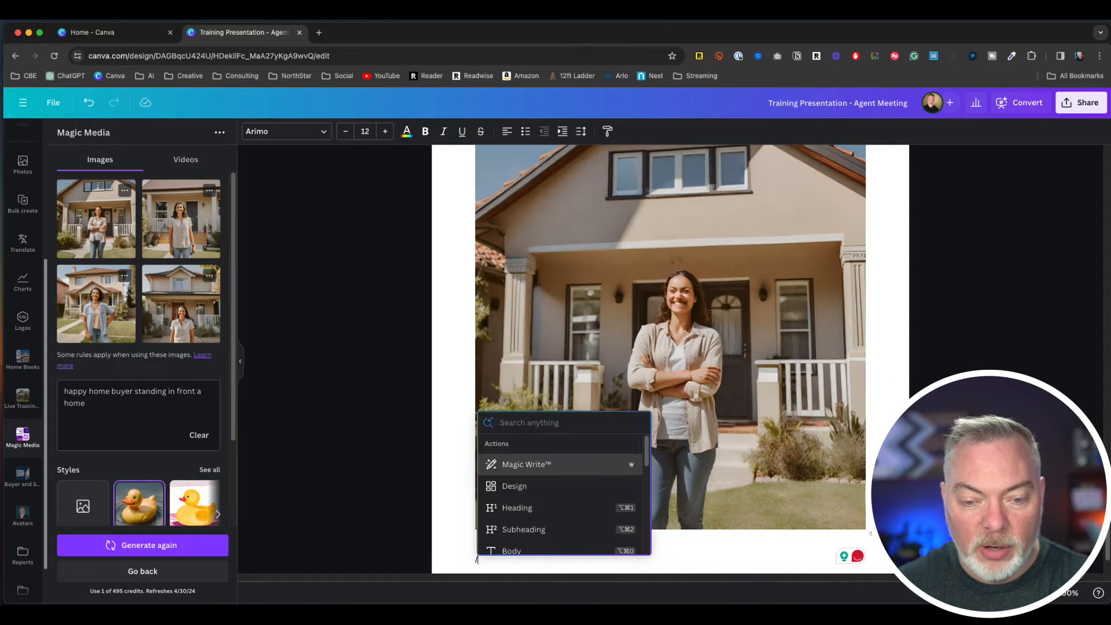
Step: Add a 'Bullets and Graphics' heading below the home buyer photo
click(517, 507)
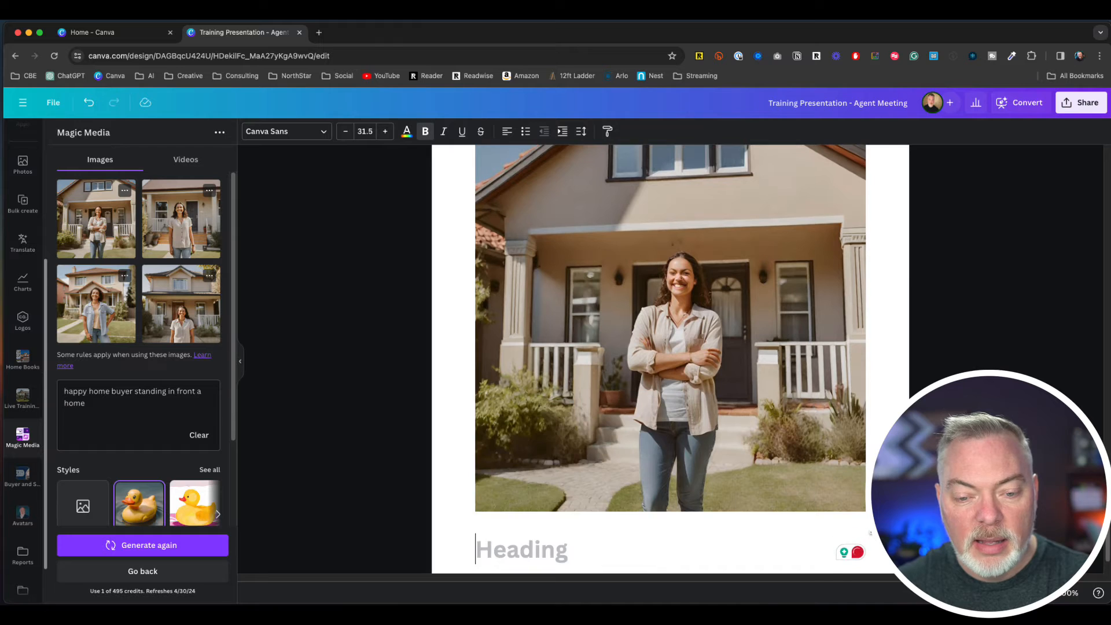
text(Bullets and G)
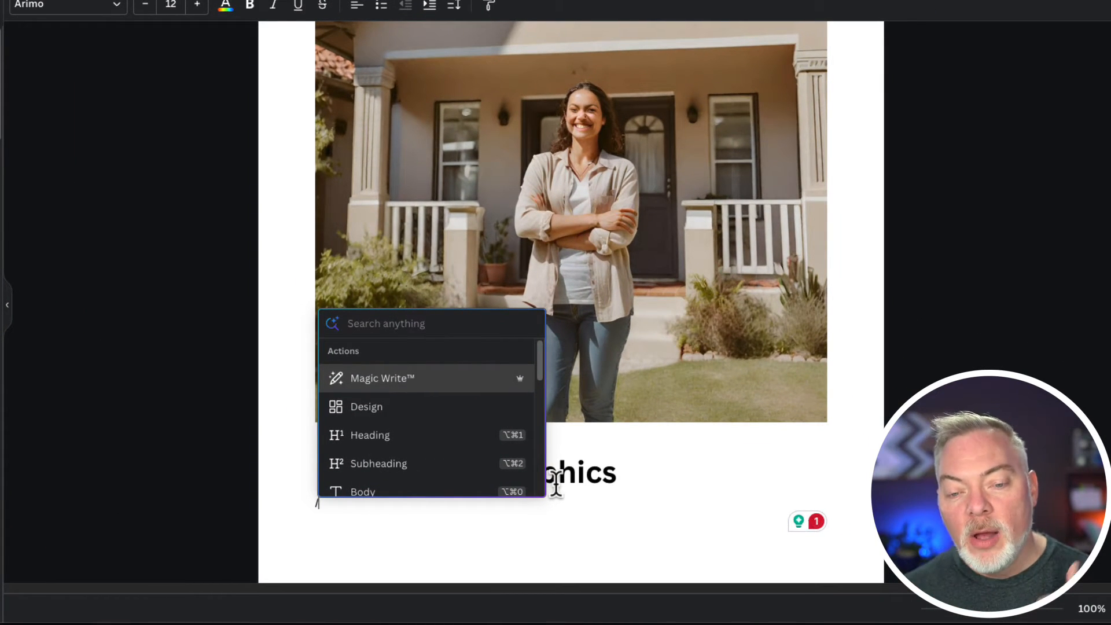
mouse_move(416, 393)
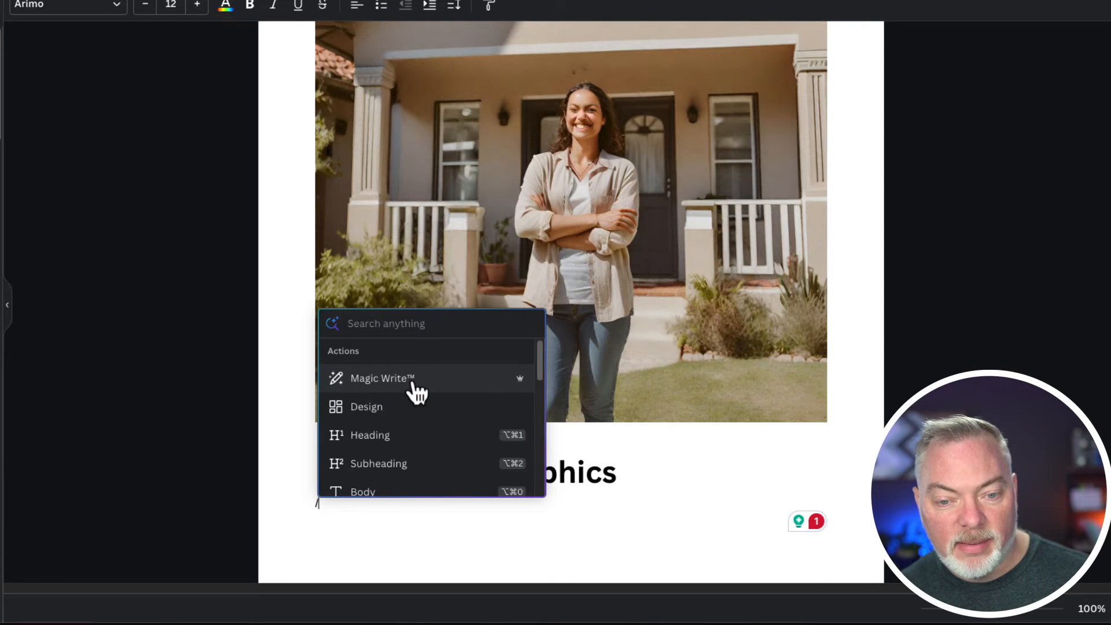
Step: Use Magic Write to produce four bulleted action items for organizing a real estate business and insert them
click(382, 378)
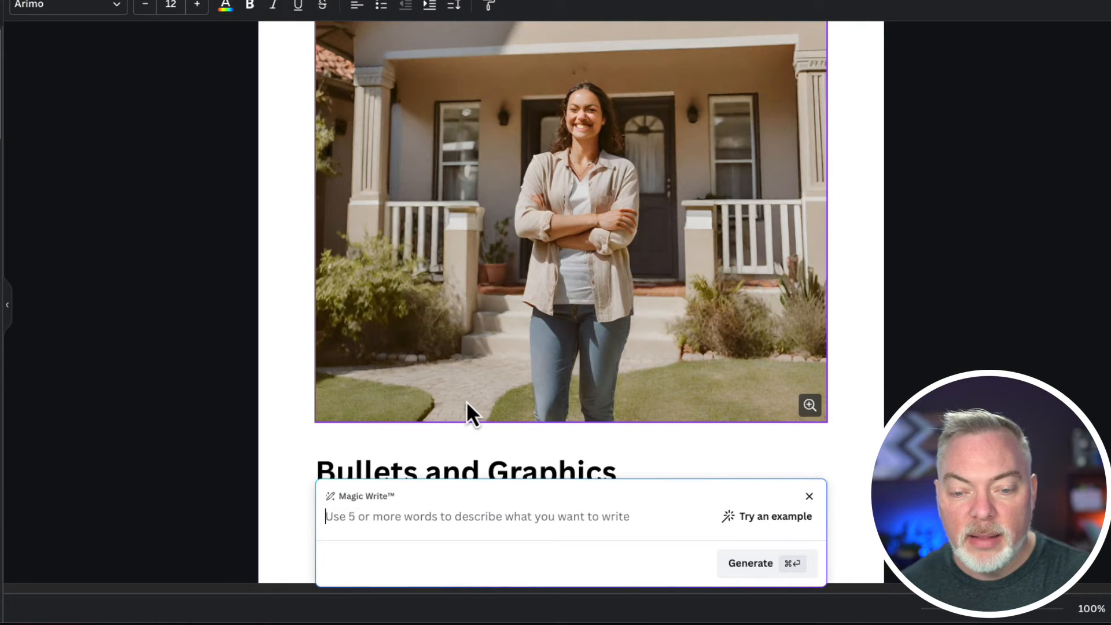
text(Please priv)
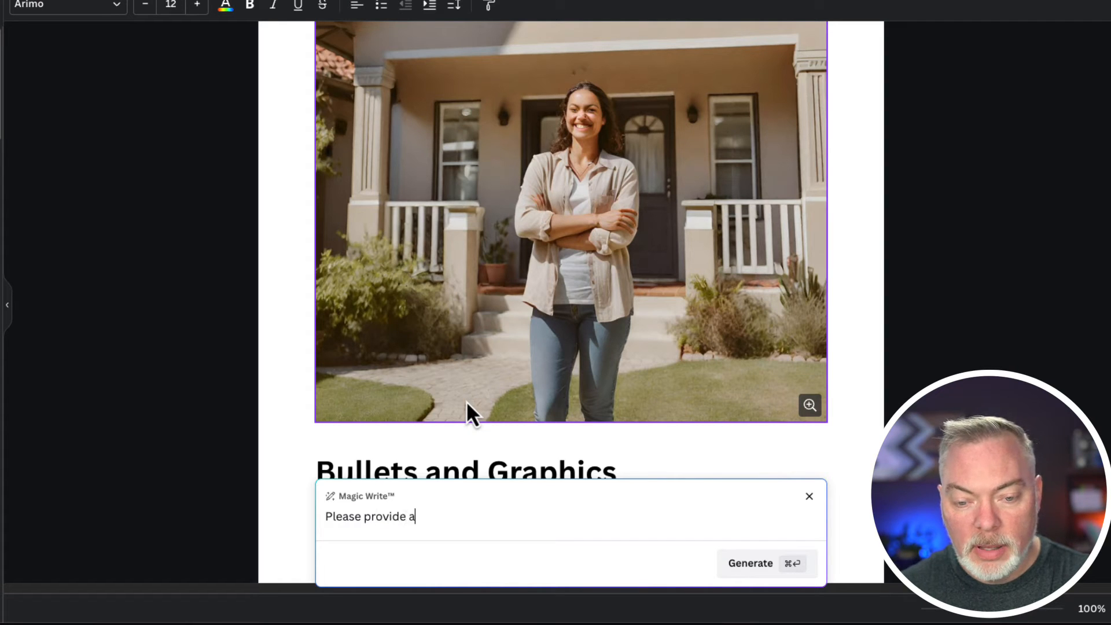
text(list of four a)
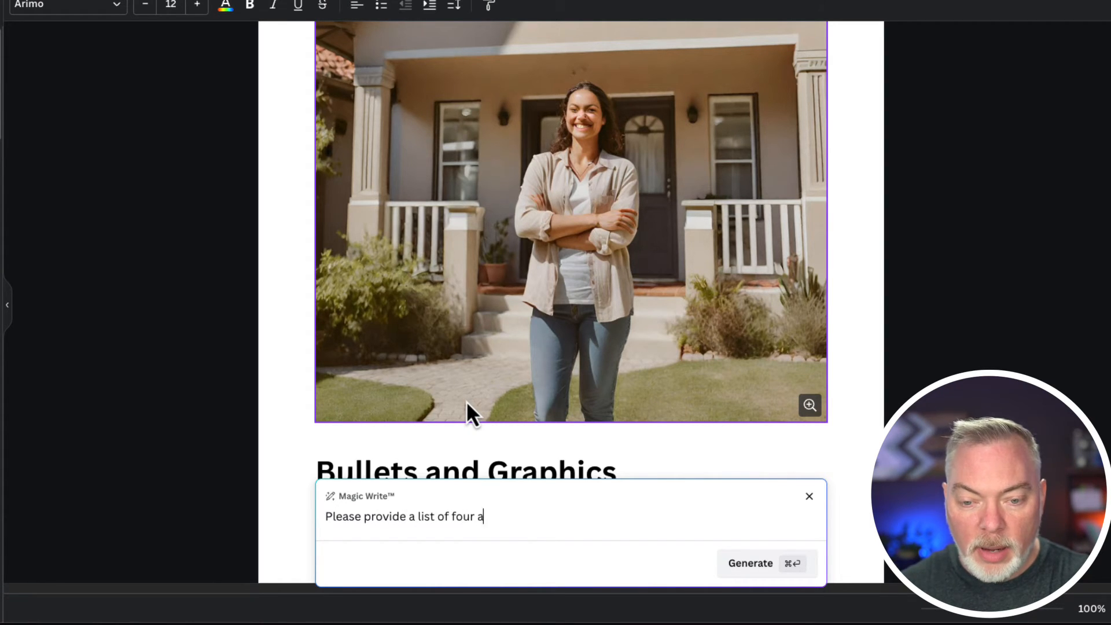
text(ction items)
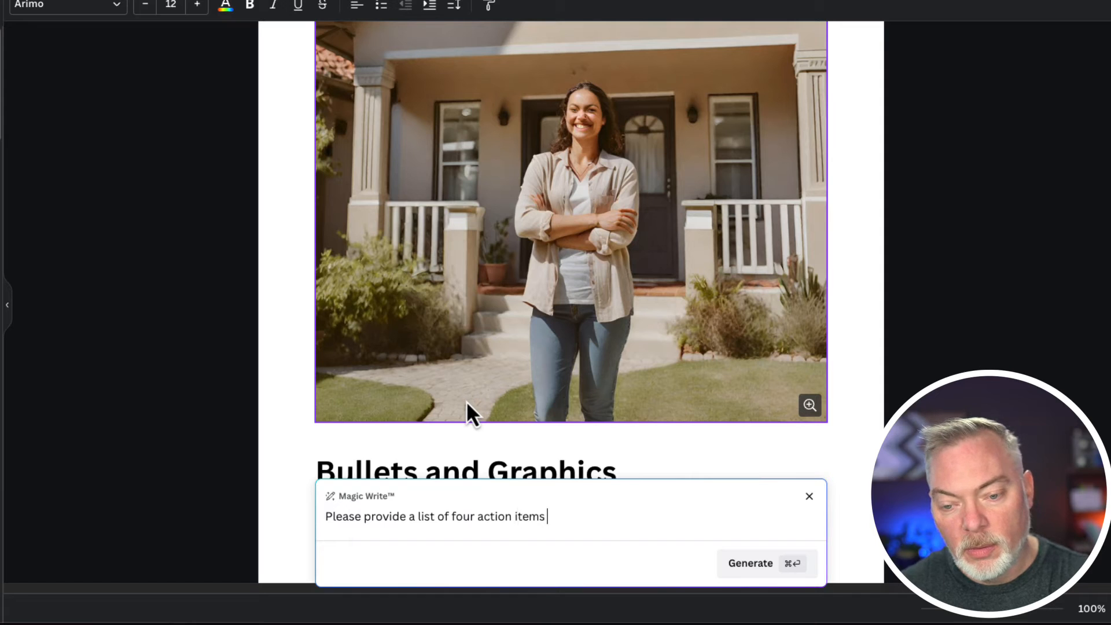
text(for a)
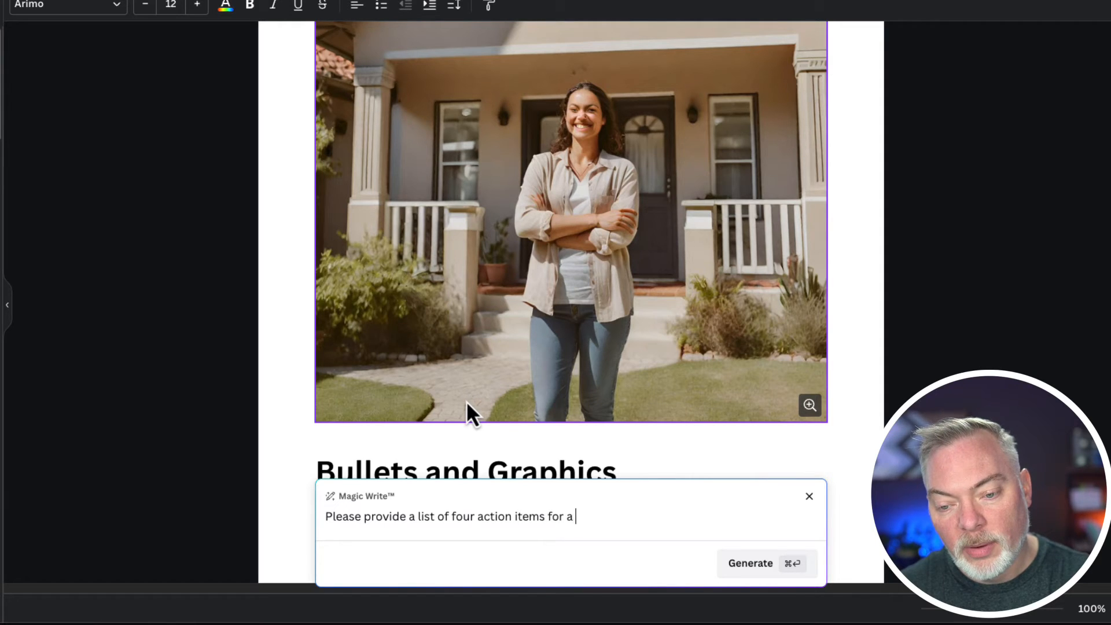
text(real estate to)
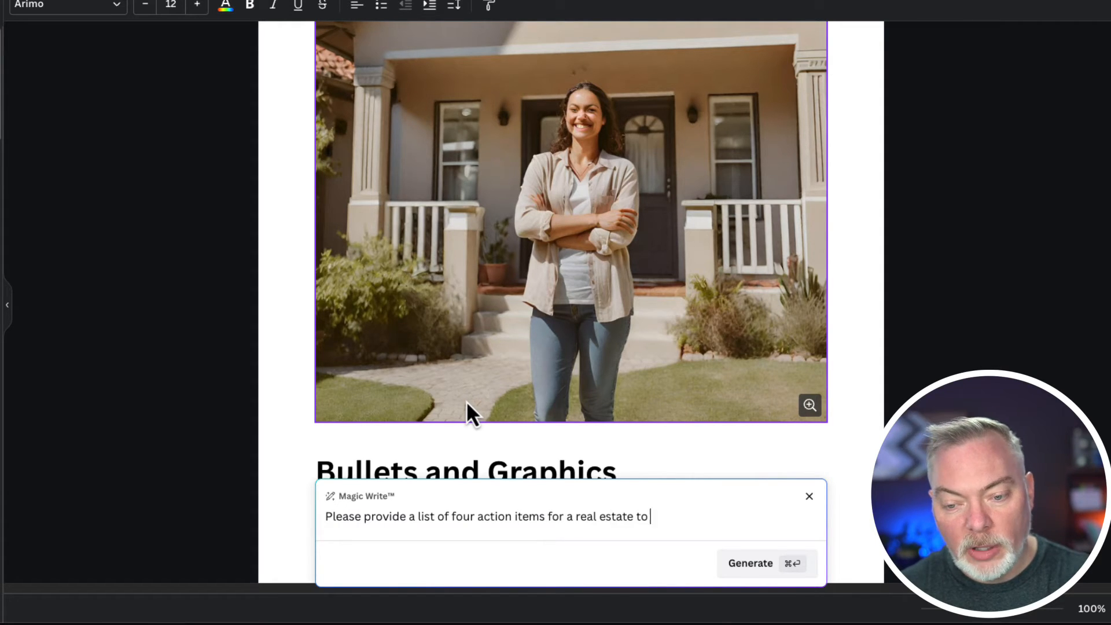
text(do to organizer their bus)
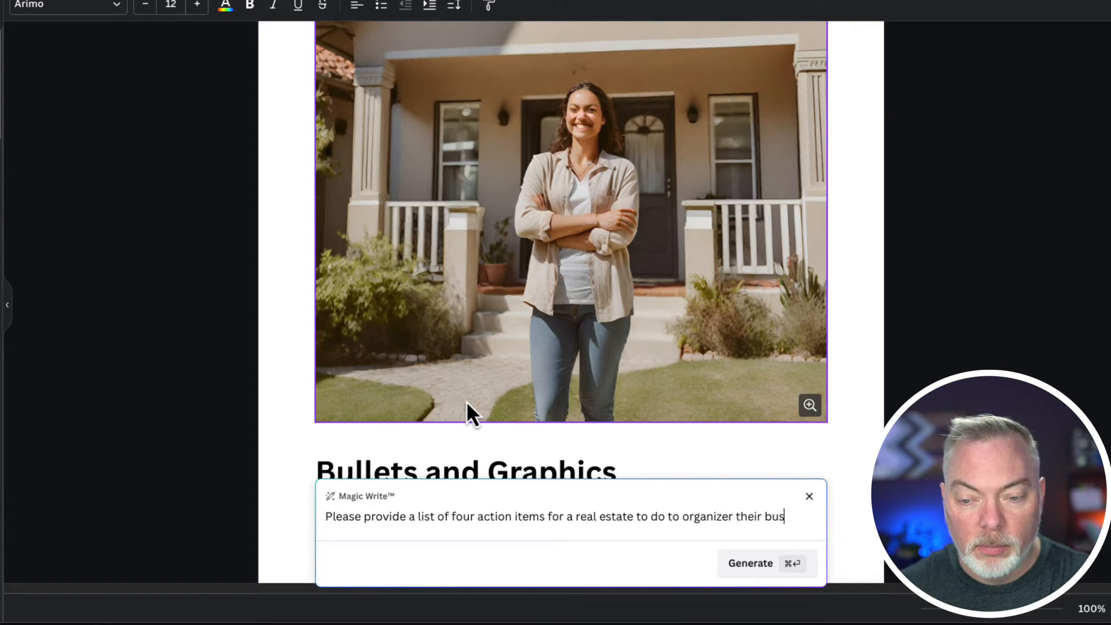
text(iness,)
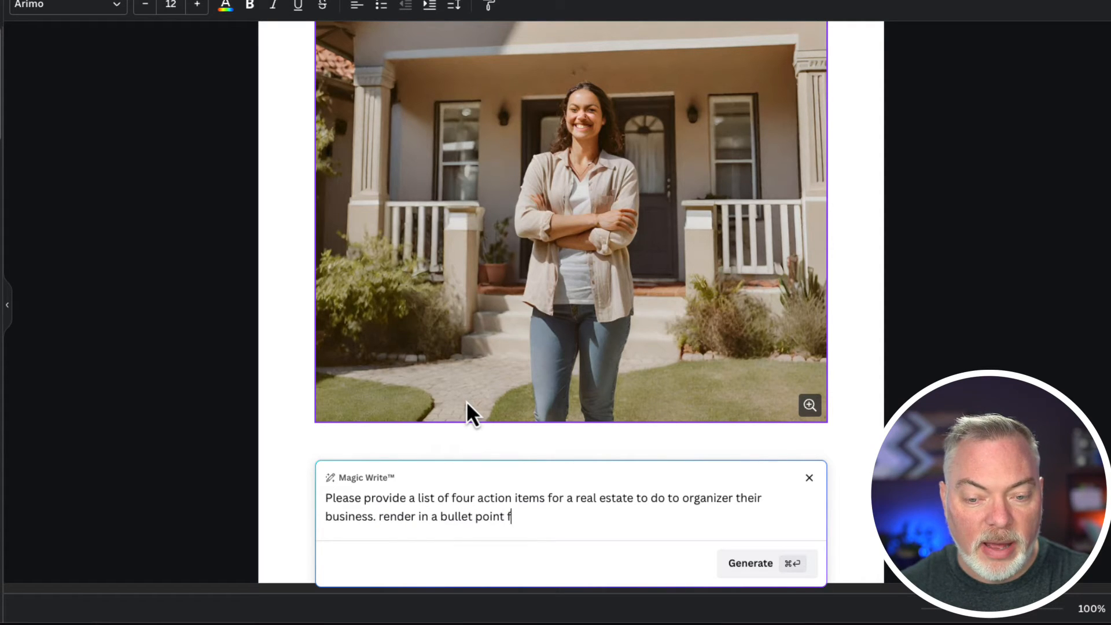
text(ashion)
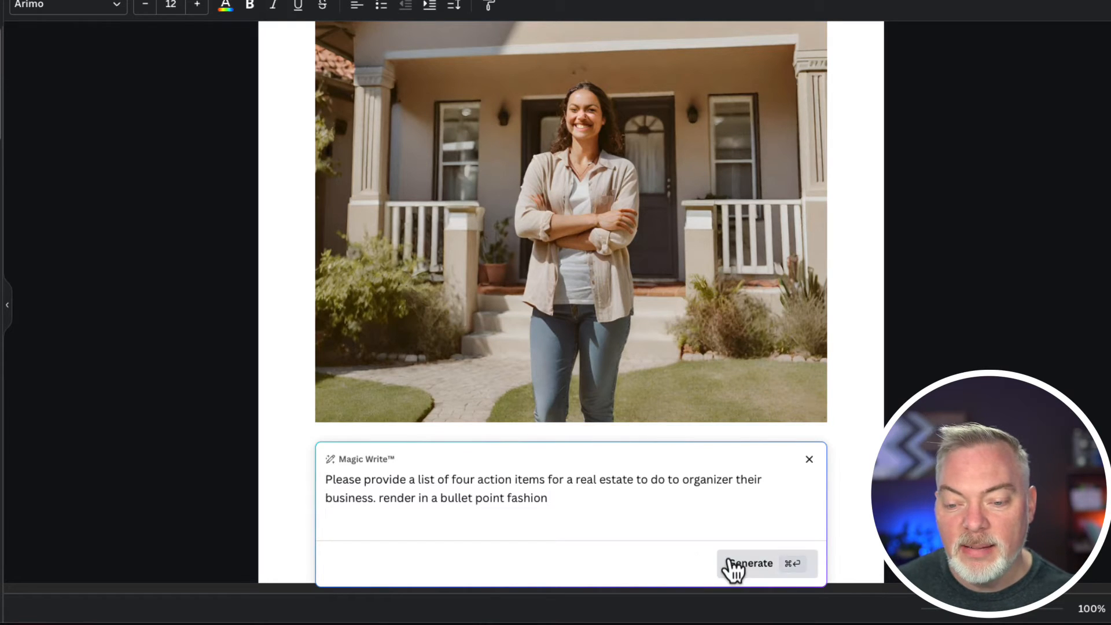
click(751, 563)
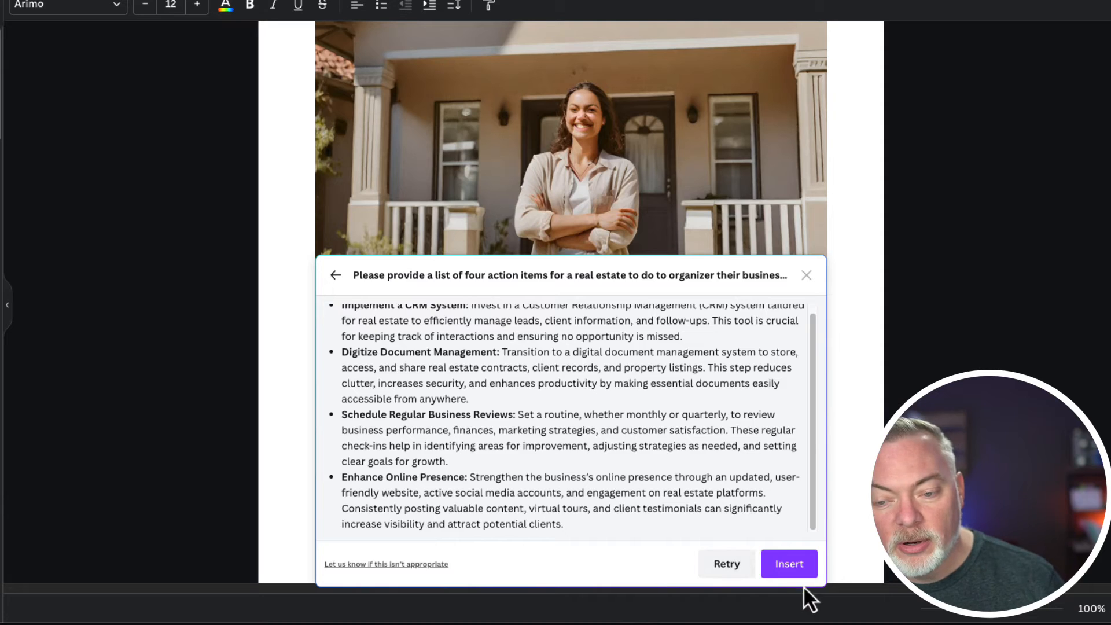
click(789, 564)
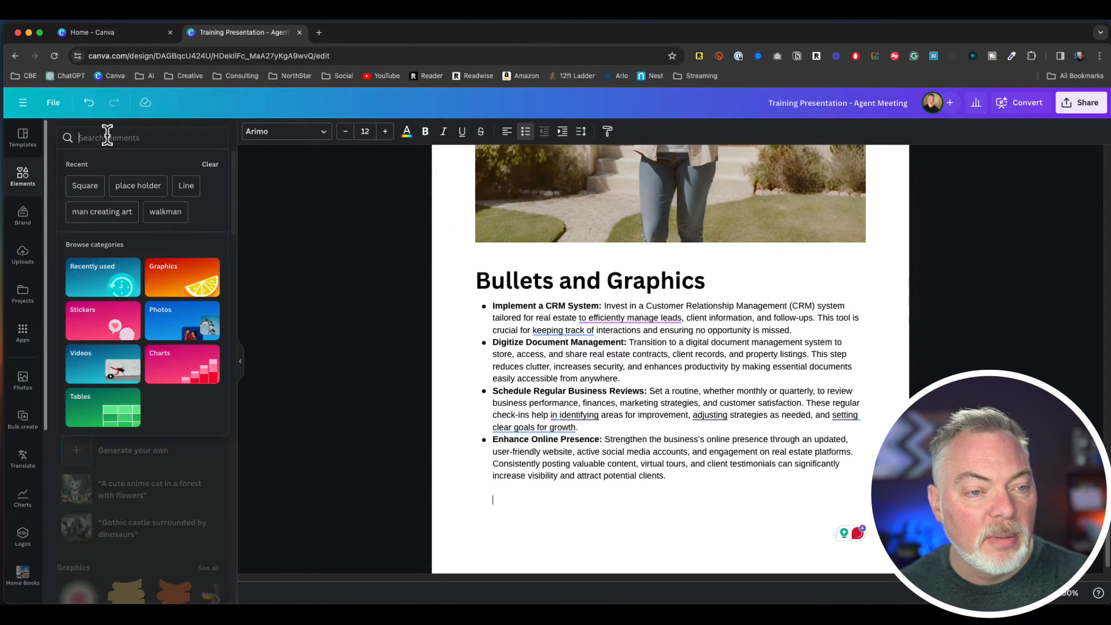
Step: Search Elements for 'team working at table' photos to place below the bullets
text(t)
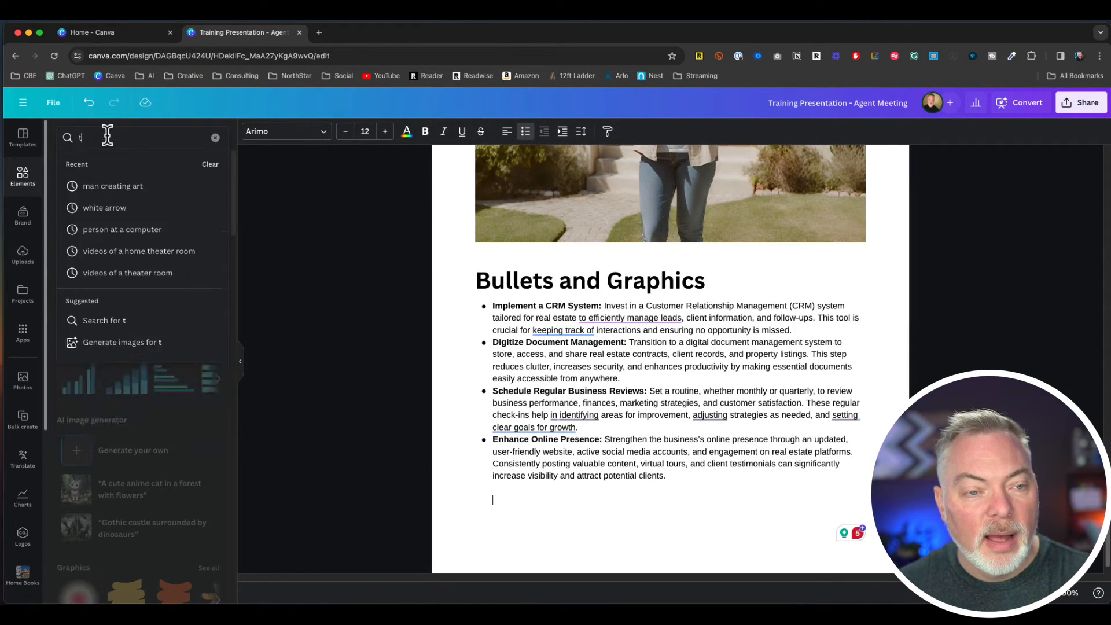
text(eam working at ta)
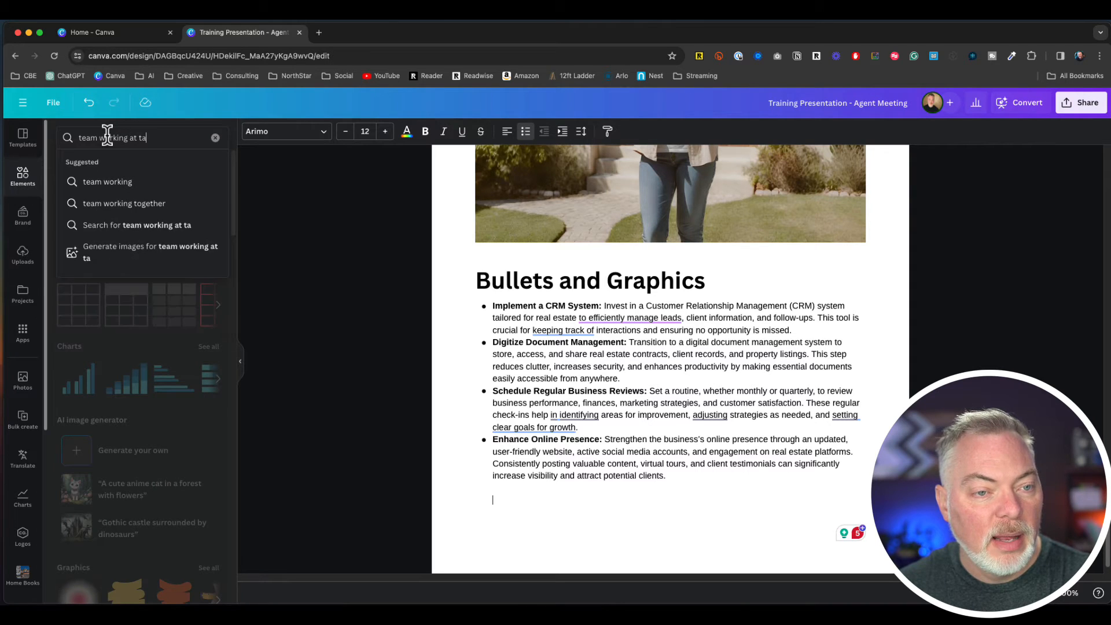
key(Enter)
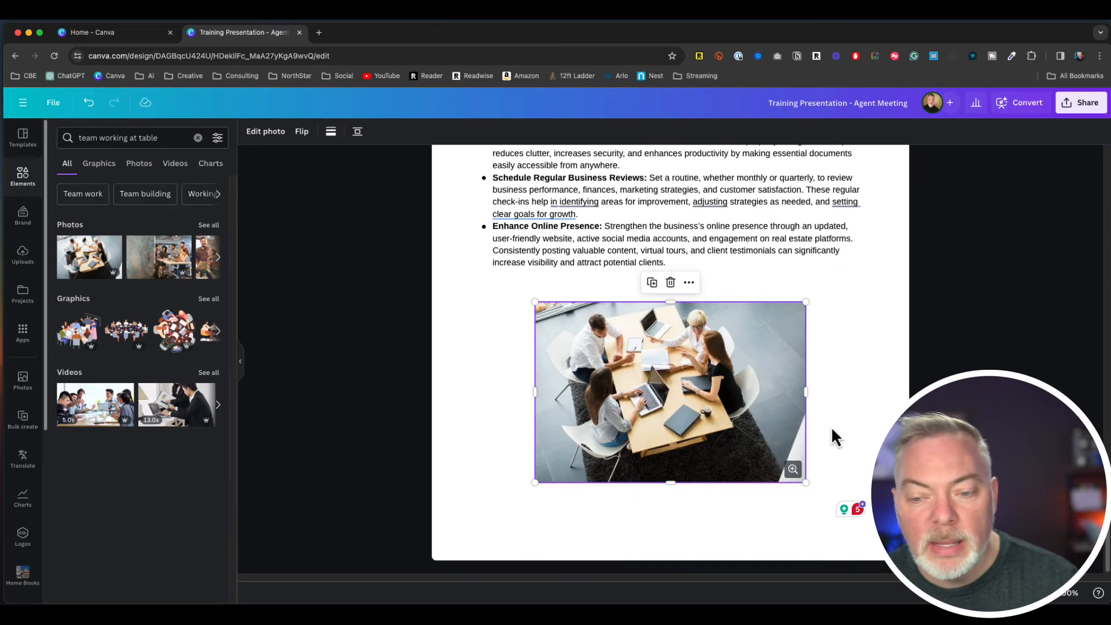
mouse_move(820, 491)
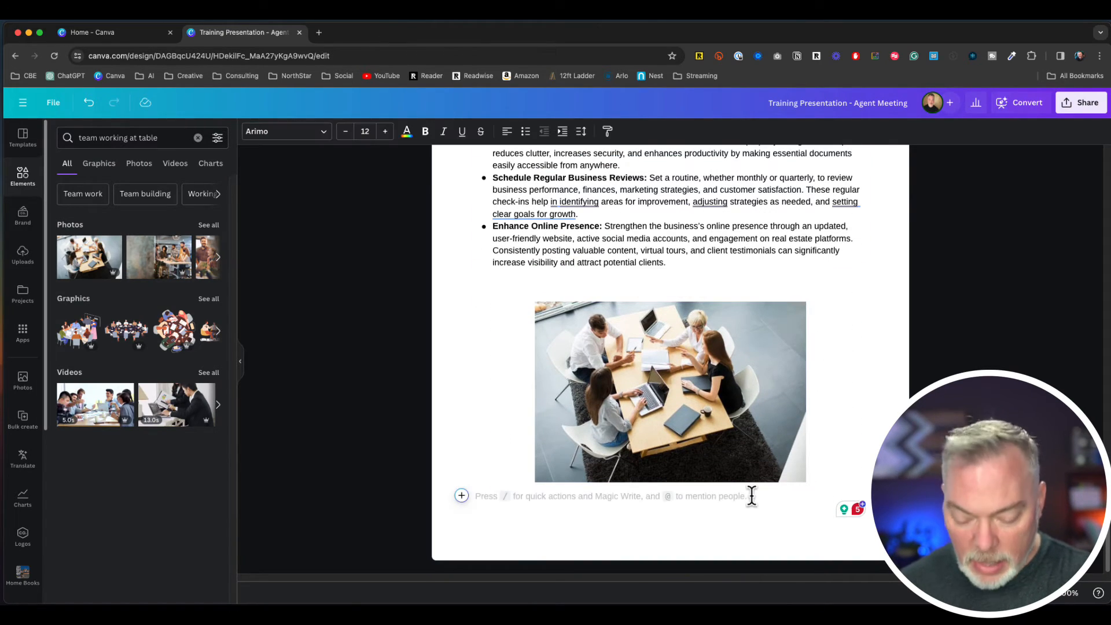
Step: Add a 'Thanks for coming' heading followed by today's date, Apr 6, 2024
text(End)
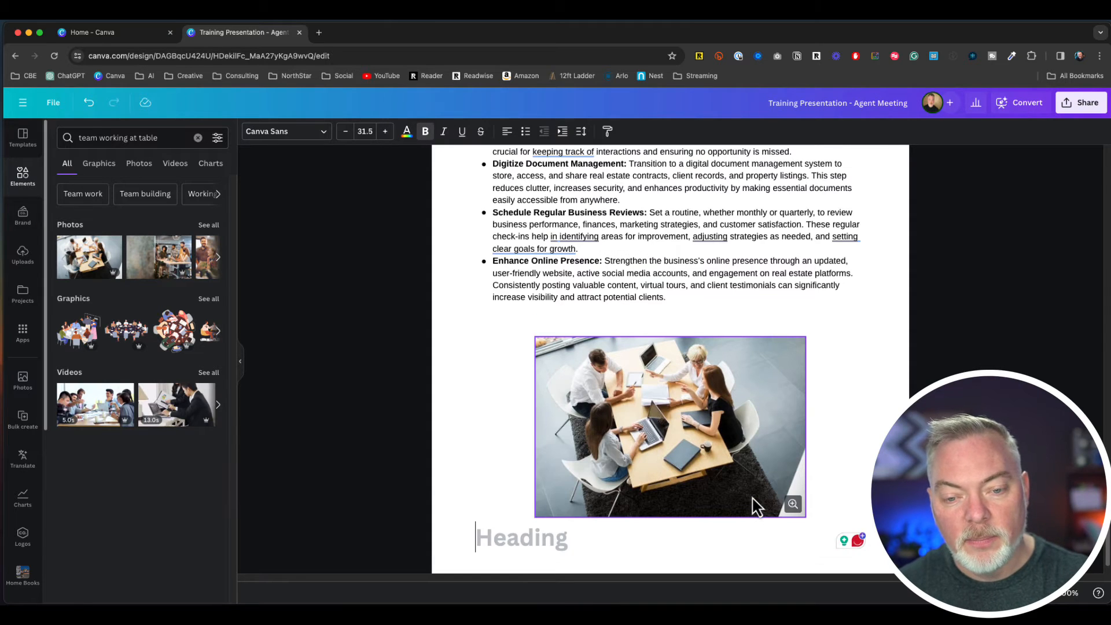
text(Thanks for co)
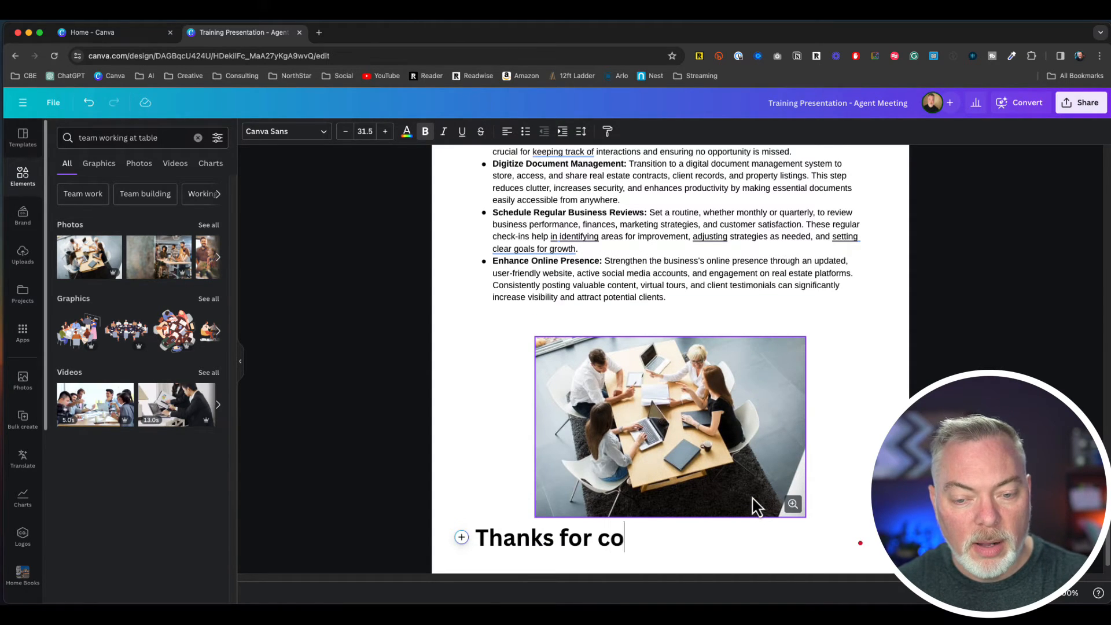
text(ming)
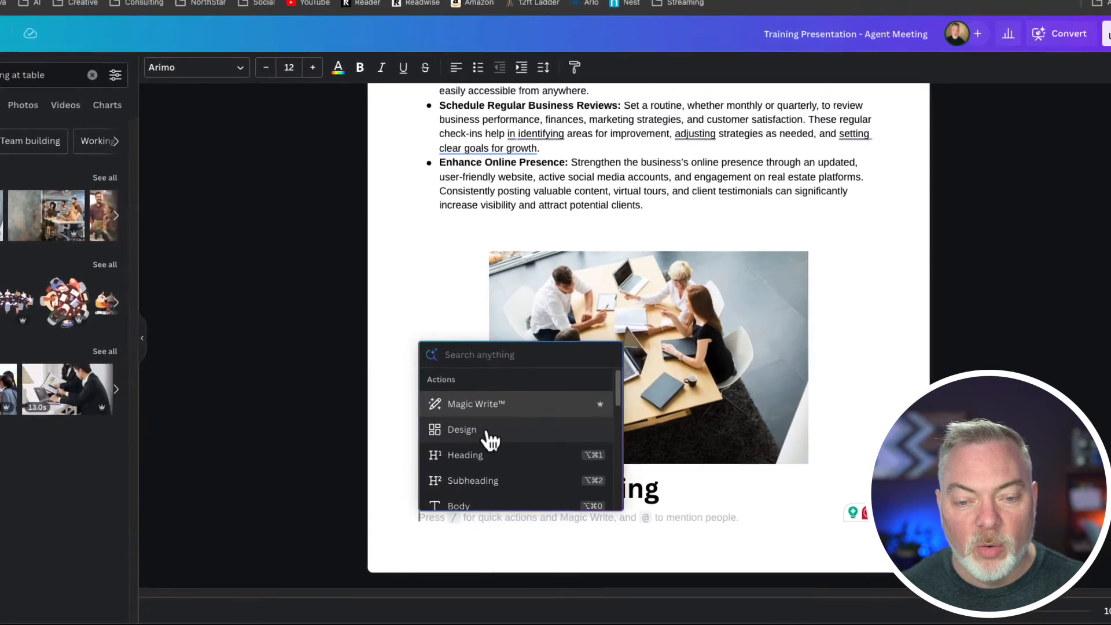
text(date)
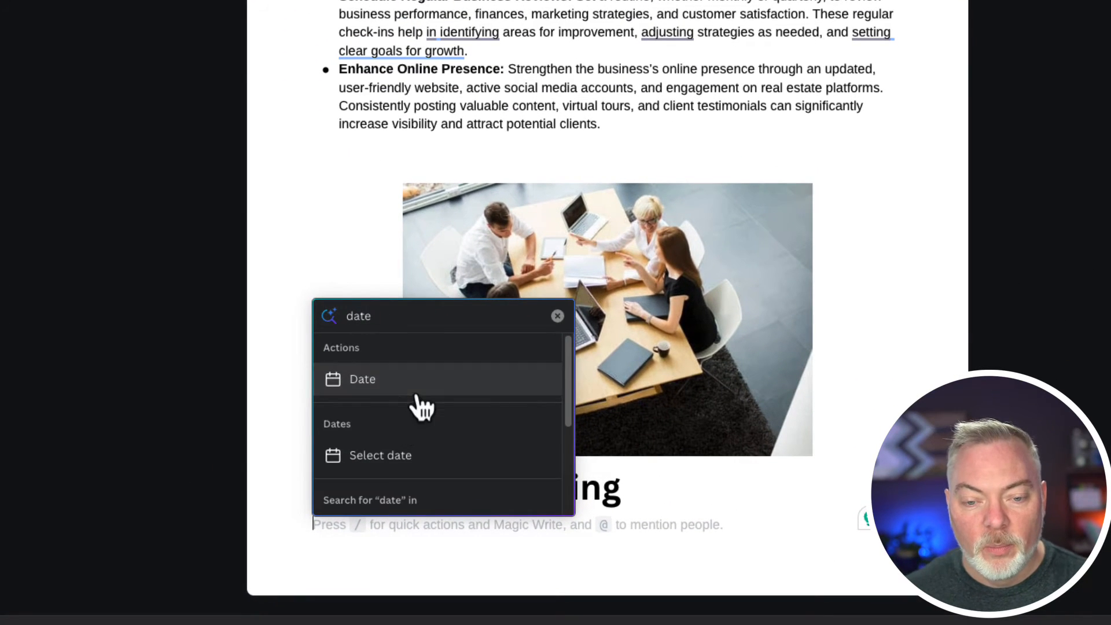
click(362, 378)
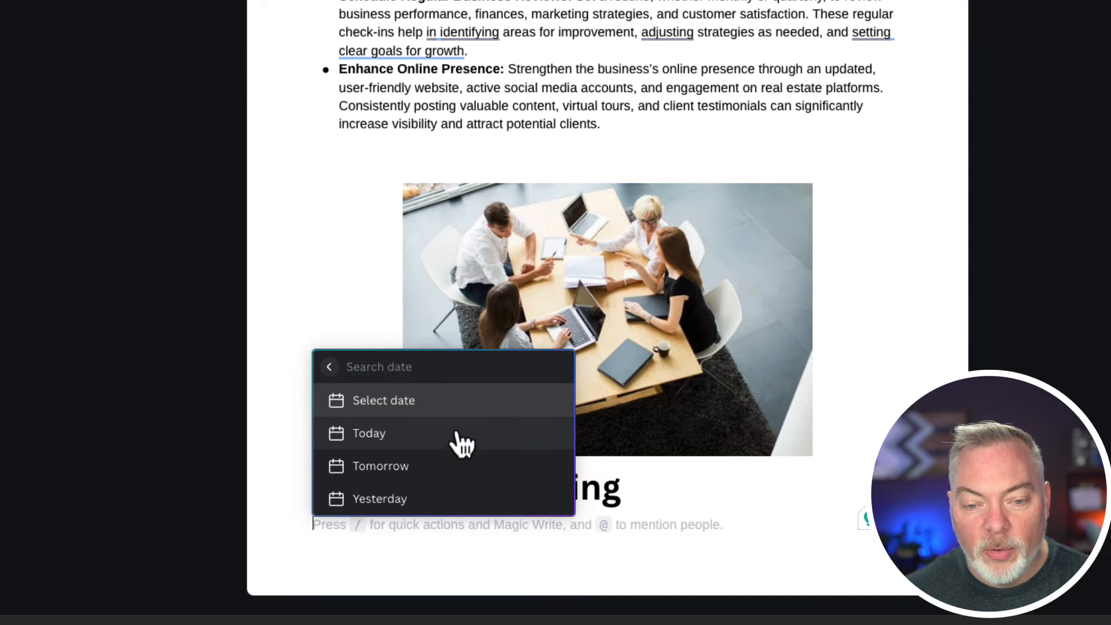
click(368, 433)
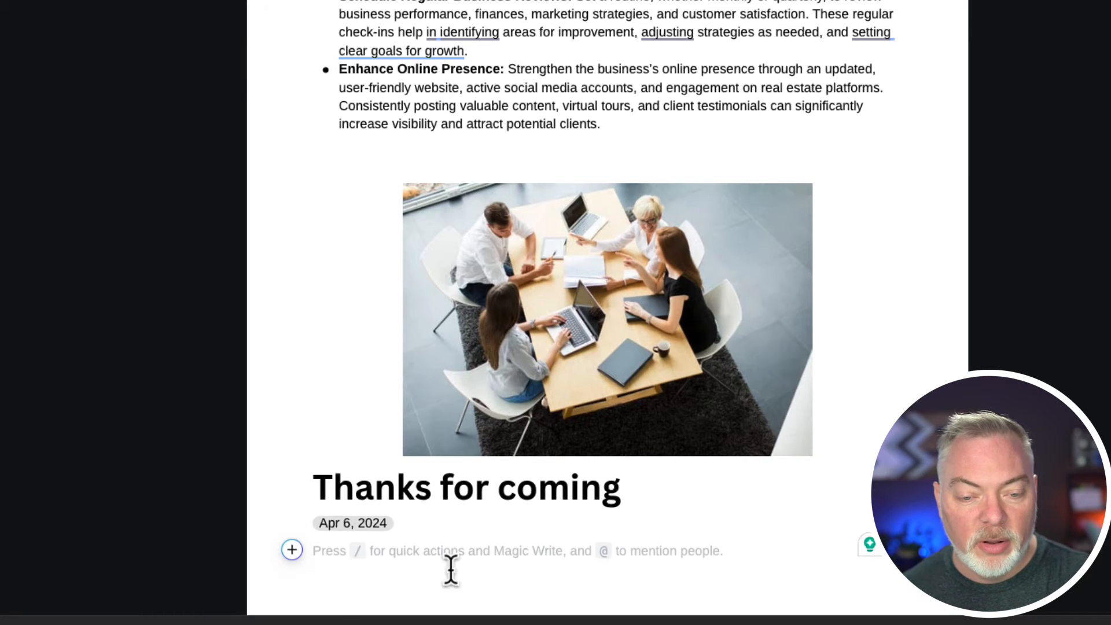
click(291, 550)
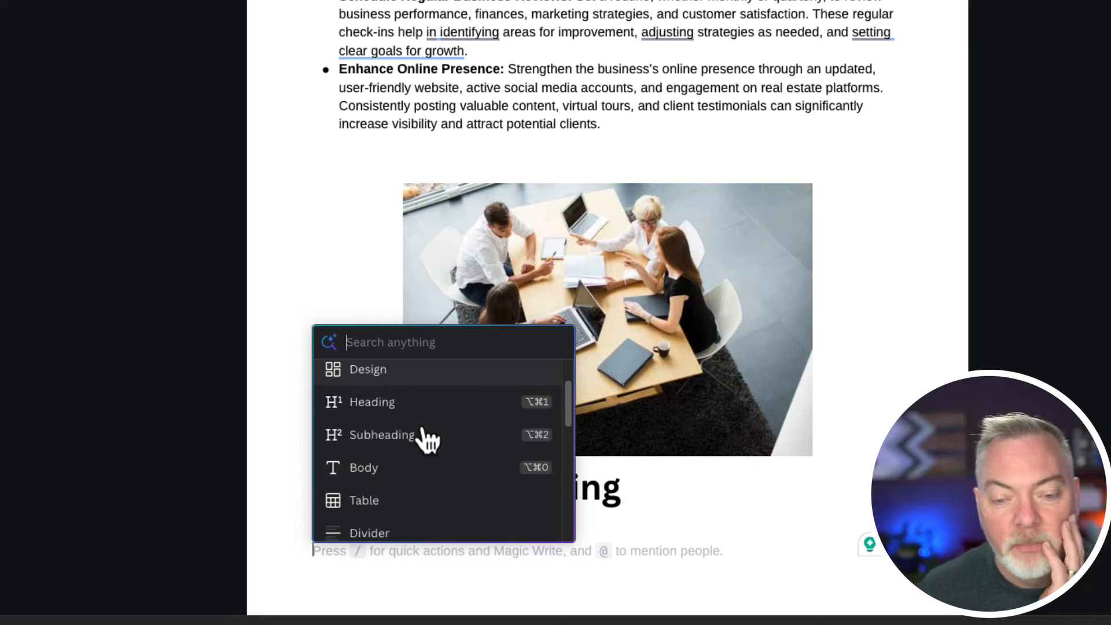
scroll(down, 3)
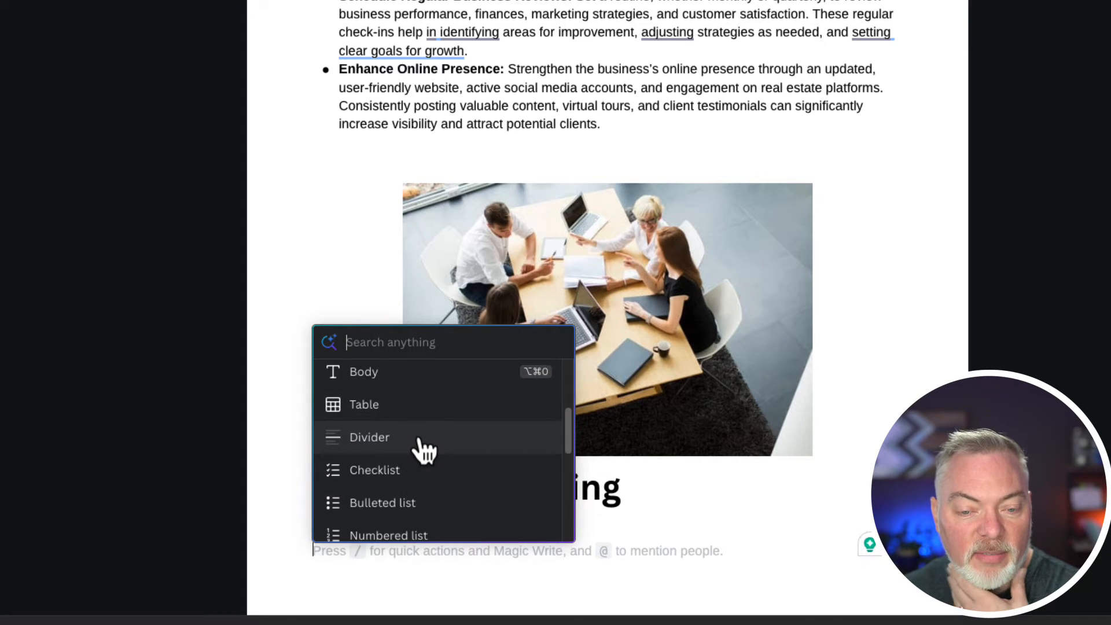
scroll(down, 3)
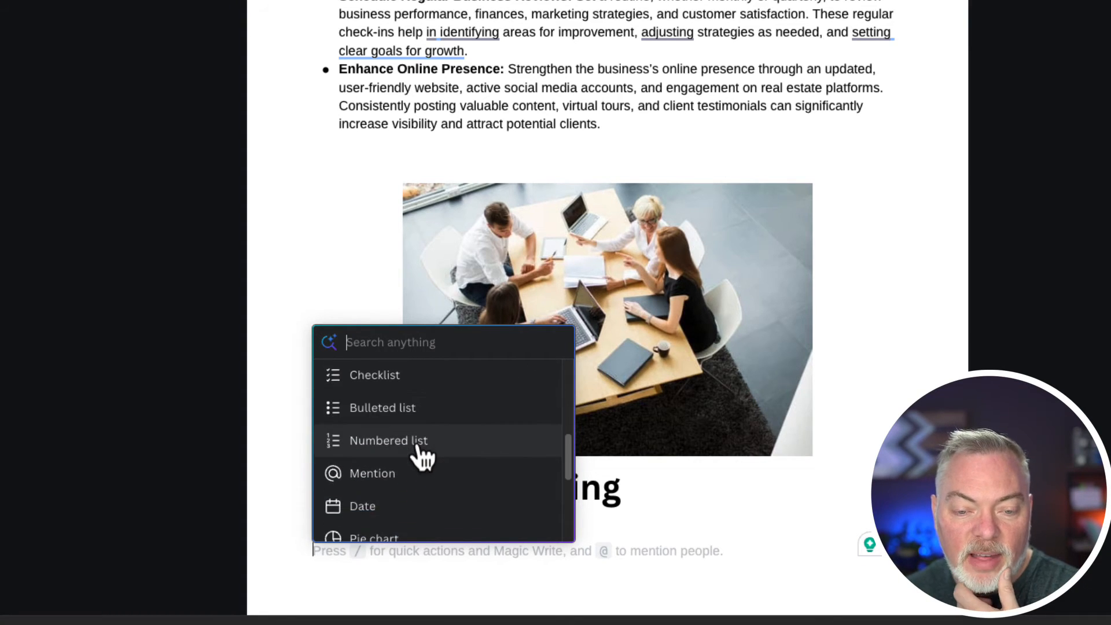
scroll(down, 3)
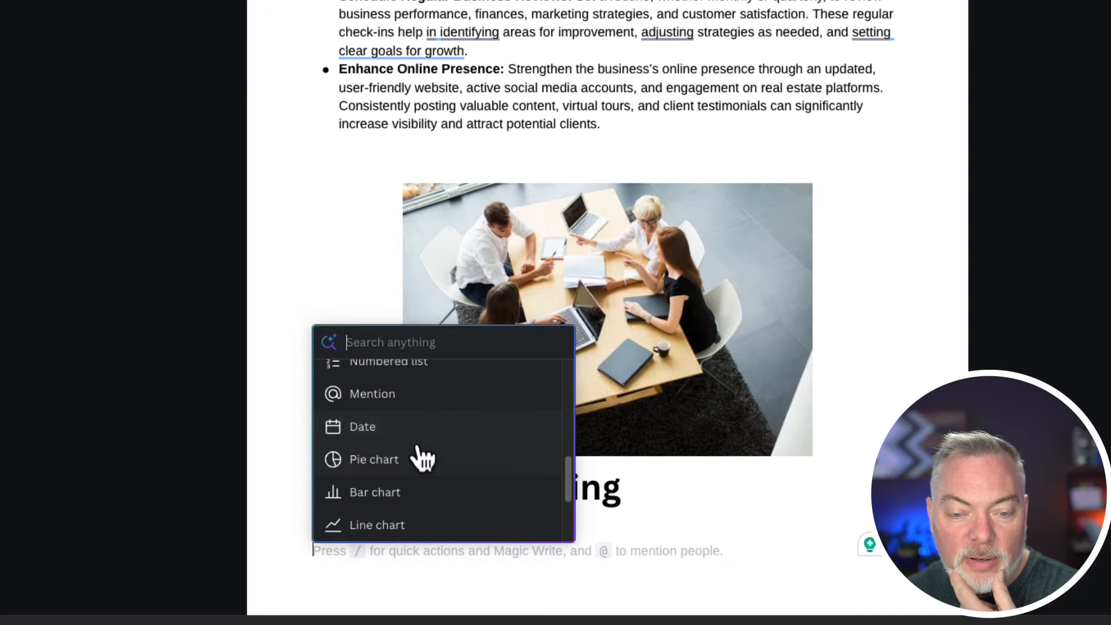
scroll(down, 3)
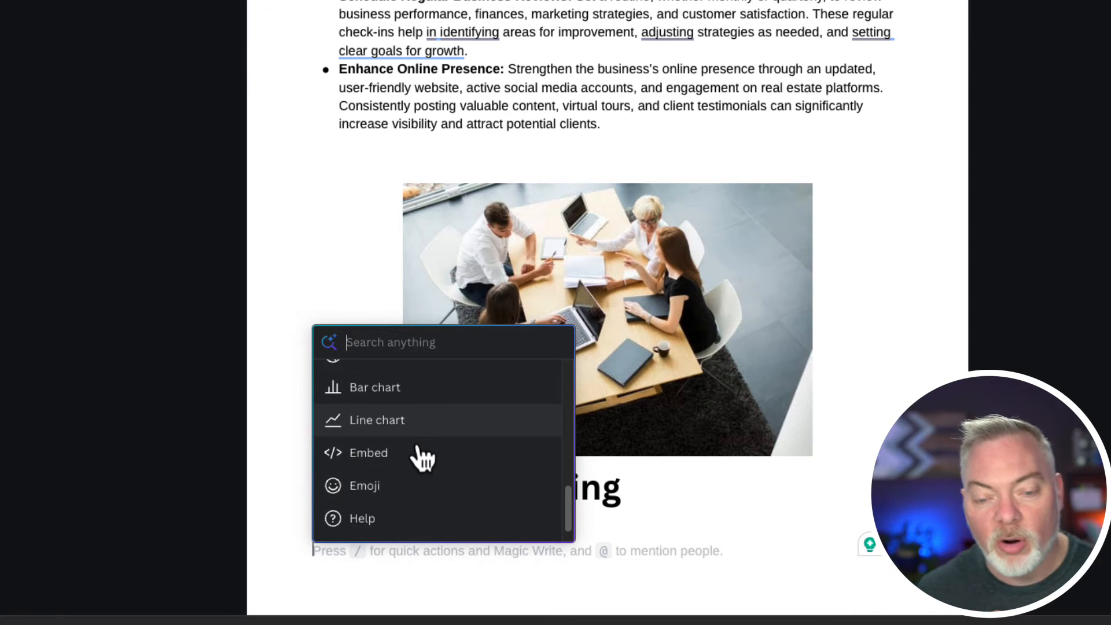
click(364, 485)
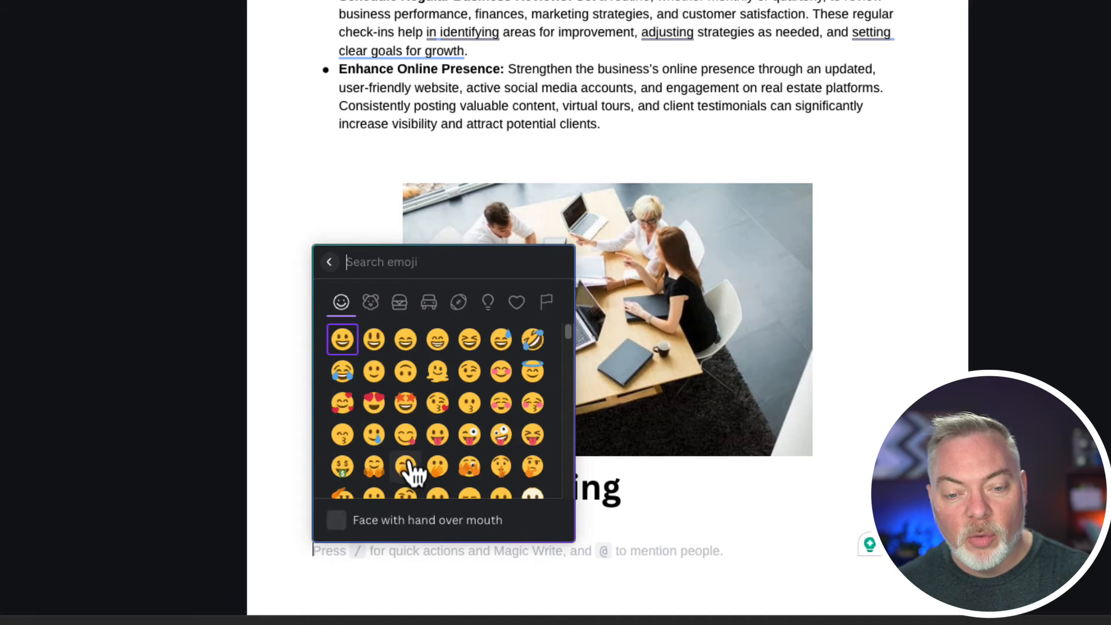
text(good)
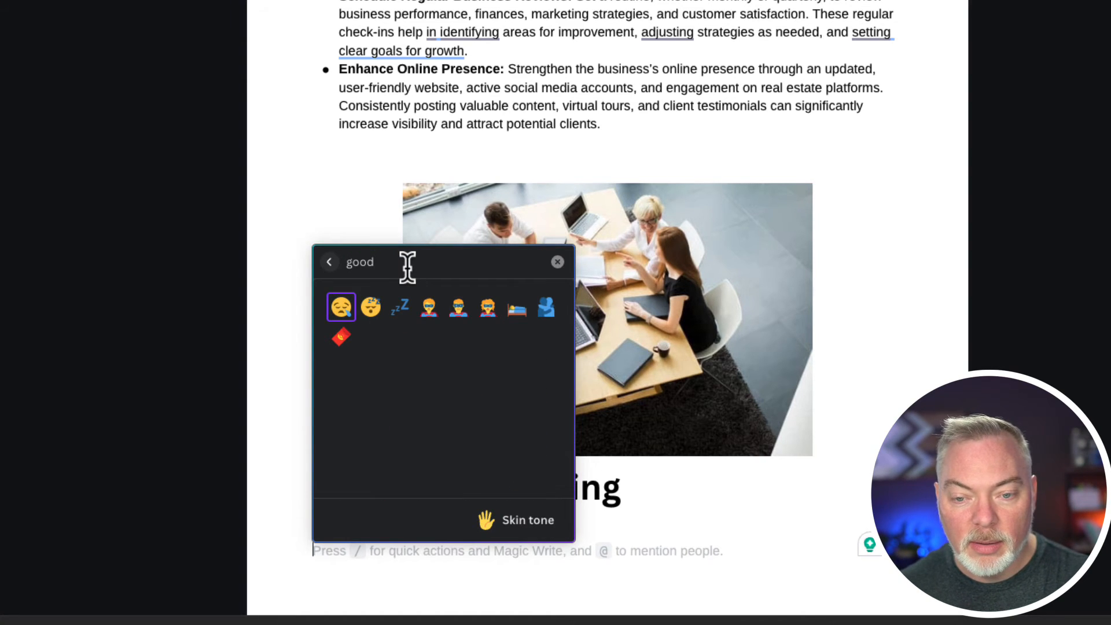
mouse_move(516, 308)
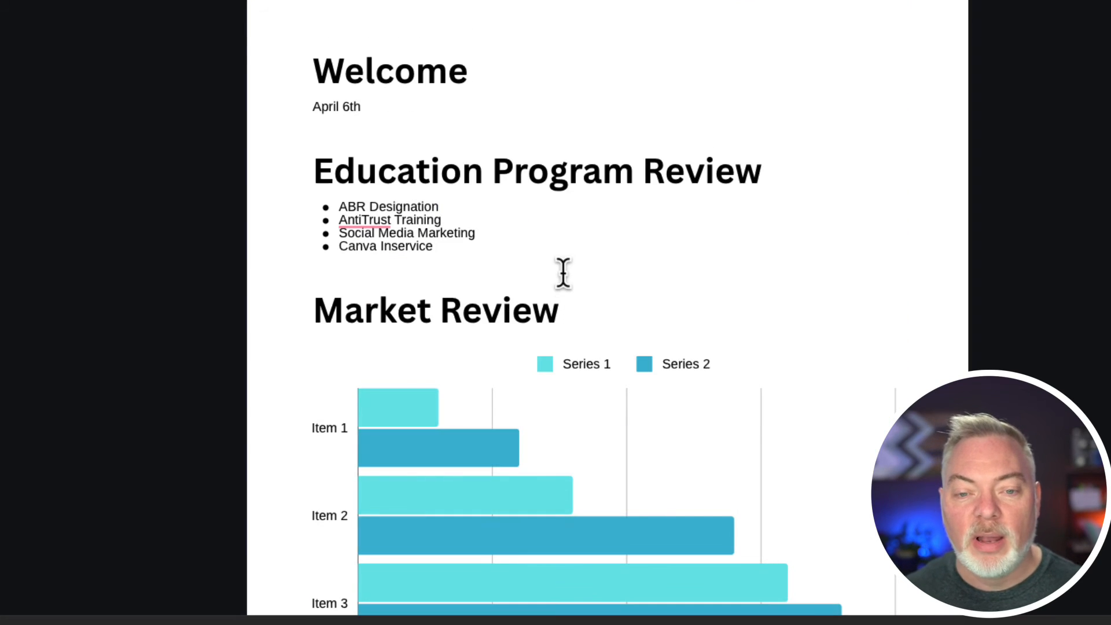
scroll(down, 3)
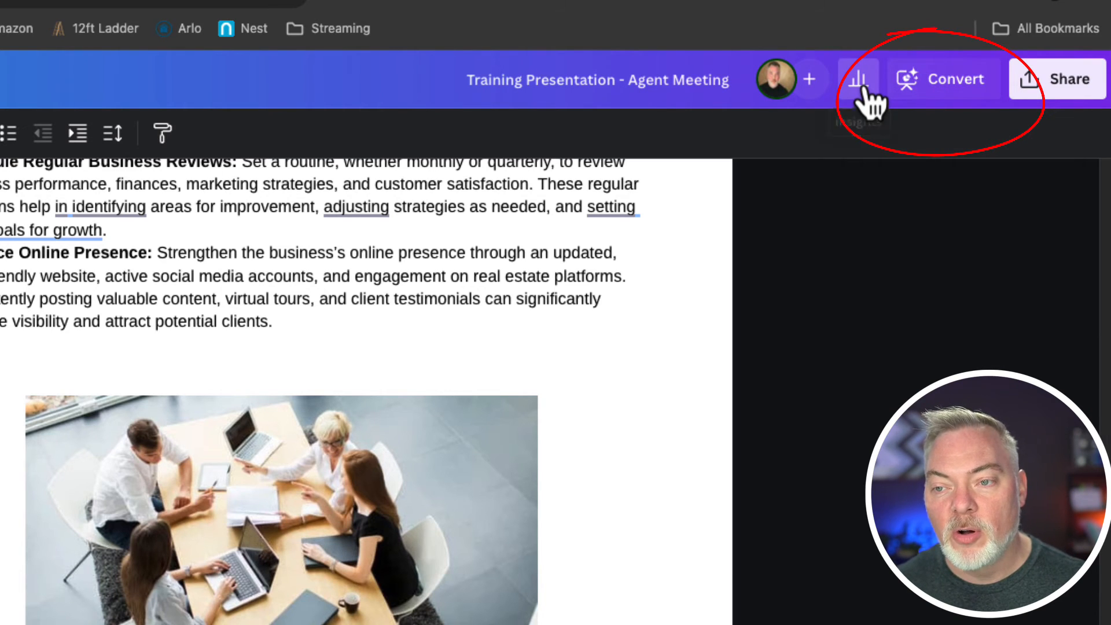
click(857, 79)
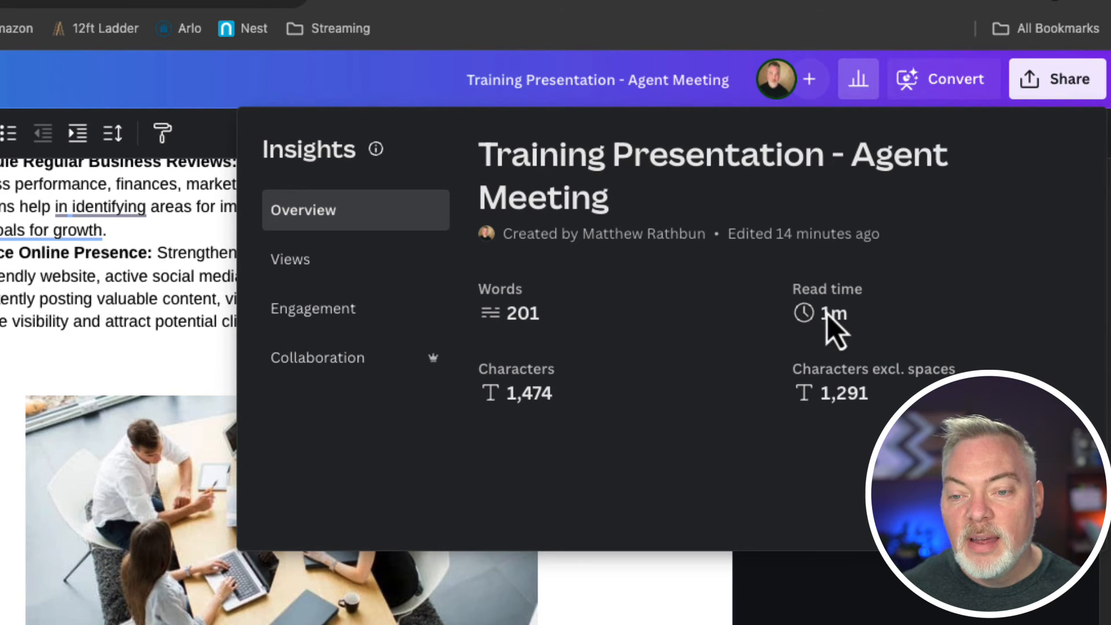
mouse_move(874, 424)
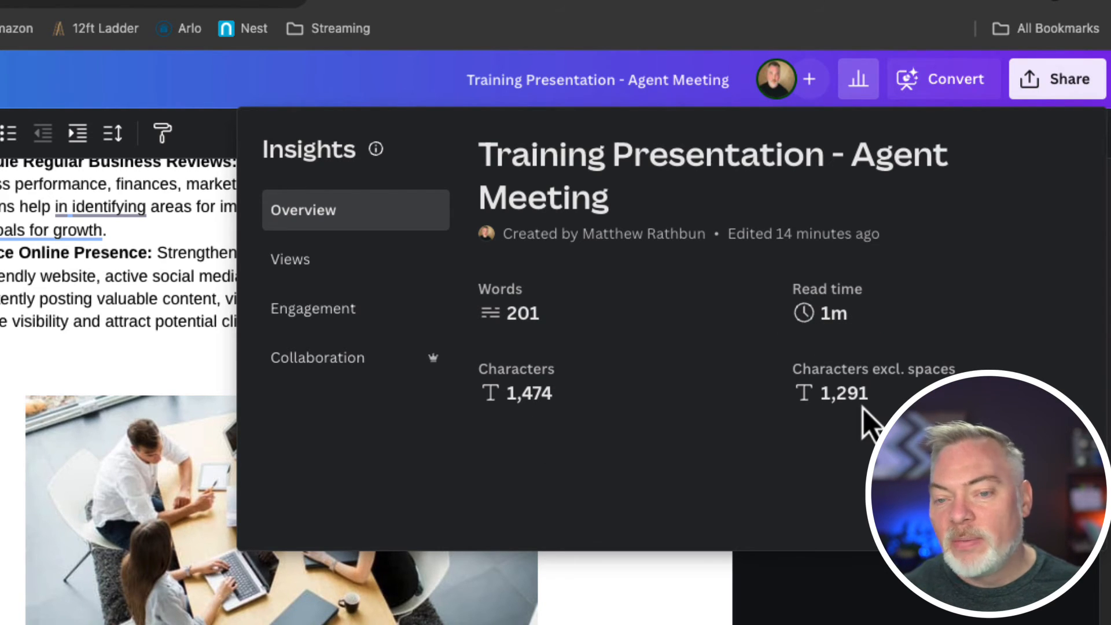
click(290, 258)
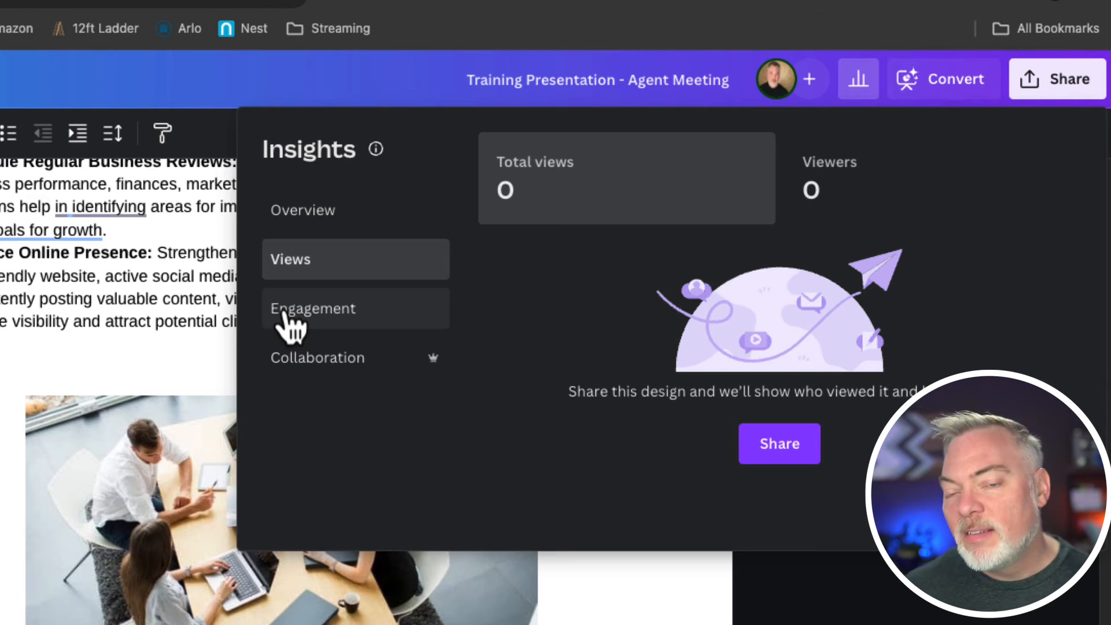
mouse_move(425, 297)
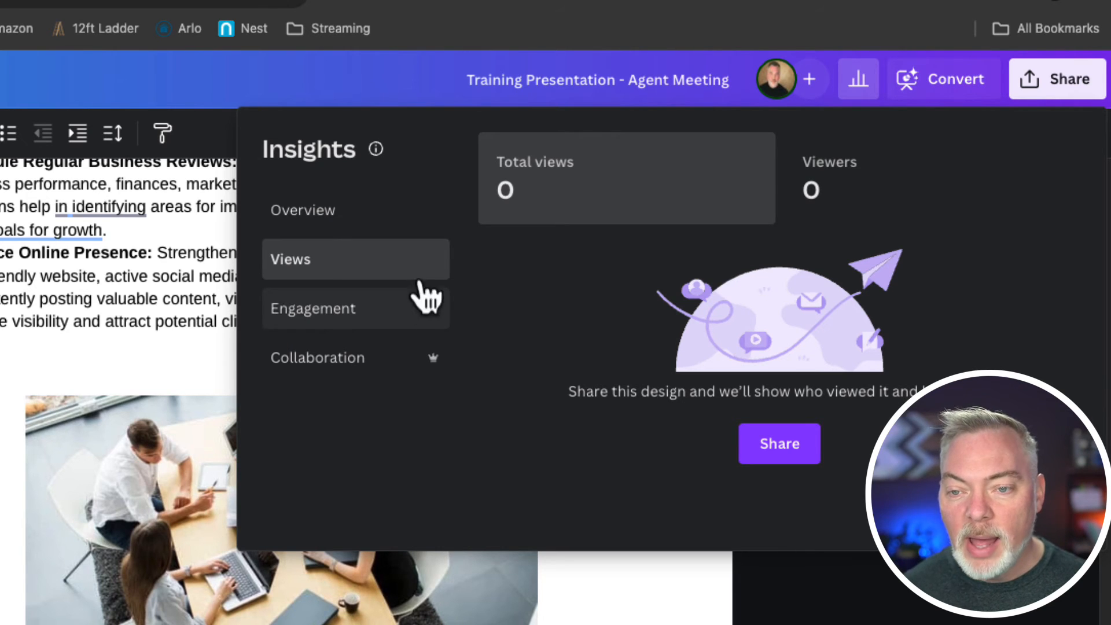
mouse_move(361, 337)
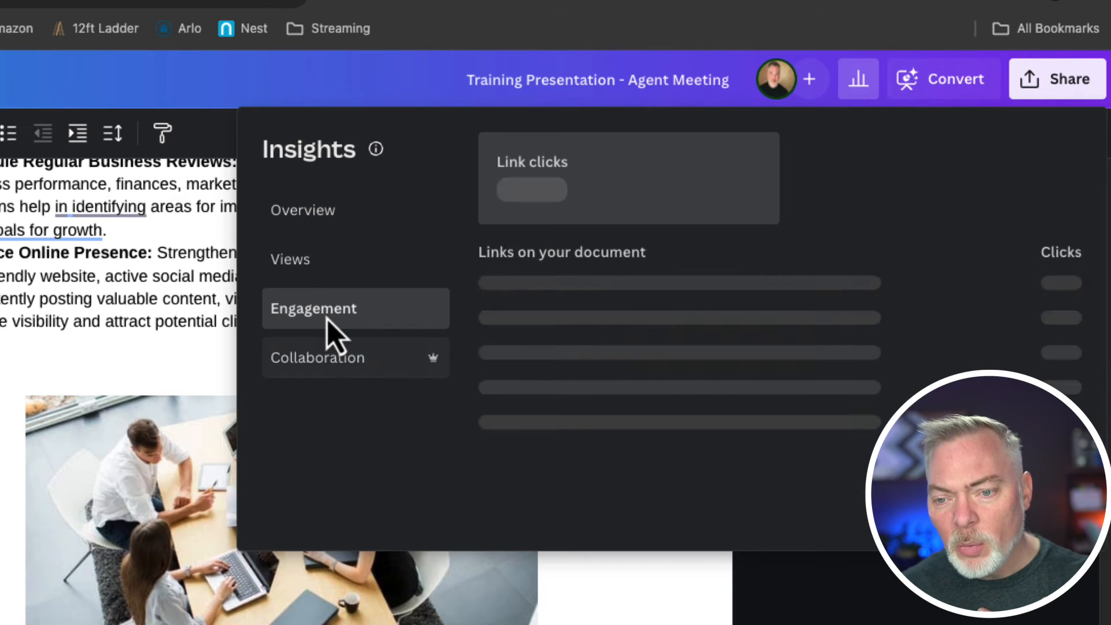
click(313, 308)
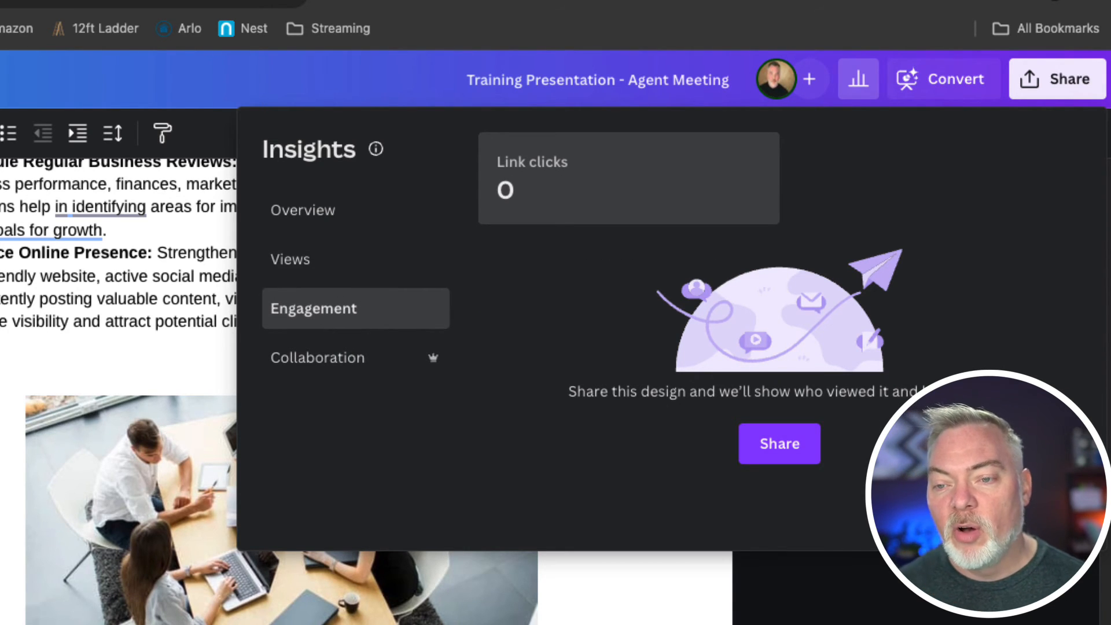
click(858, 79)
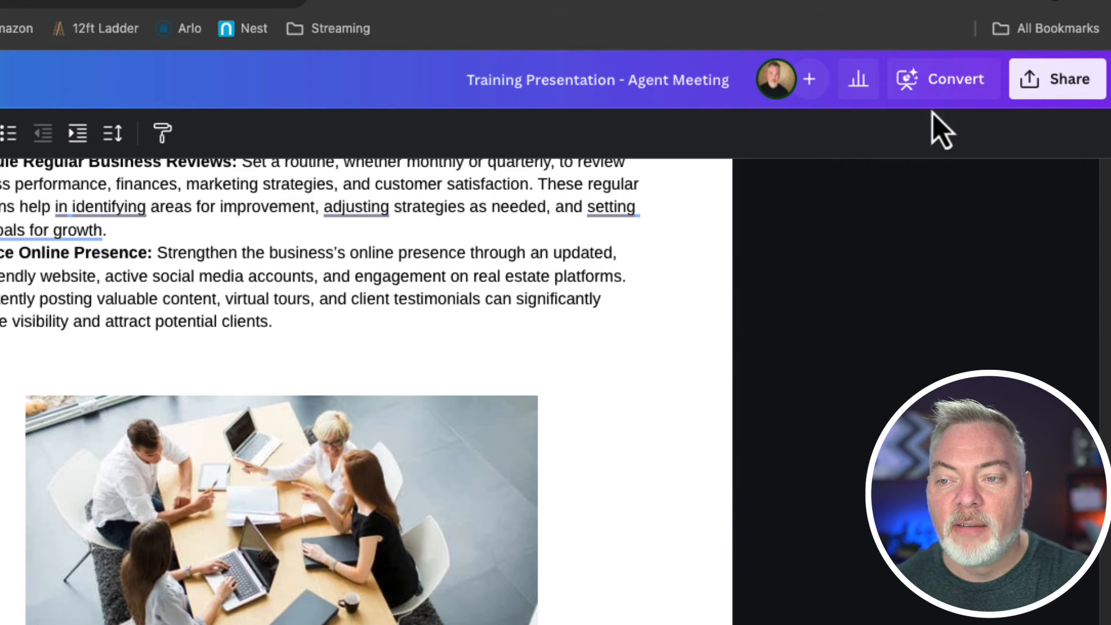
Step: Convert the doc into a 16-page presentation using the navy brand design
click(942, 79)
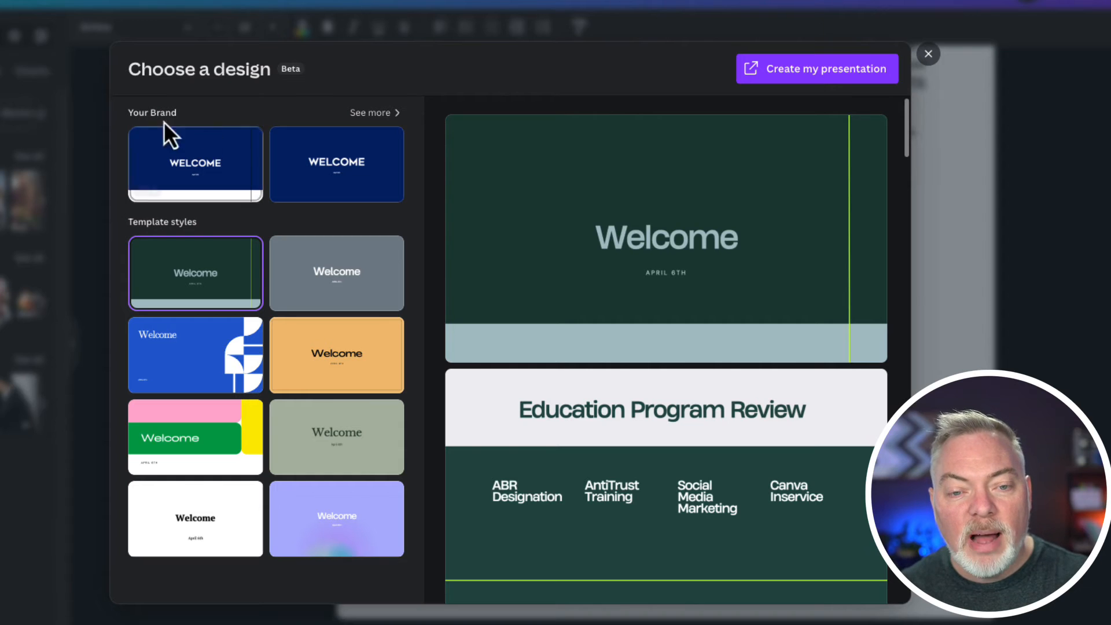
mouse_move(188, 127)
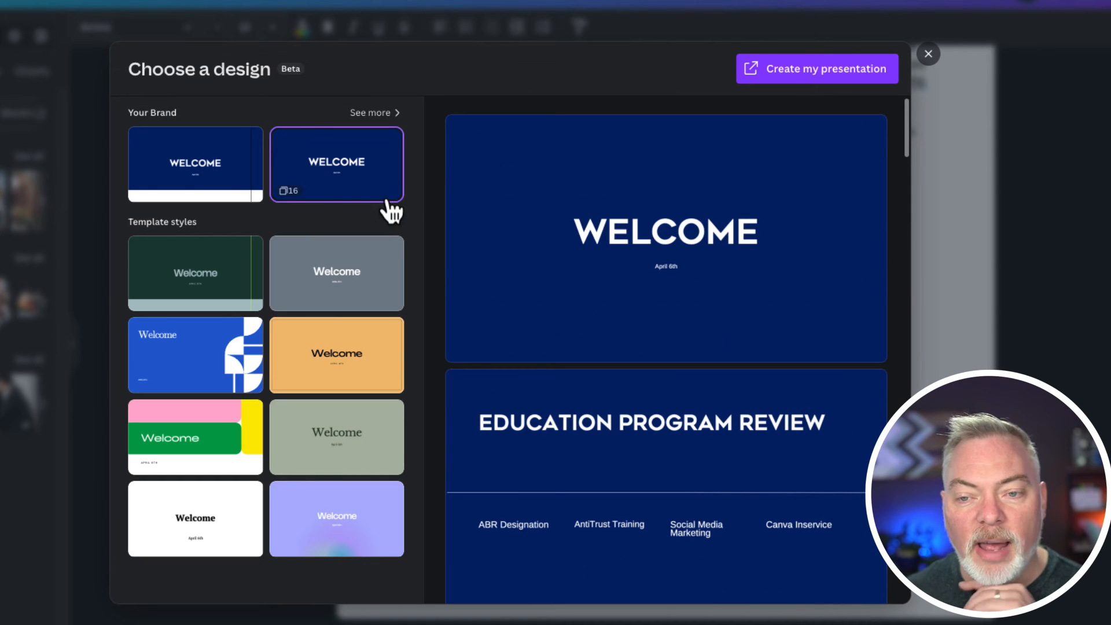
mouse_move(362, 230)
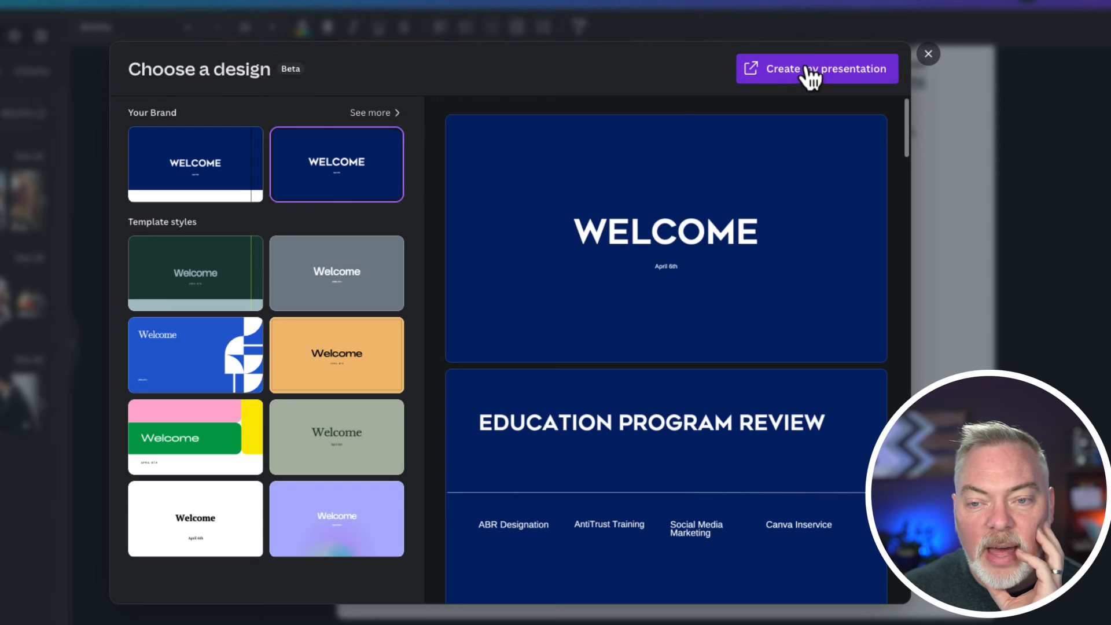
click(816, 68)
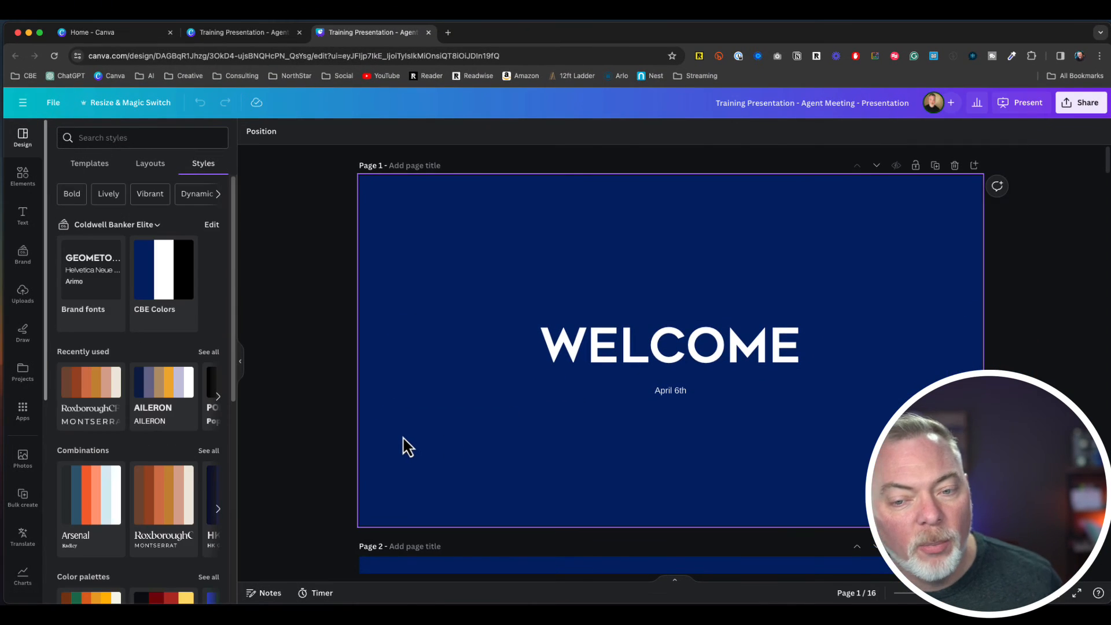
Step: Scroll through the new presentation's slides and back to the top
scroll(down, 3)
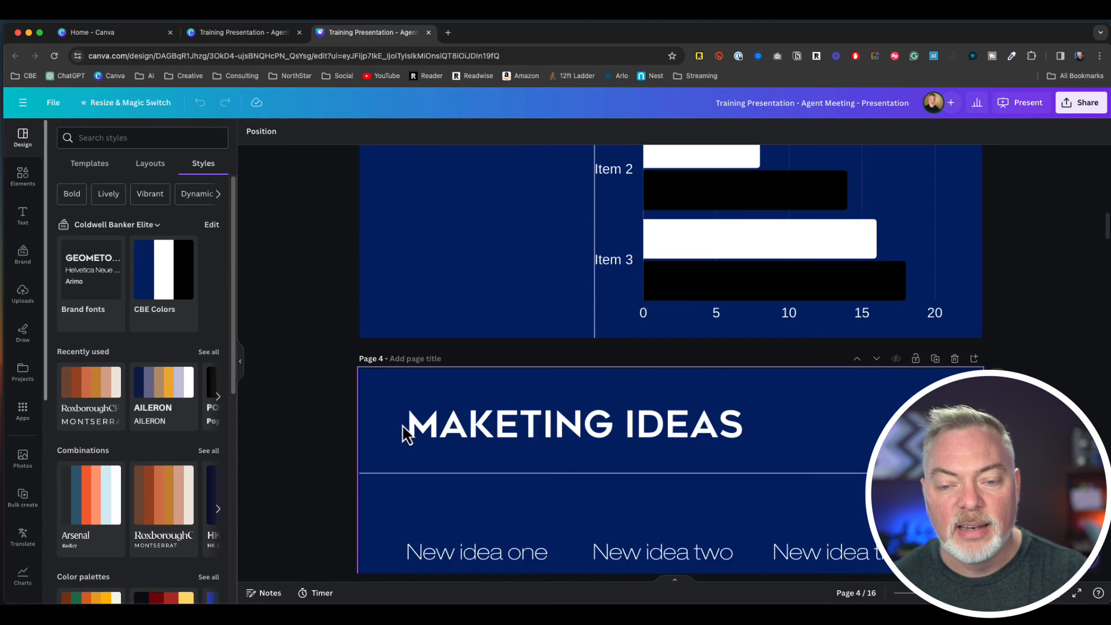
scroll(up, 3)
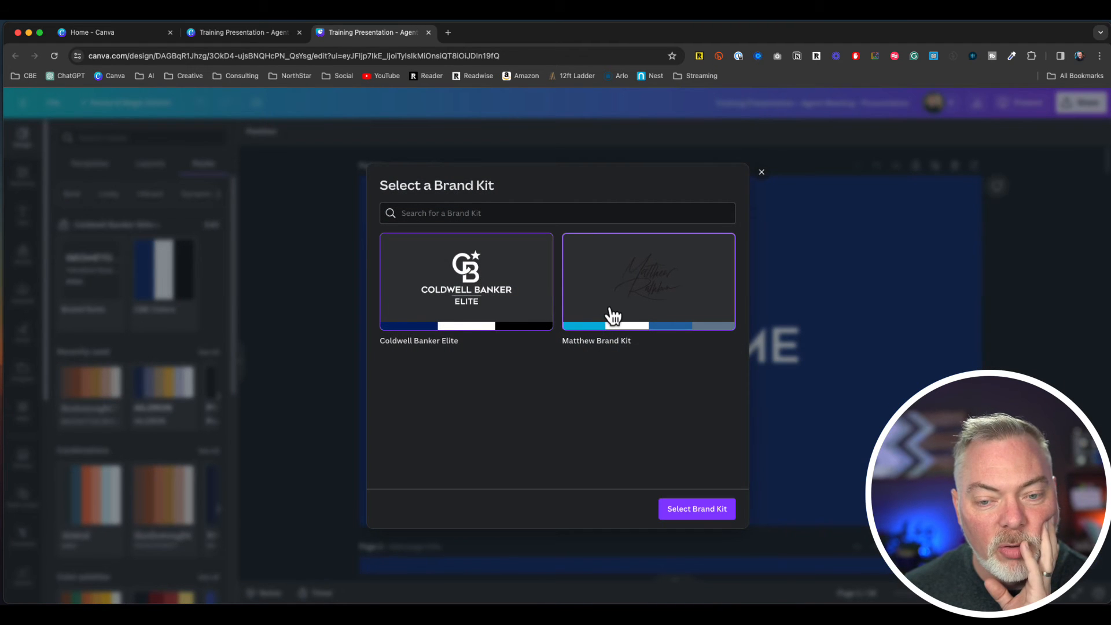
Step: Switch to the Matthew Brand Kit and apply its mid-blue Personal Branding colours to all 16 pages
click(696, 509)
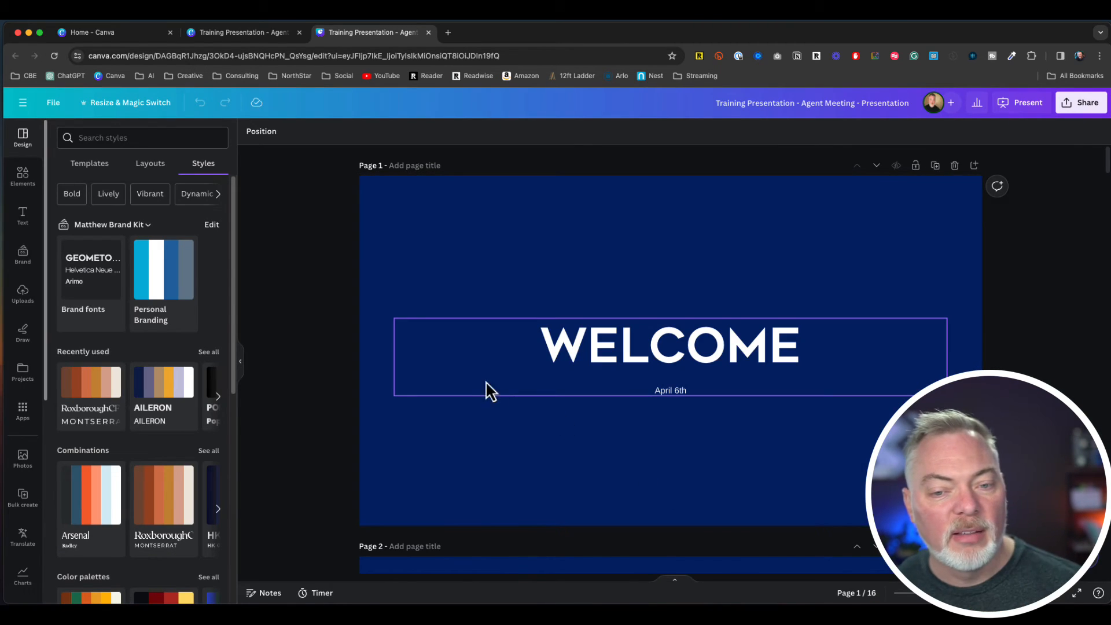
click(163, 269)
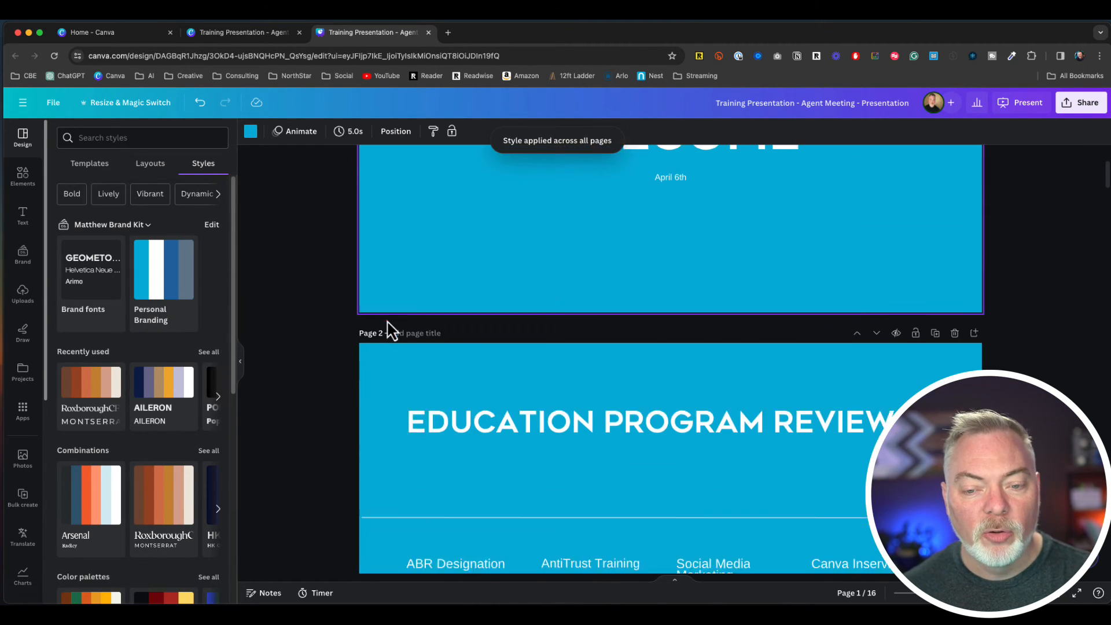
scroll(up, 3)
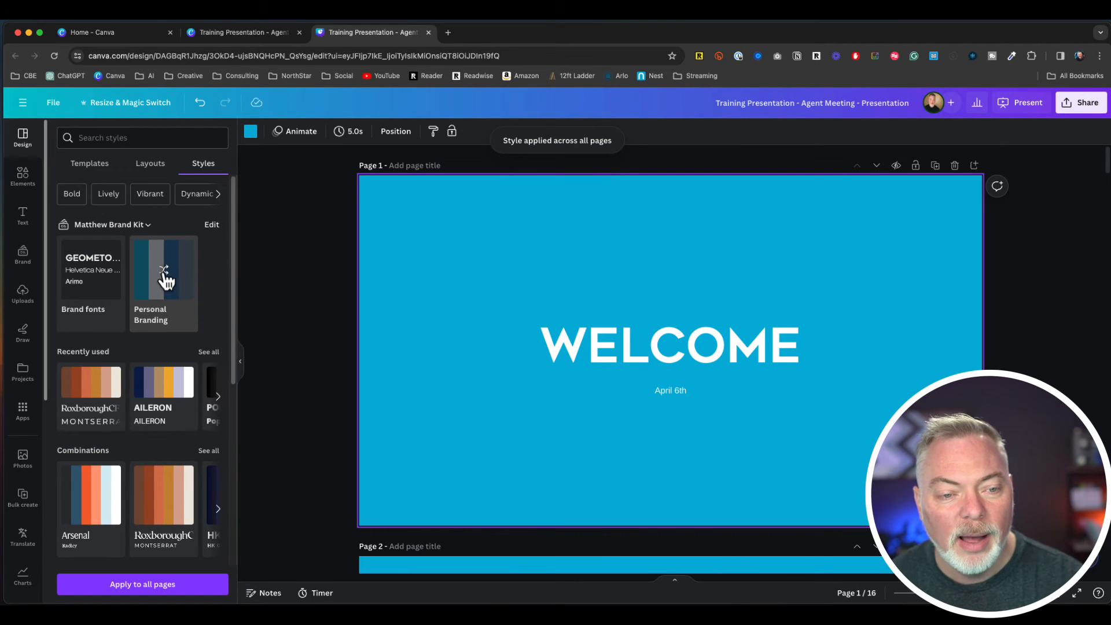
click(163, 269)
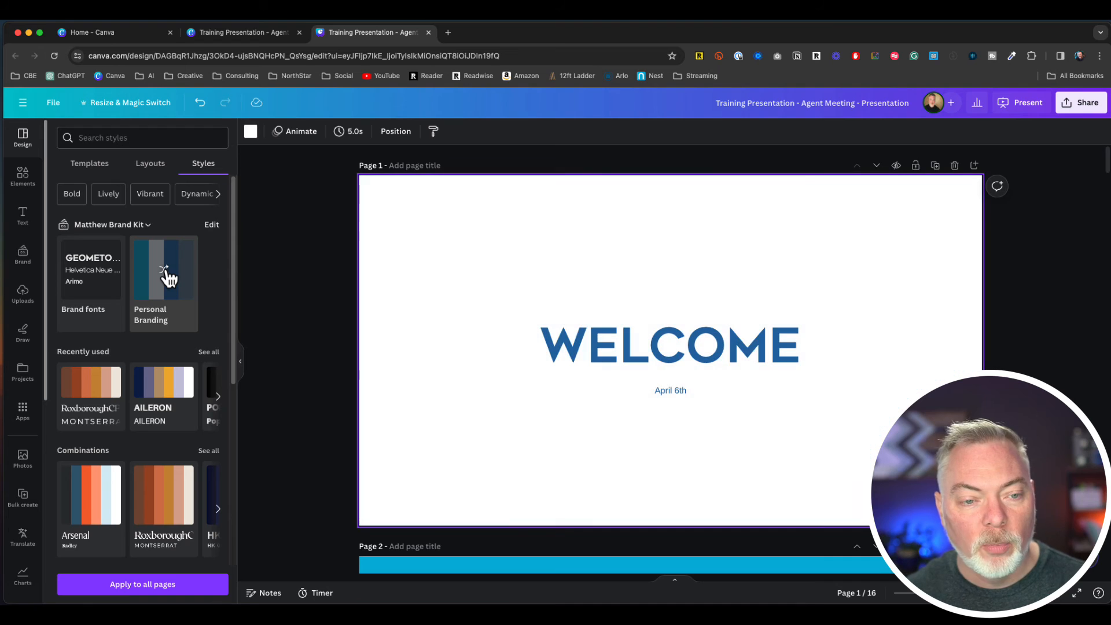
click(163, 271)
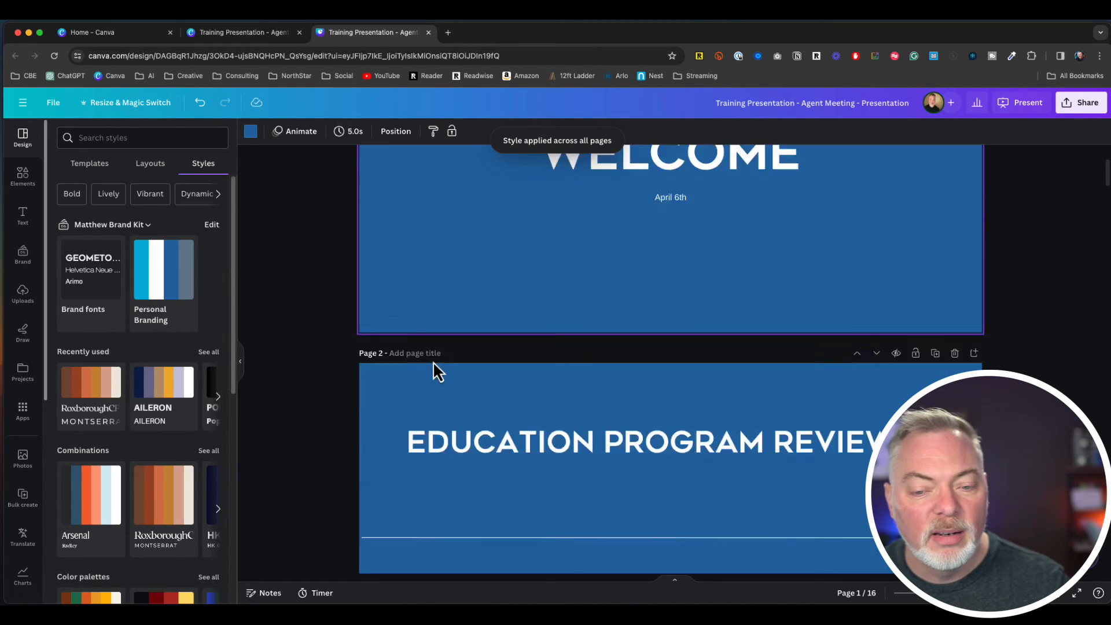
scroll(down, 3)
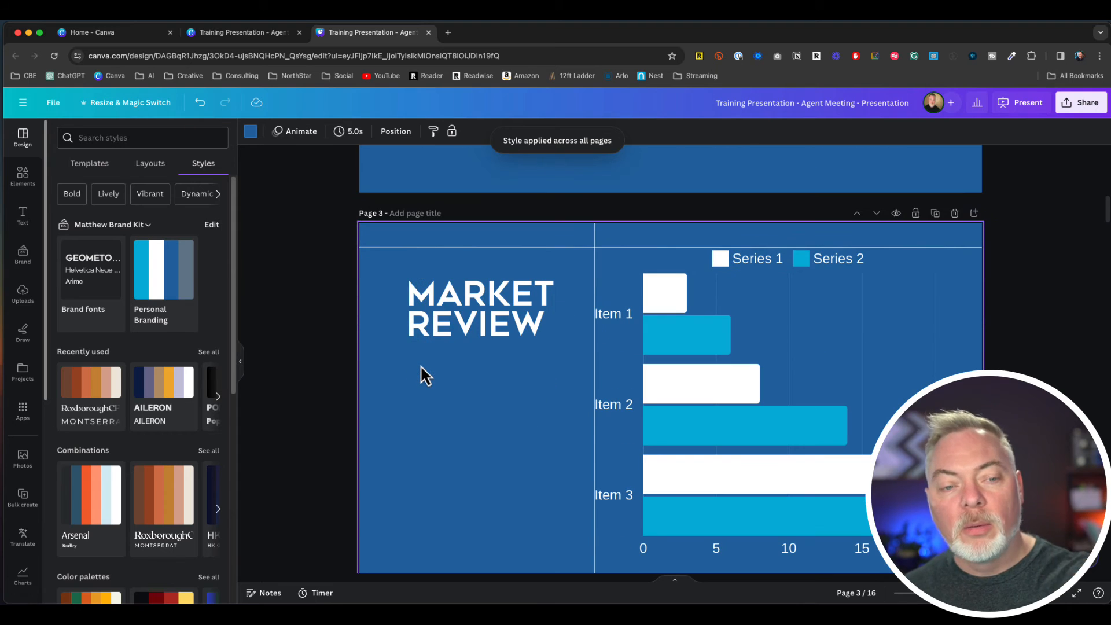
Step: Review the restyled pages, selecting the empty picture frame on page 8 along the way
scroll(down, 3)
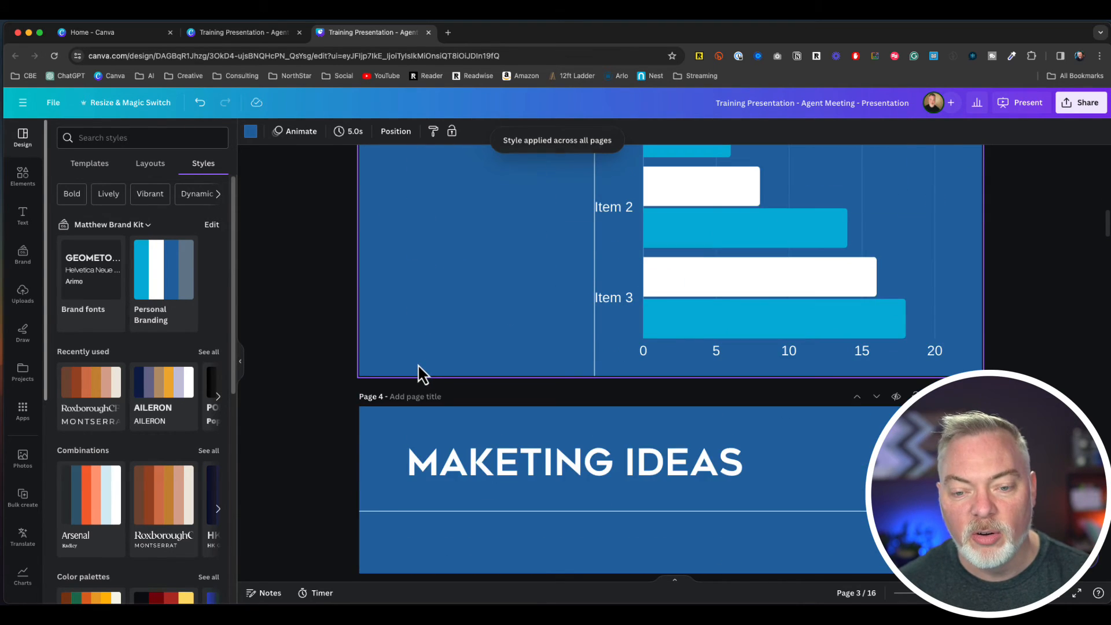
scroll(down, 3)
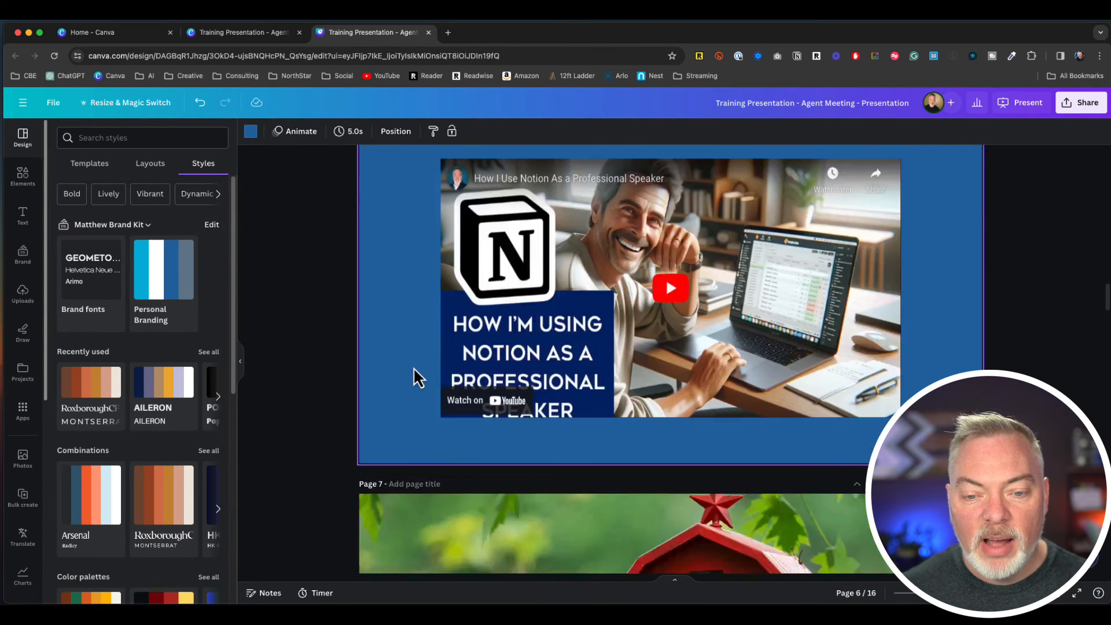
scroll(down, 3)
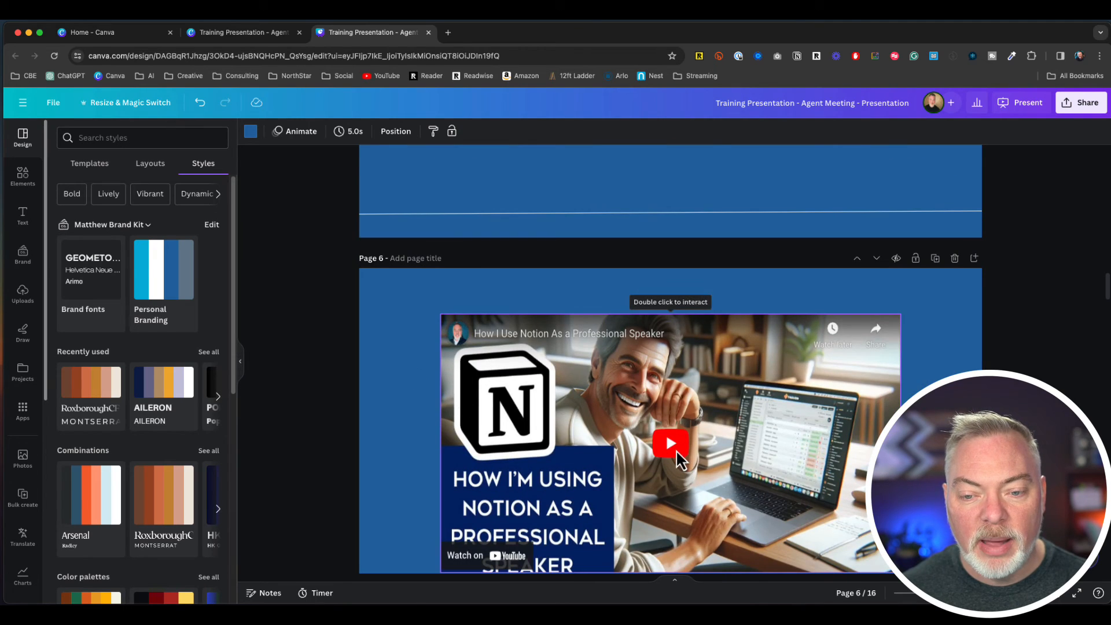
scroll(down, 3)
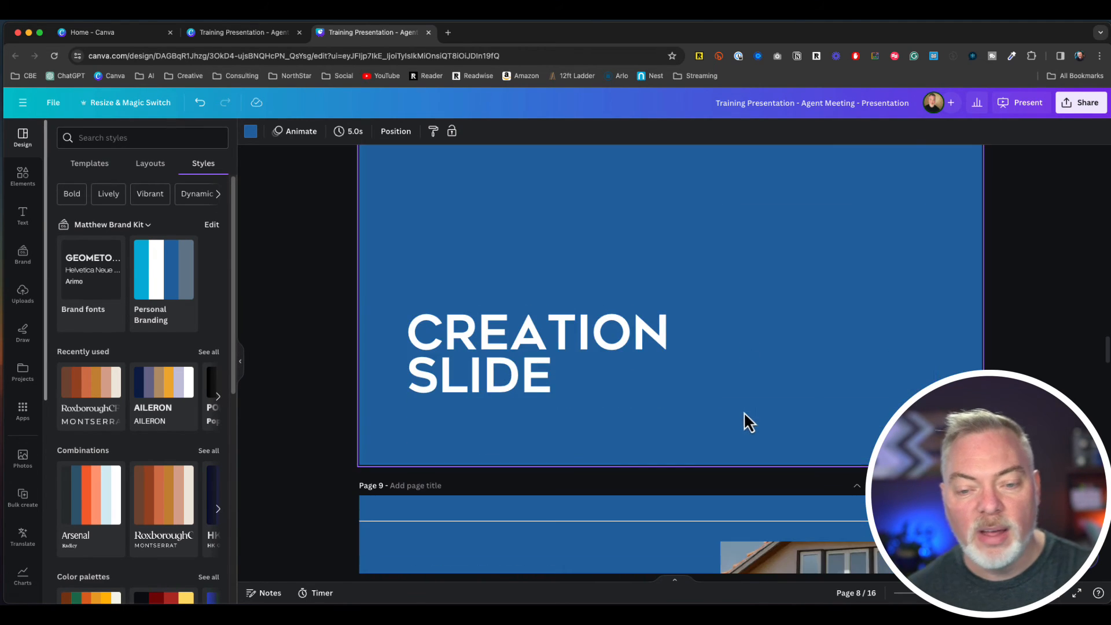
click(826, 320)
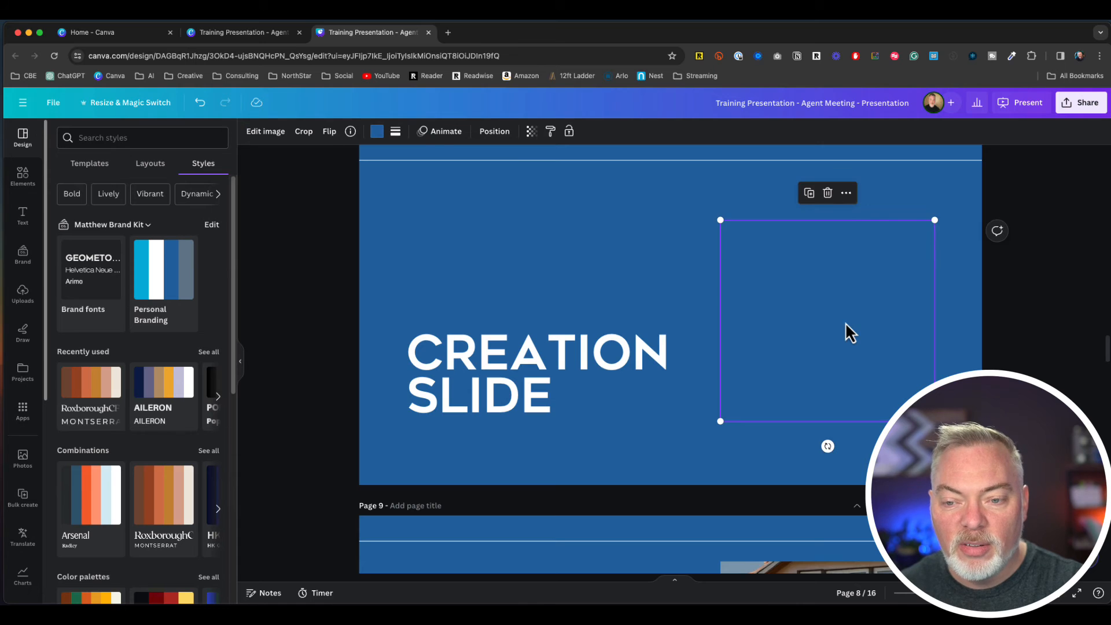
scroll(down, 3)
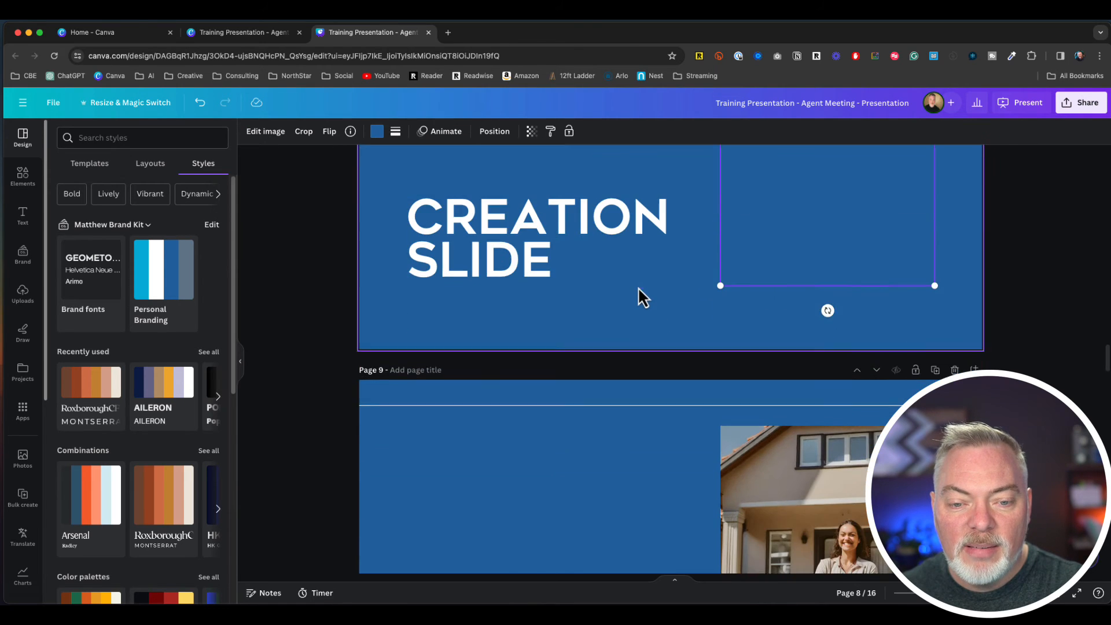
scroll(down, 3)
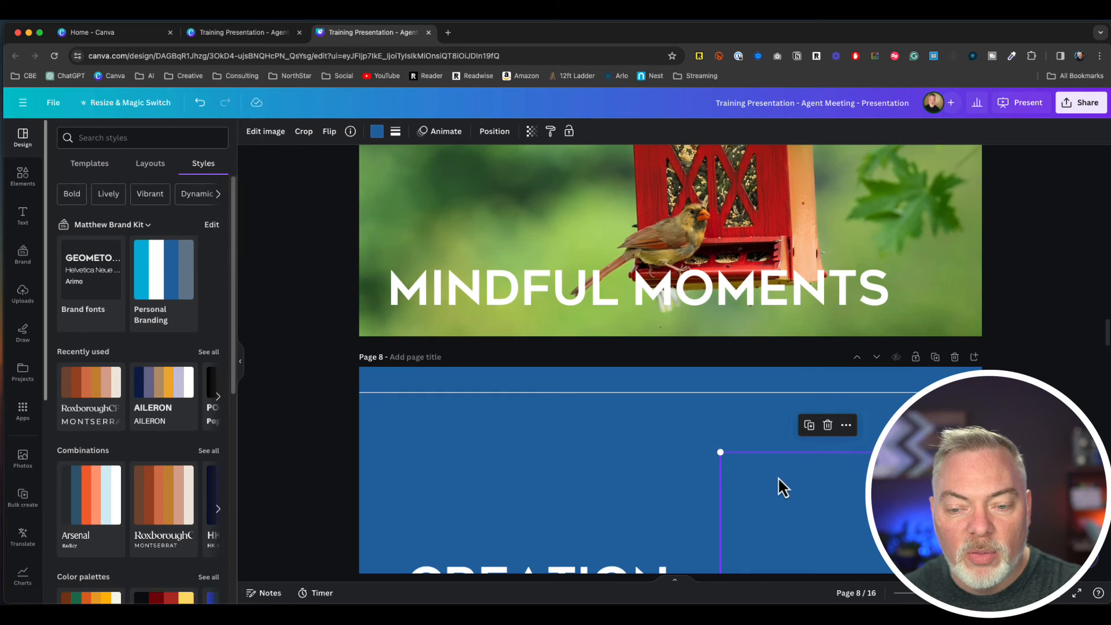
scroll(down, 3)
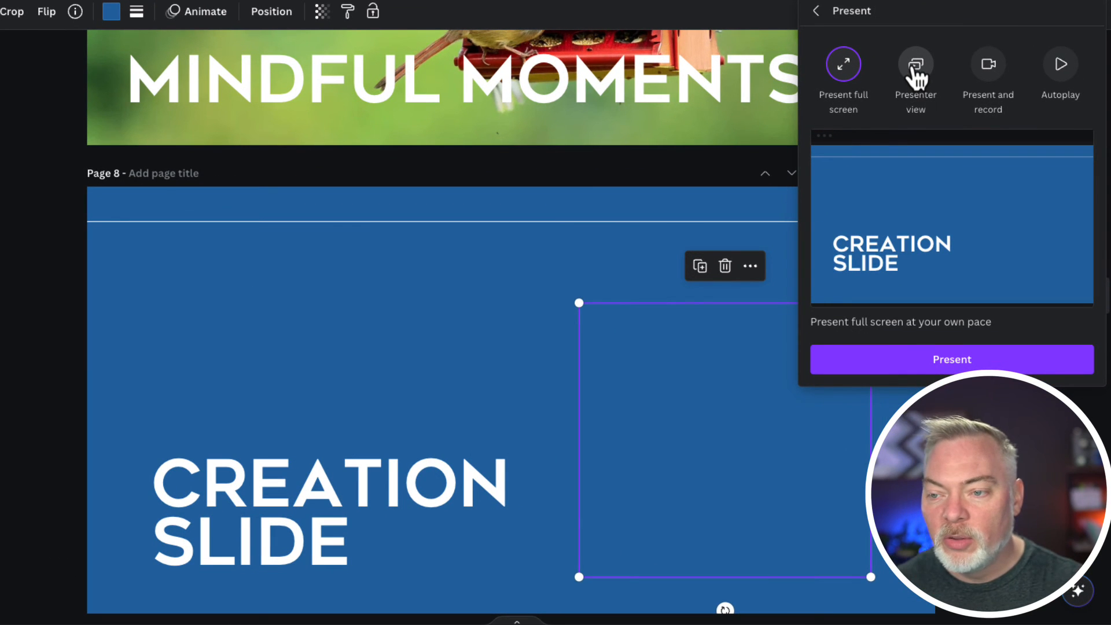
Step: Start presenter view, dismiss the notice and jump to the Magic Creation slide
click(914, 64)
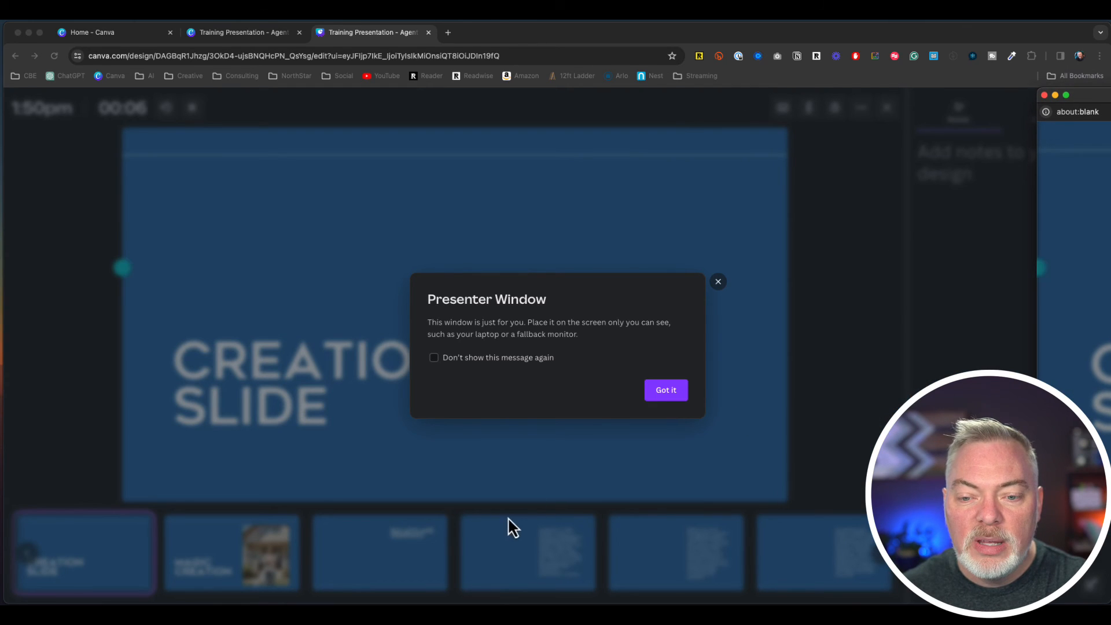
click(665, 390)
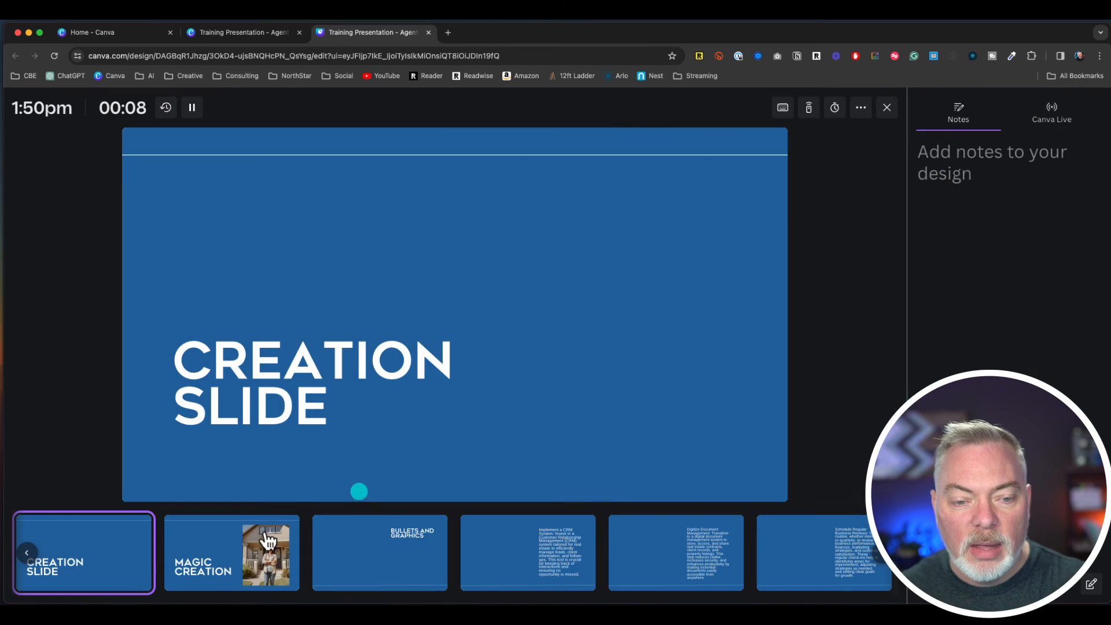
click(380, 553)
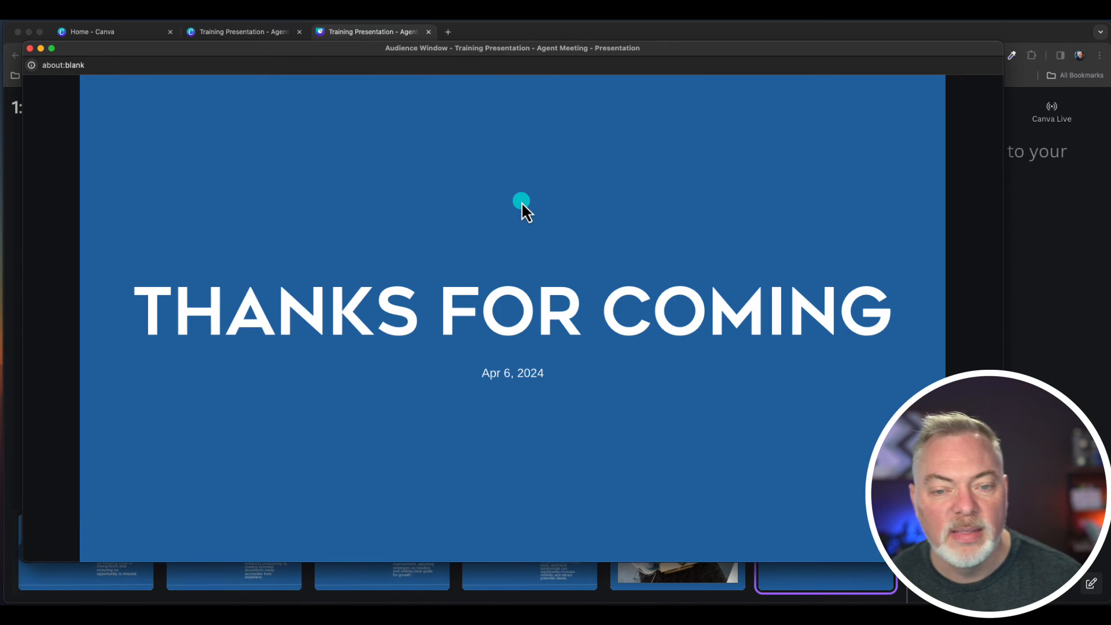
mouse_move(511, 206)
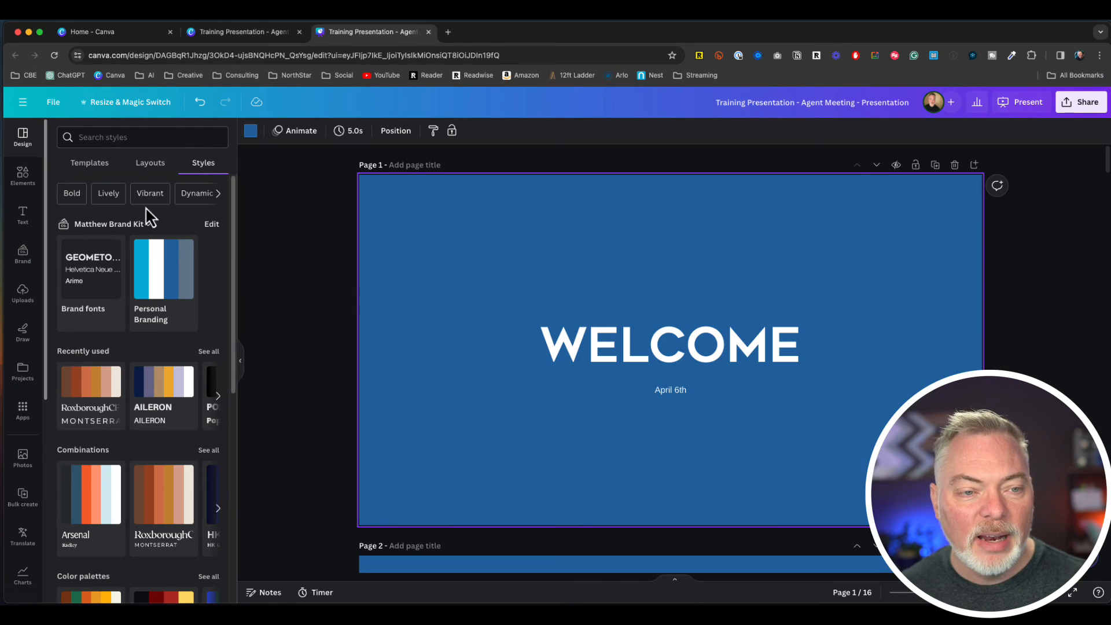
Step: Leave the presentation templates and return to the original Docs outline, dismissing the design chooser
click(89, 162)
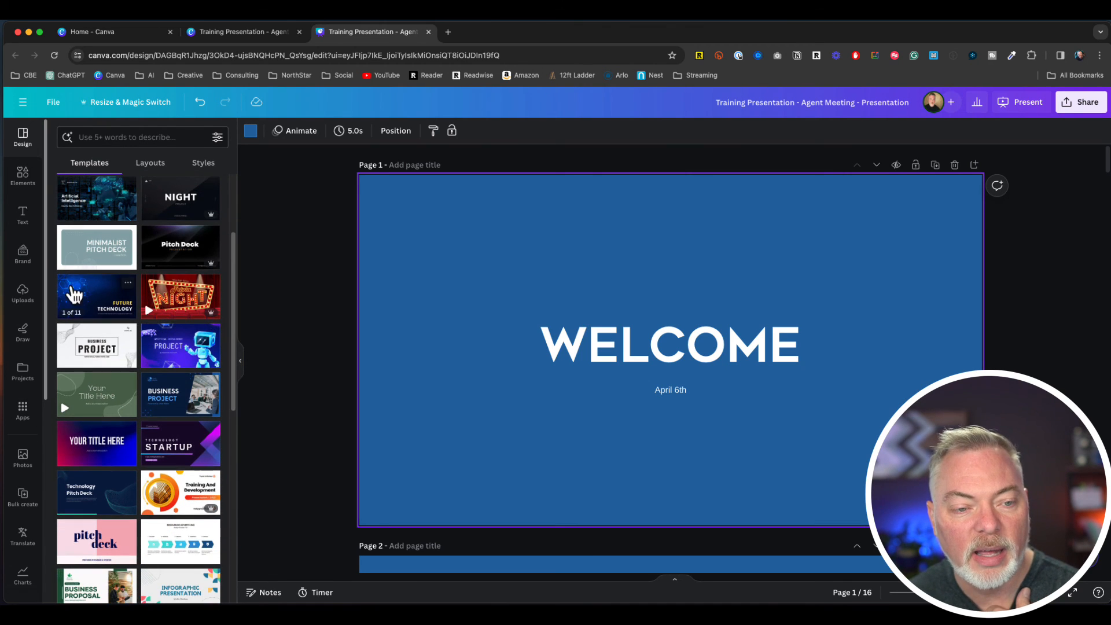
click(96, 296)
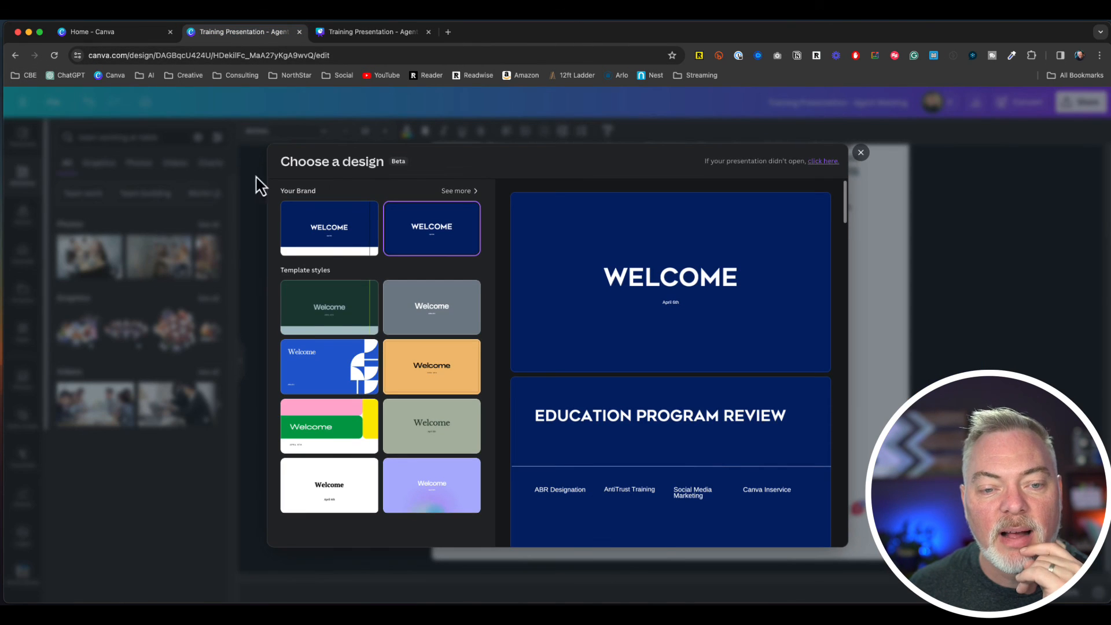
click(861, 151)
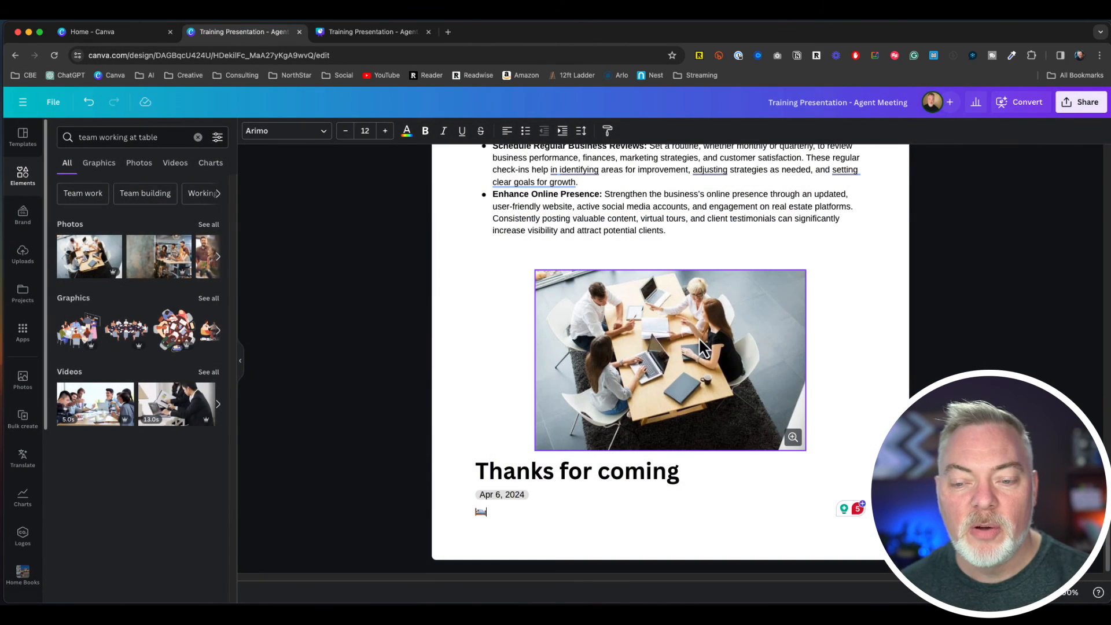